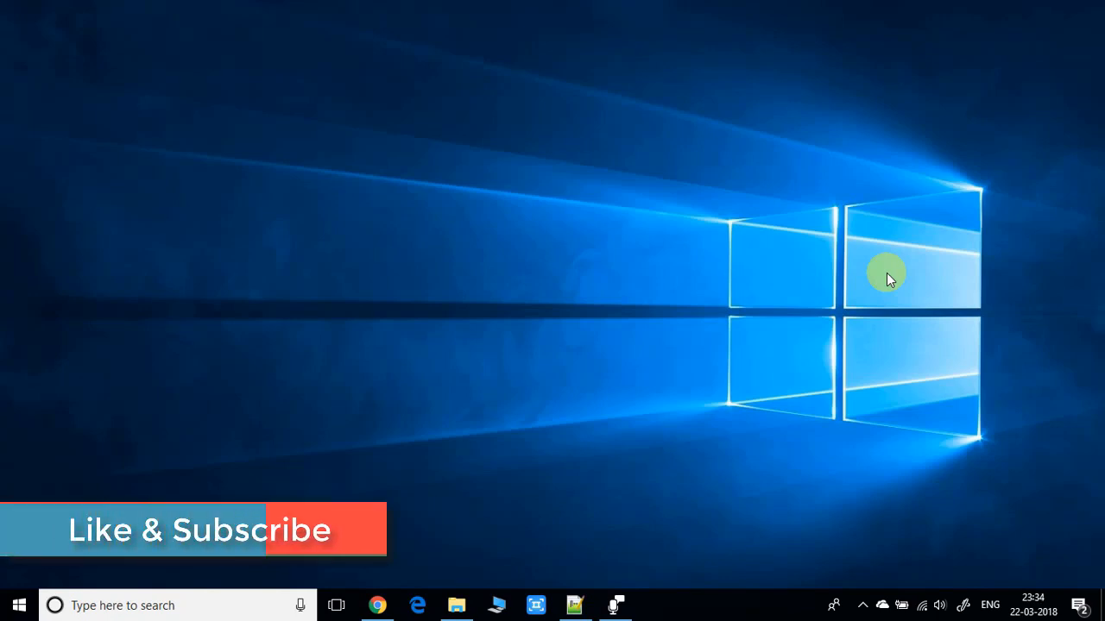
pyautogui.moveTo(569, 312)
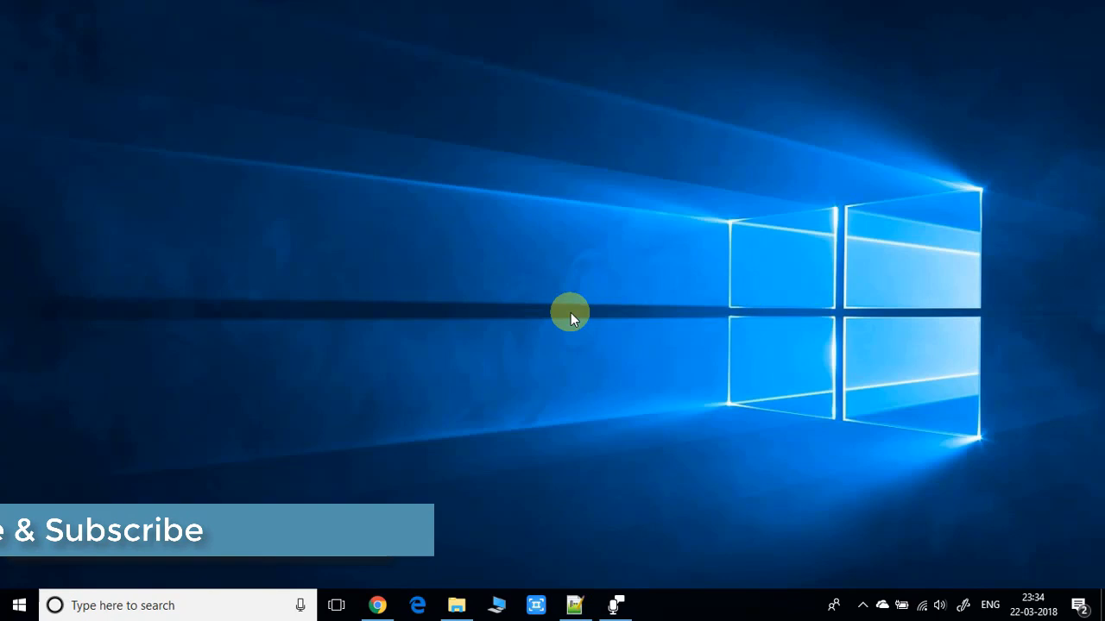
# Launch Chrome and search Google for 'jaspersoft studio download'.
pyautogui.click(377, 604)
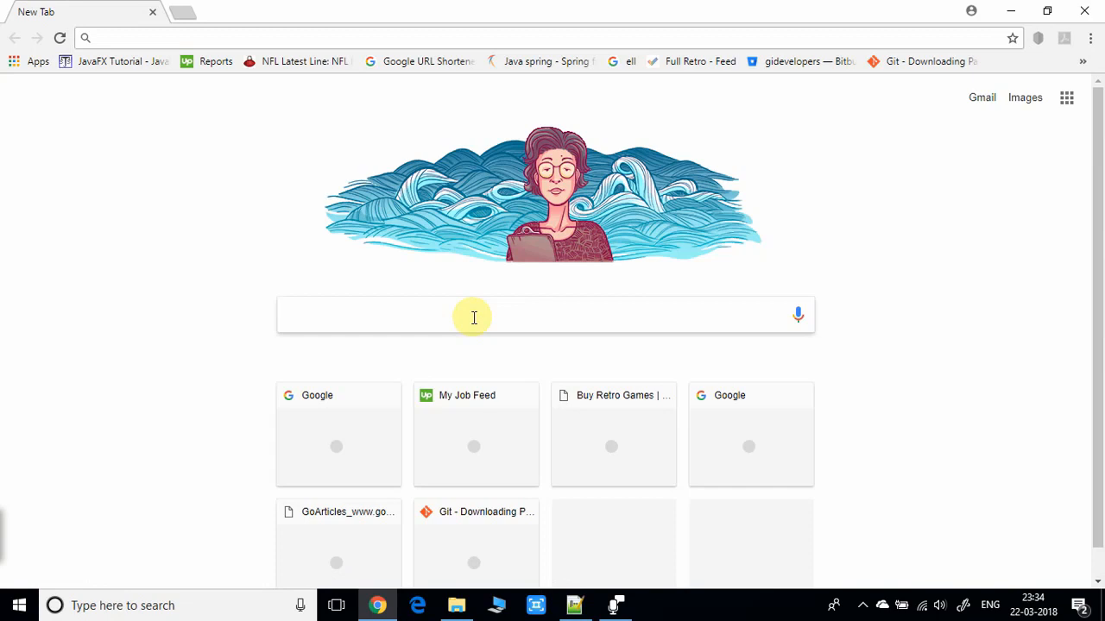
pyautogui.write('jaspersoft studio download')
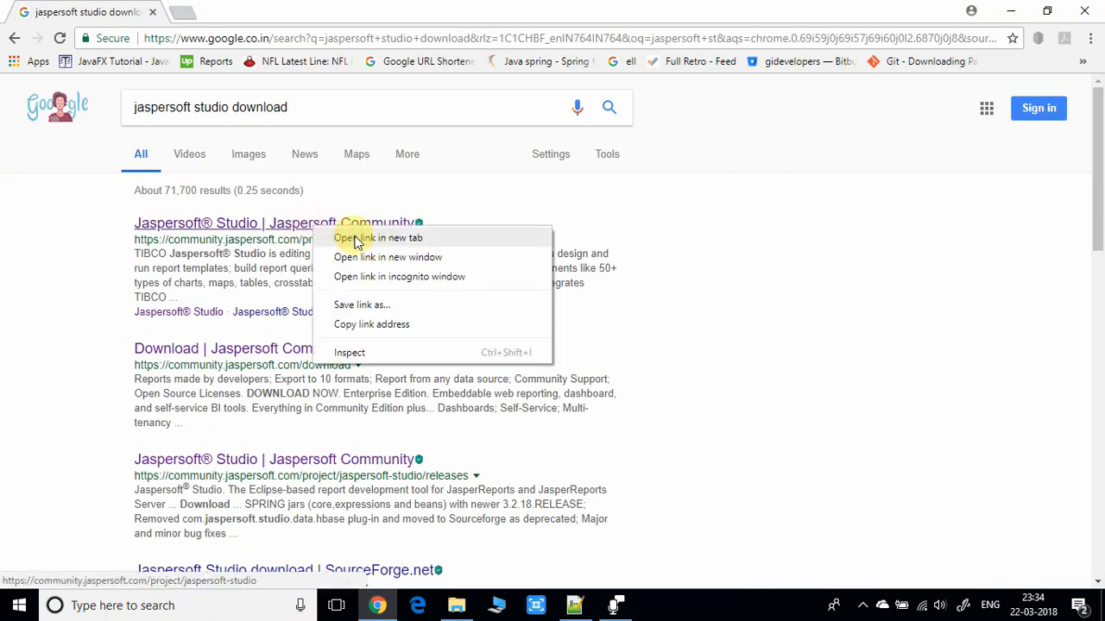
# Open the Jaspersoft Community result in a new tab and go to Jaspersoft Studio Releases.
pyautogui.click(378, 238)
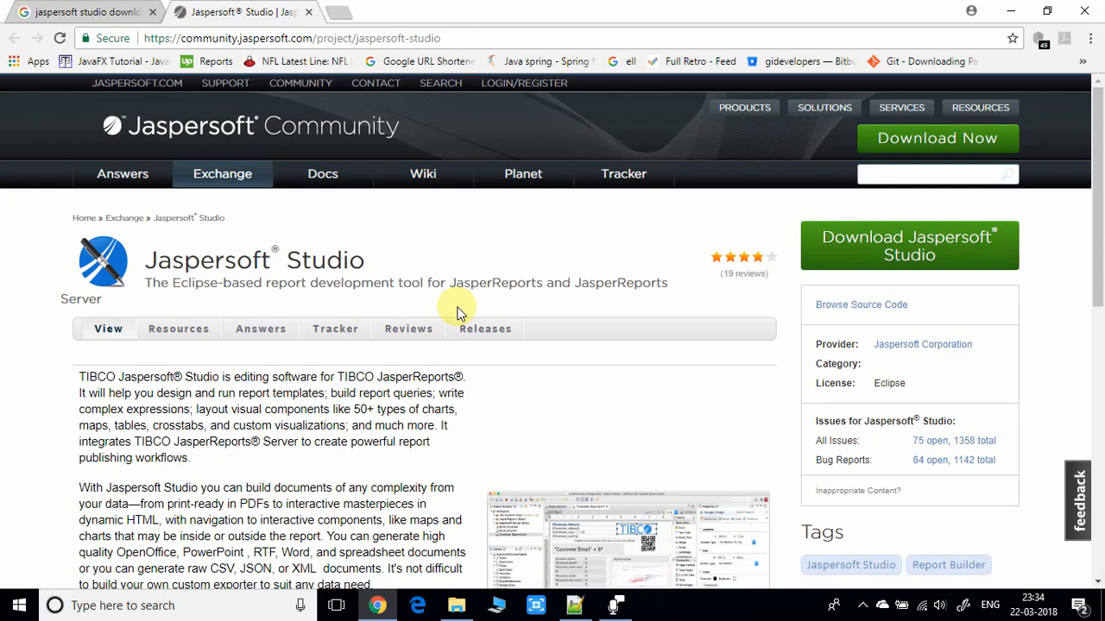
pyautogui.moveTo(687, 309)
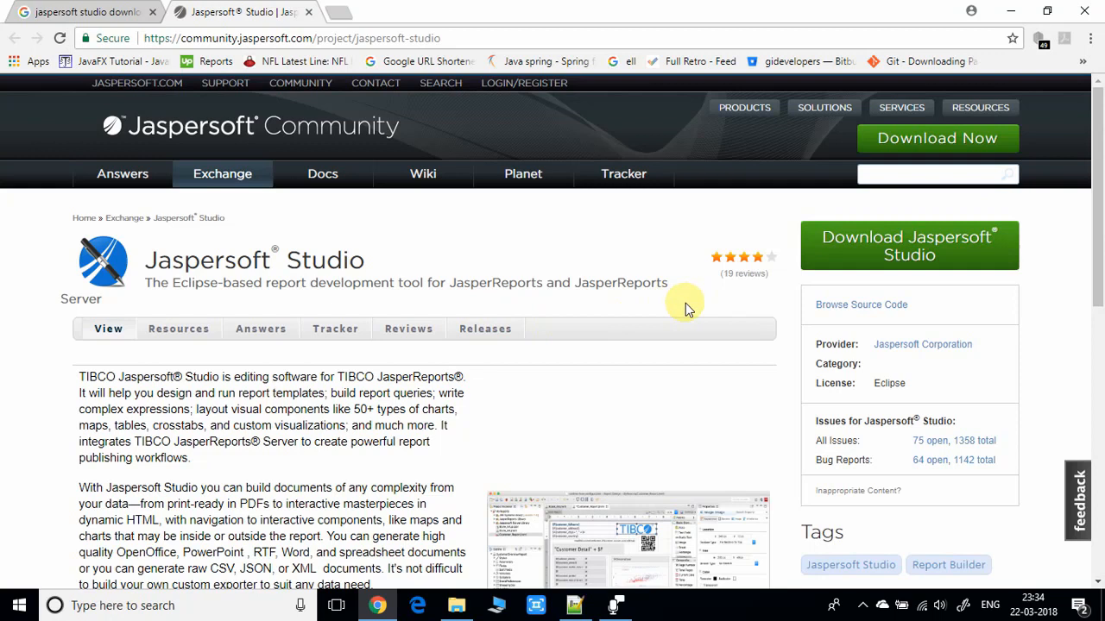
pyautogui.moveTo(1045, 218)
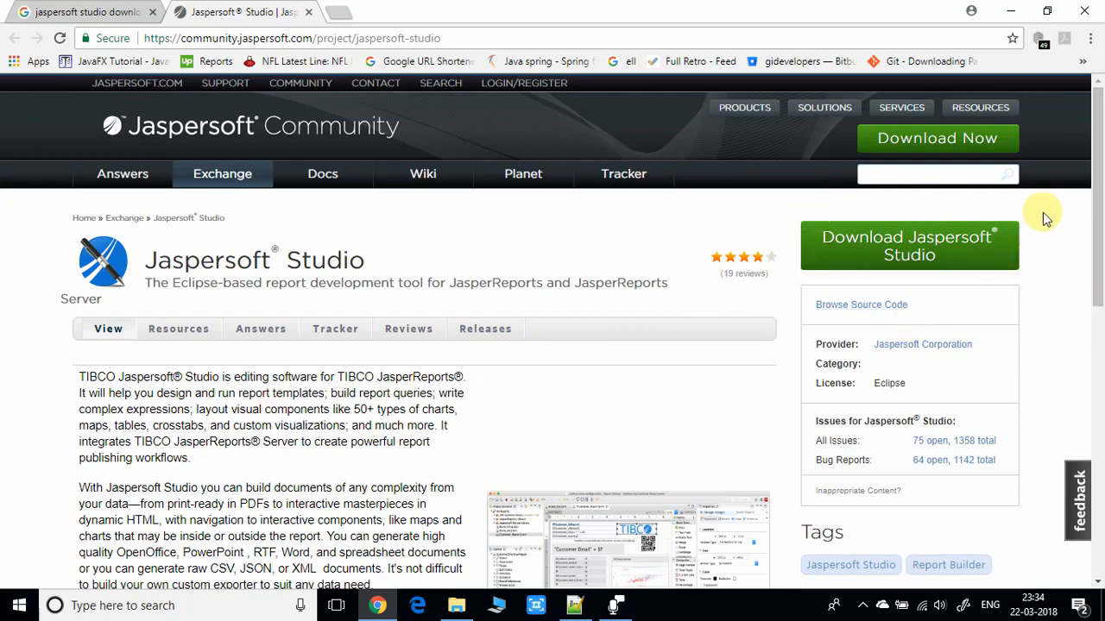
pyautogui.moveTo(872, 204)
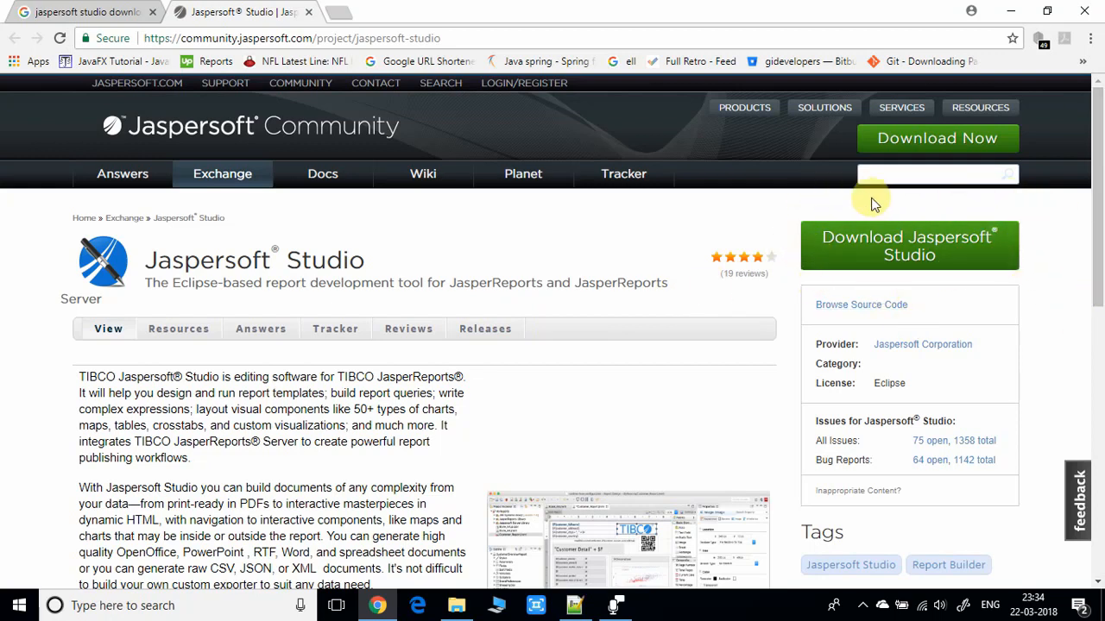
pyautogui.click(908, 245)
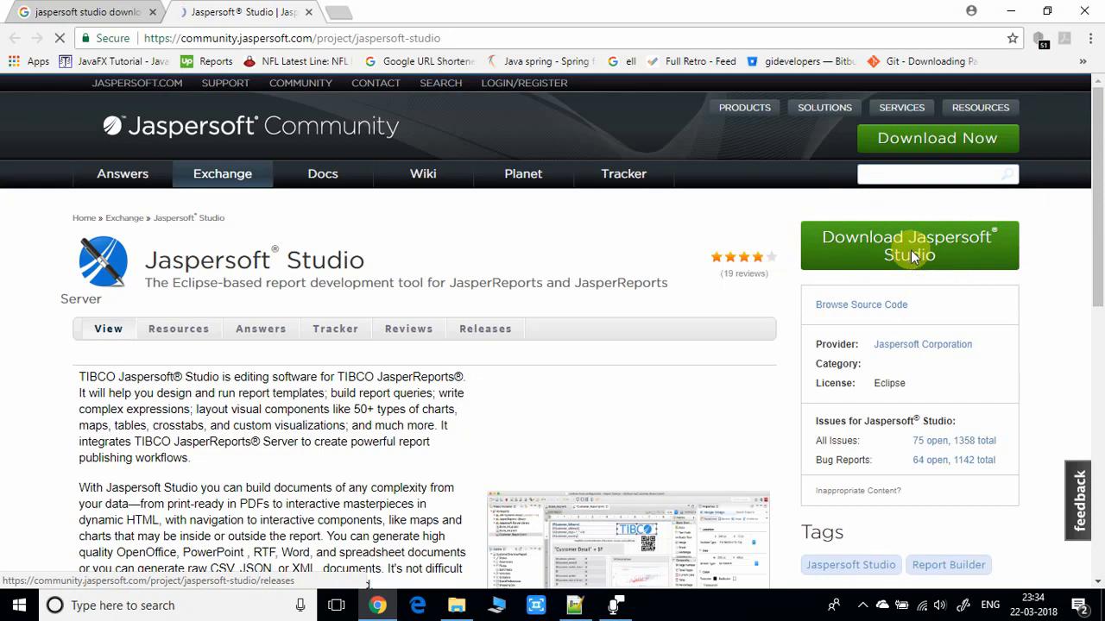
# Scroll the releases page down to the Jaspersoft Studio 6.5.1 Download file list.
pyautogui.click(486, 328)
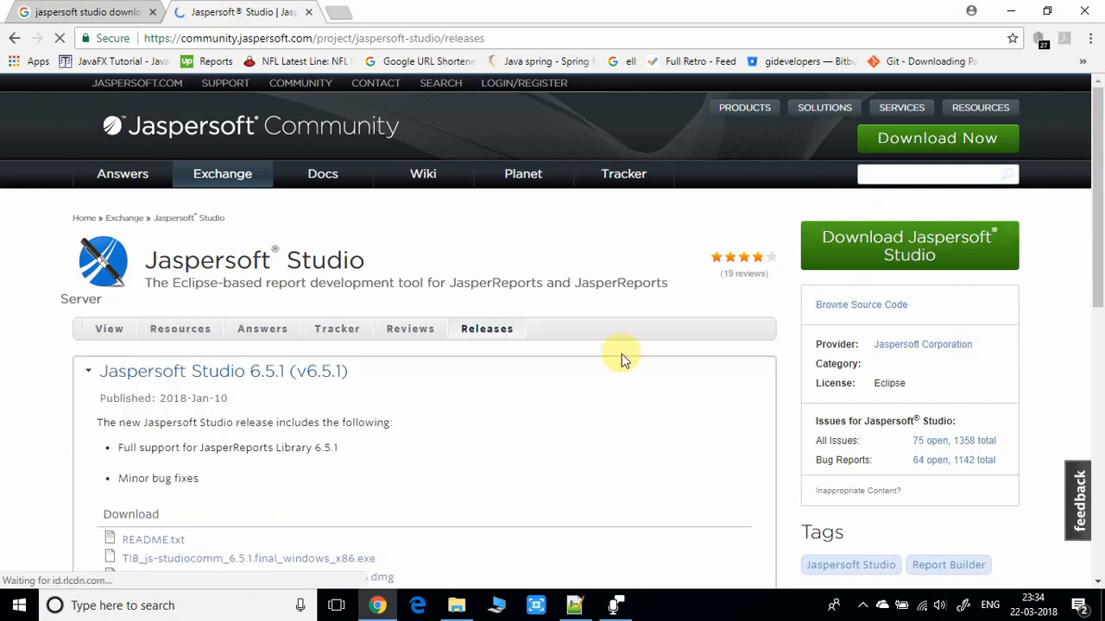
pyautogui.scroll(-3)
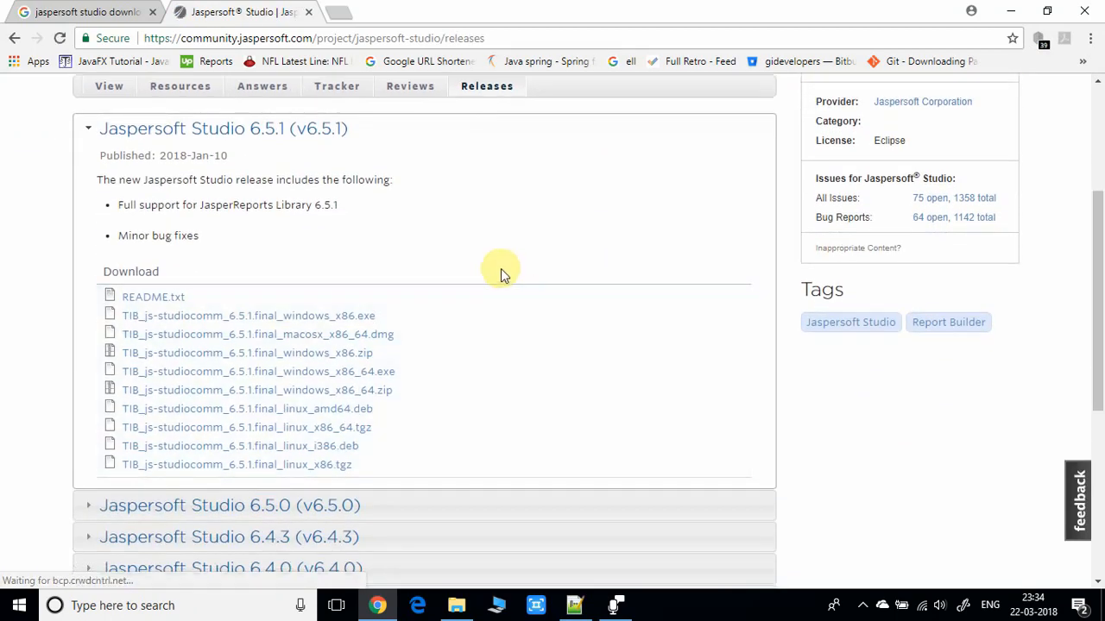
pyautogui.moveTo(366, 158)
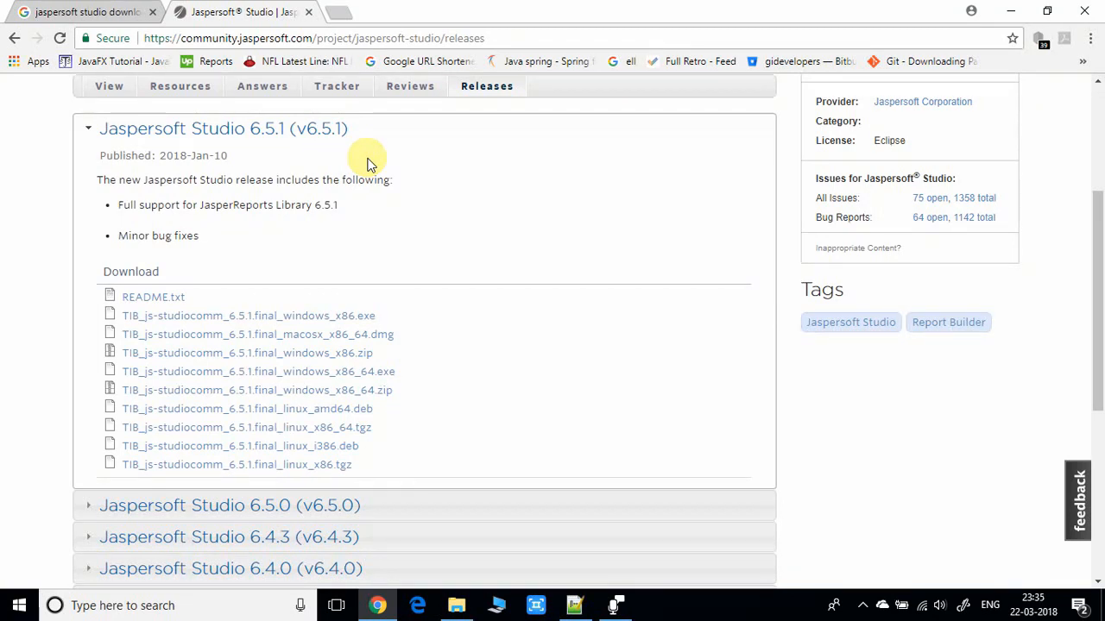
pyautogui.scroll(-3)
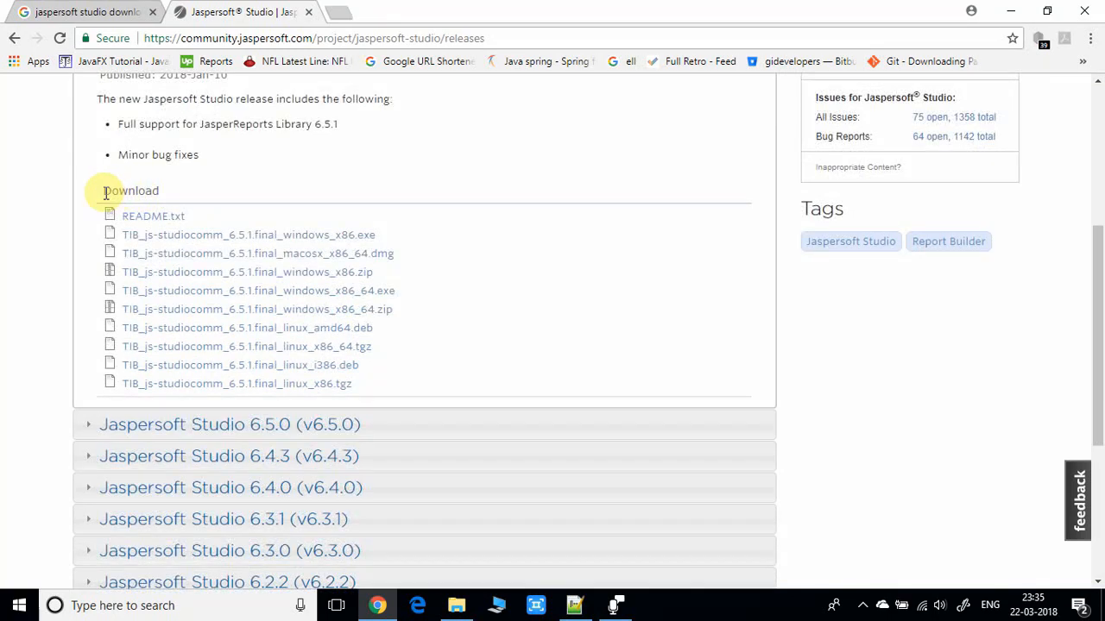
pyautogui.doubleClick(131, 190)
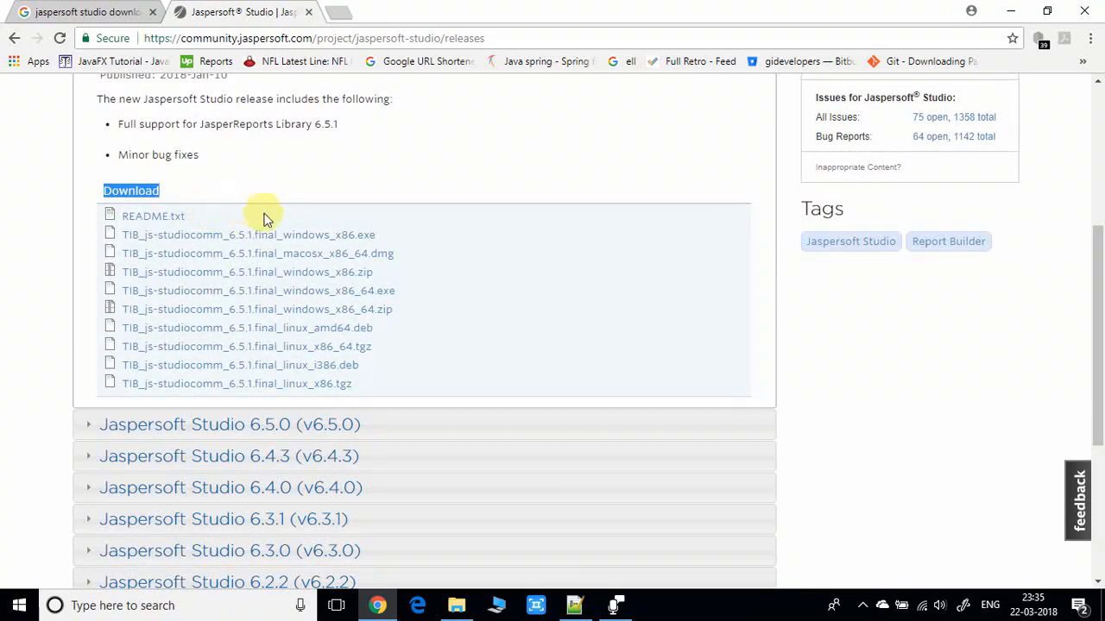
pyautogui.moveTo(362, 242)
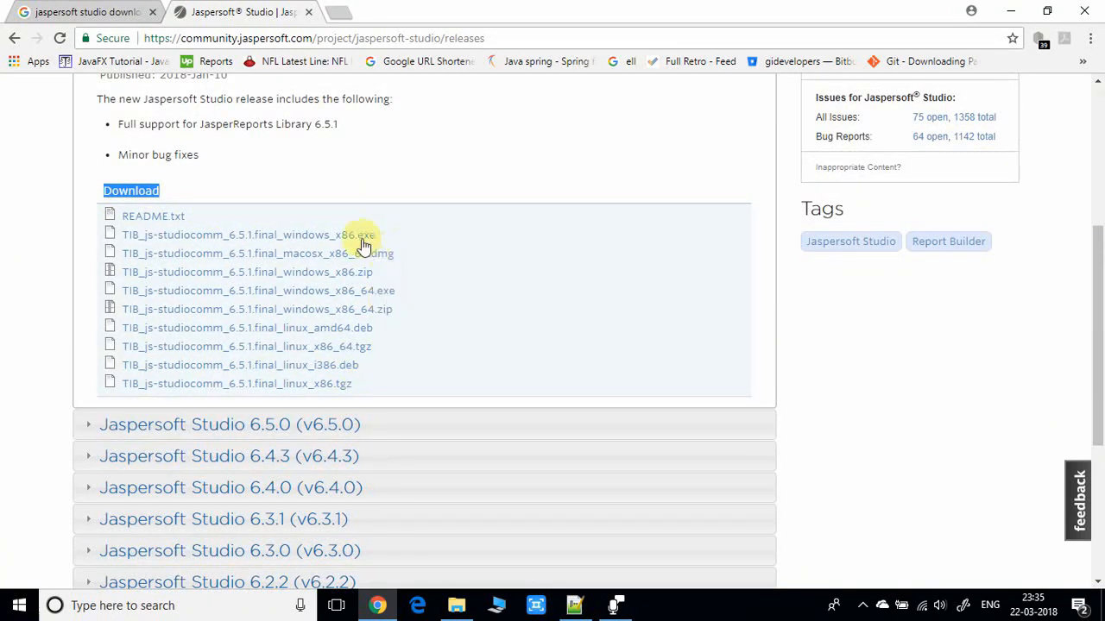
pyautogui.moveTo(336, 235)
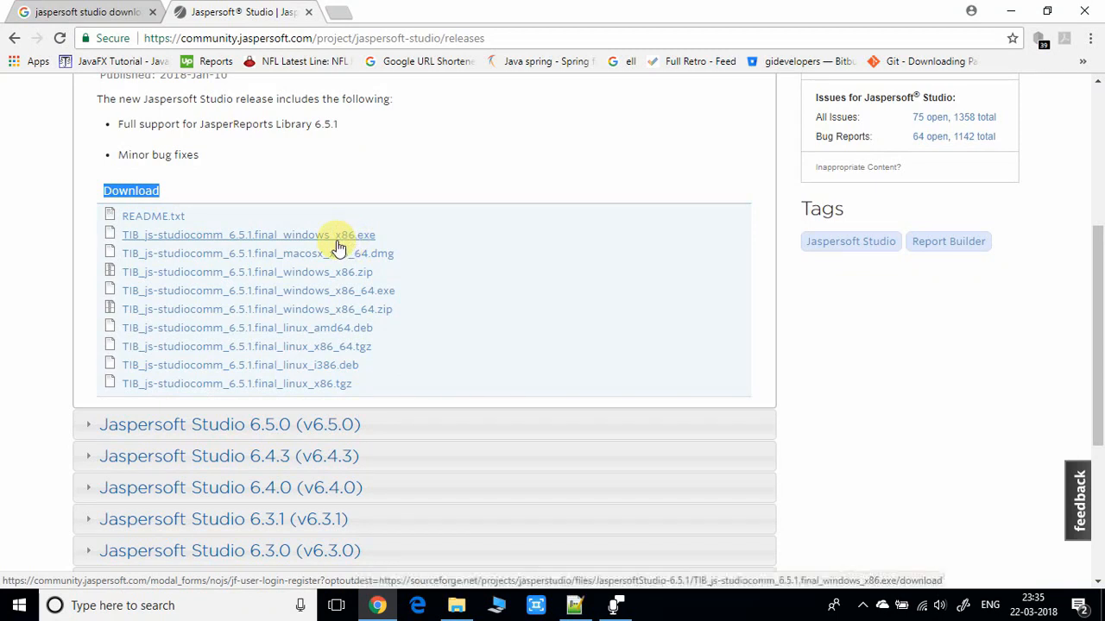
pyautogui.moveTo(431, 242)
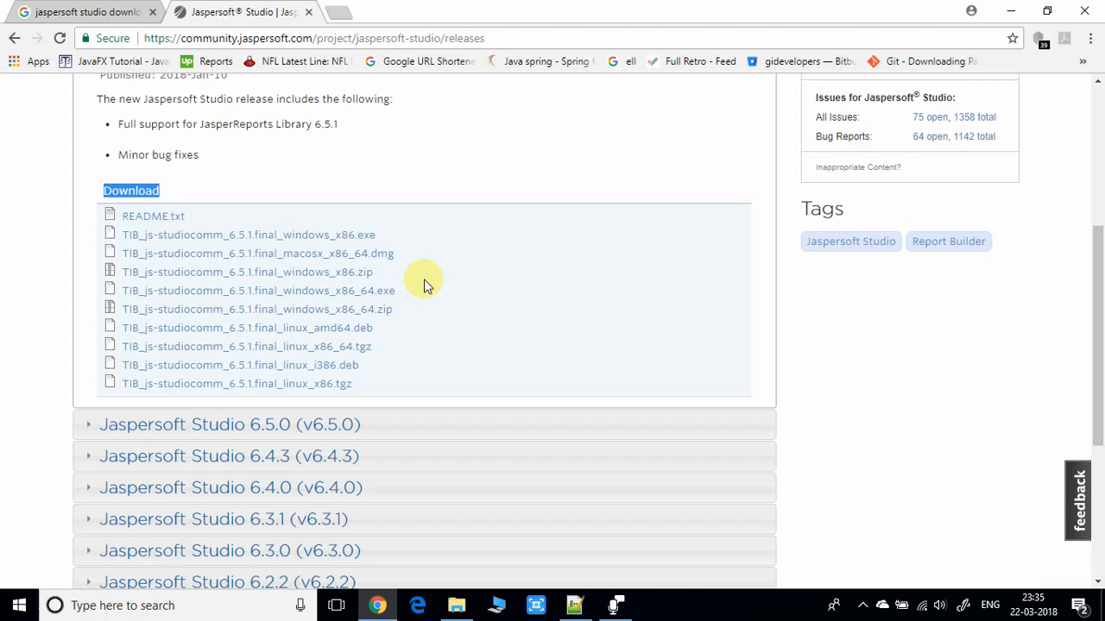
pyautogui.moveTo(356, 252)
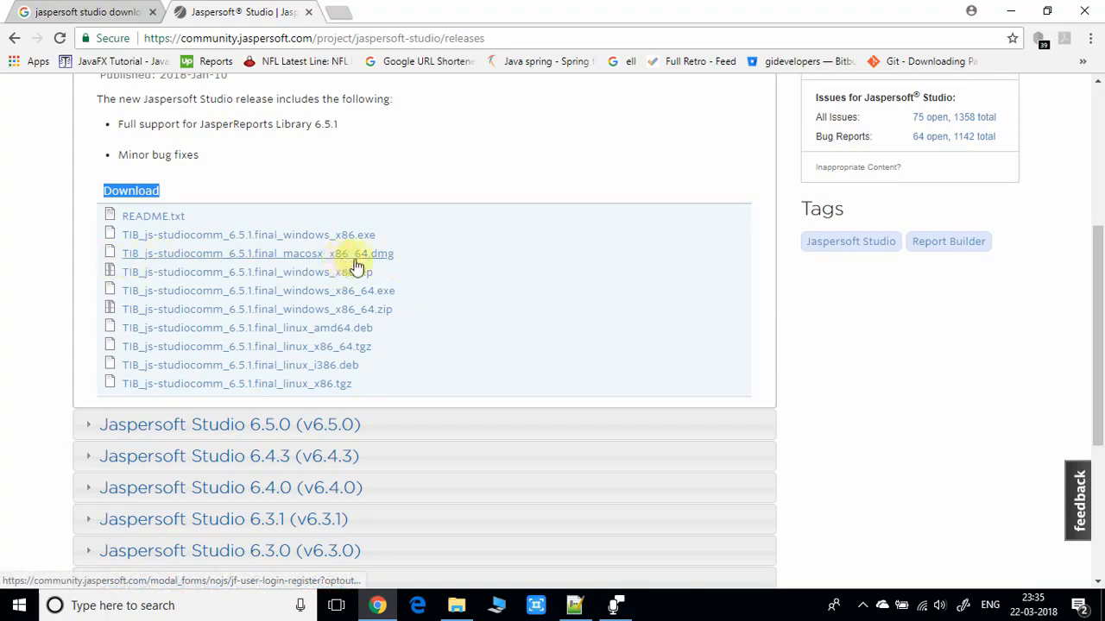
pyautogui.moveTo(476, 252)
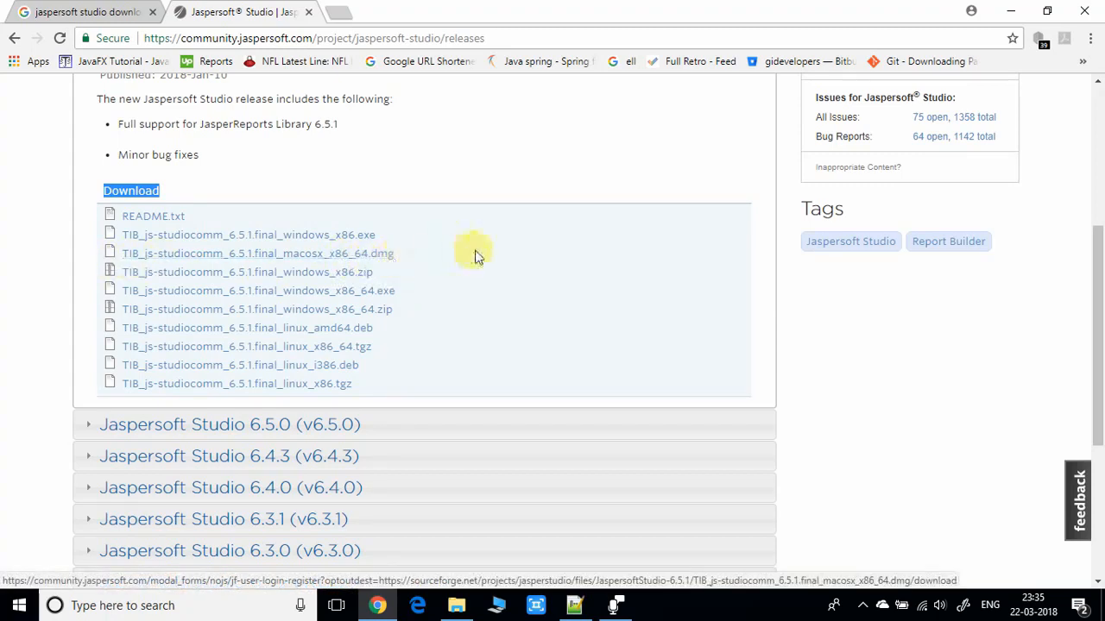
pyautogui.moveTo(354, 285)
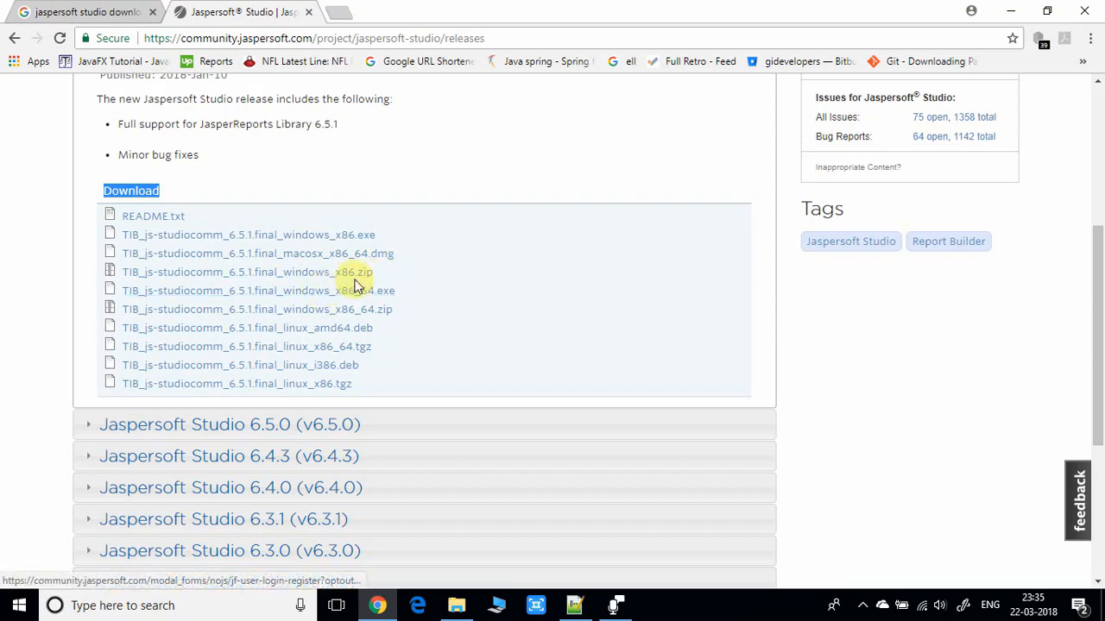
pyautogui.moveTo(363, 272)
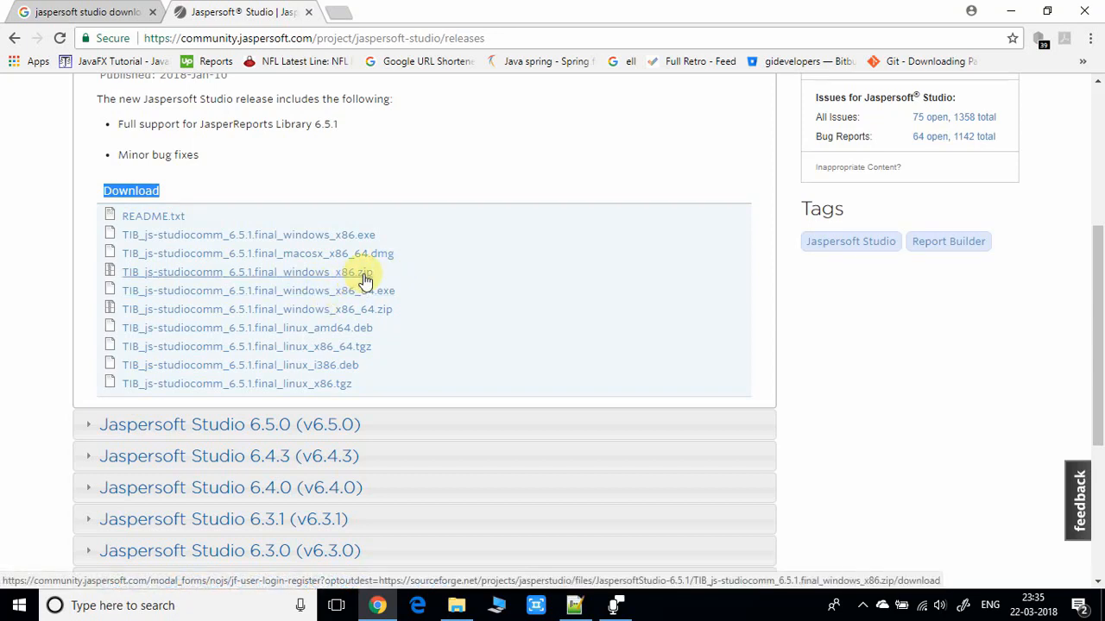
pyautogui.moveTo(335, 299)
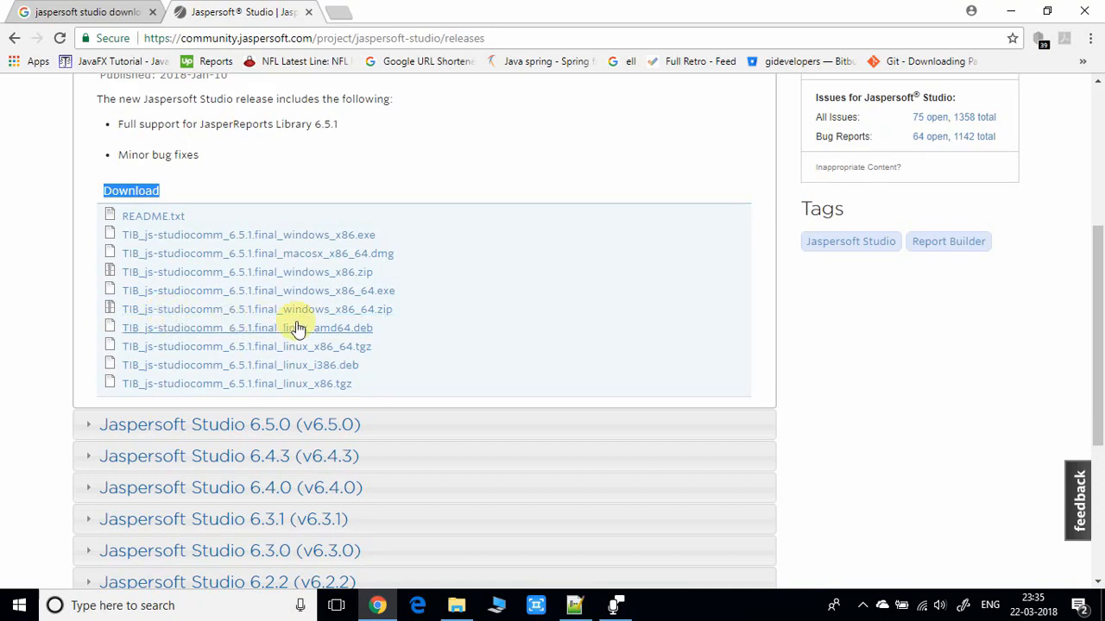
pyautogui.moveTo(342, 309)
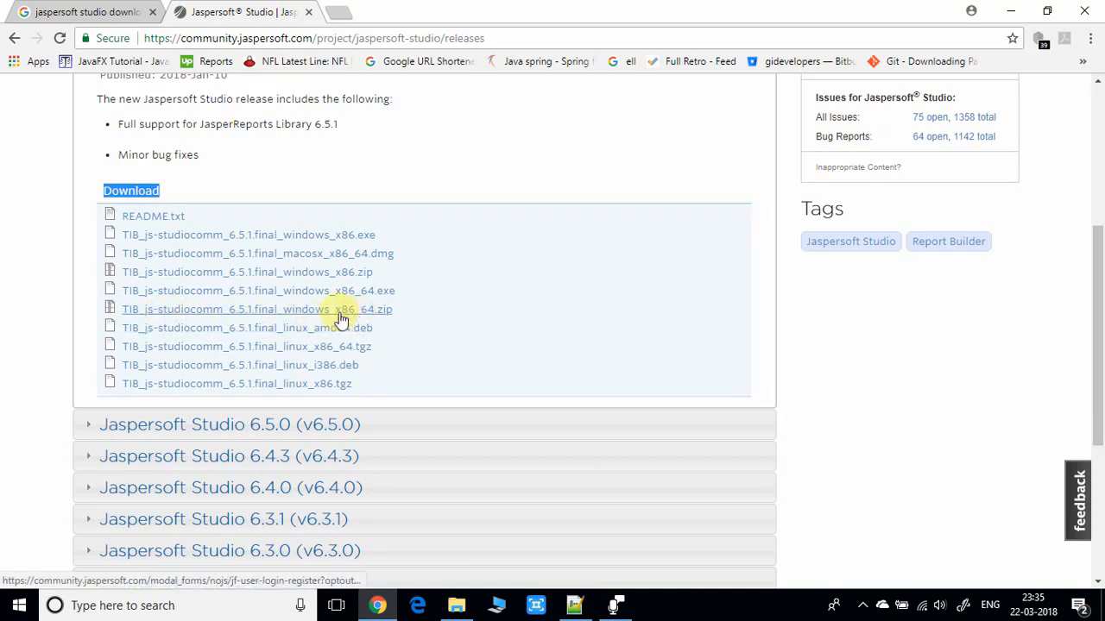
pyautogui.moveTo(377, 310)
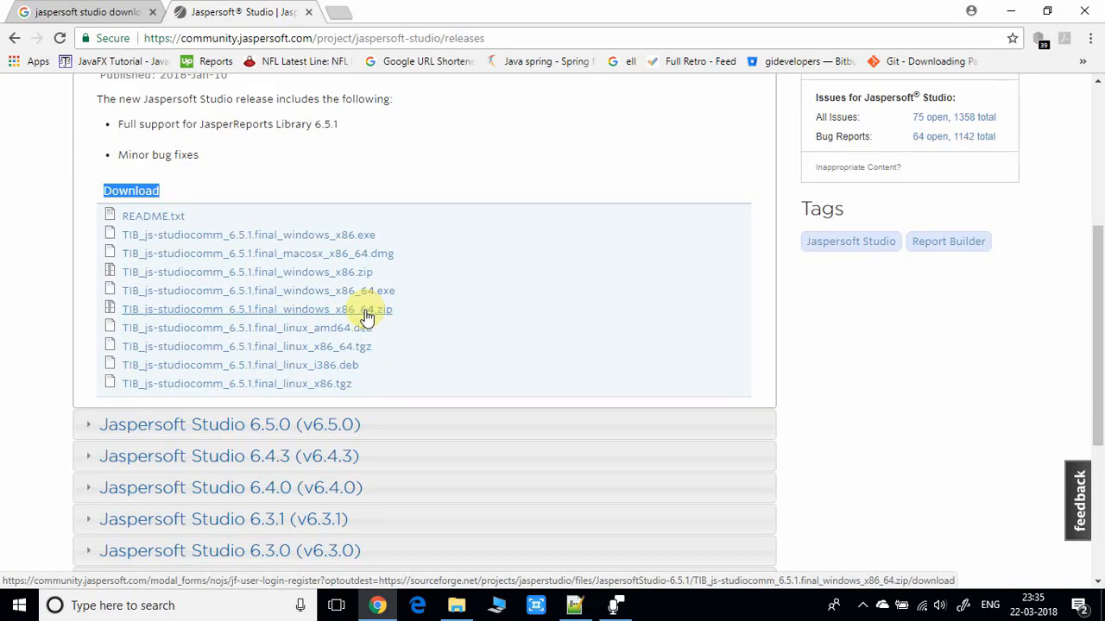
pyautogui.moveTo(383, 314)
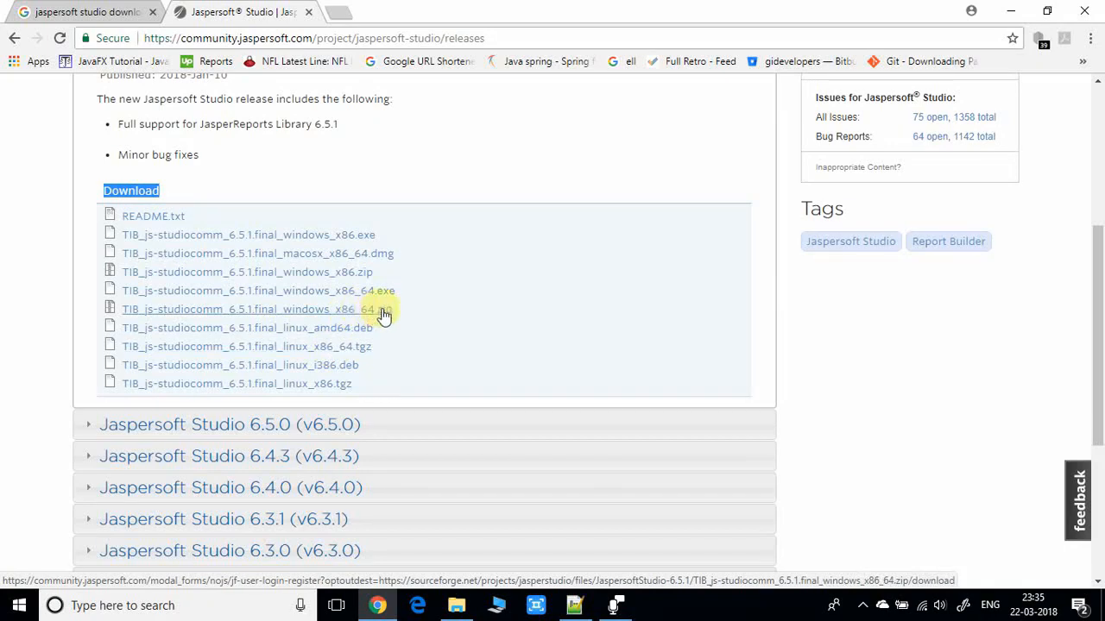
# Start the 6.5.1 Windows 64-bit zip download and dismiss the Log In or Register prompt with No Thanks.
pyautogui.click(250, 309)
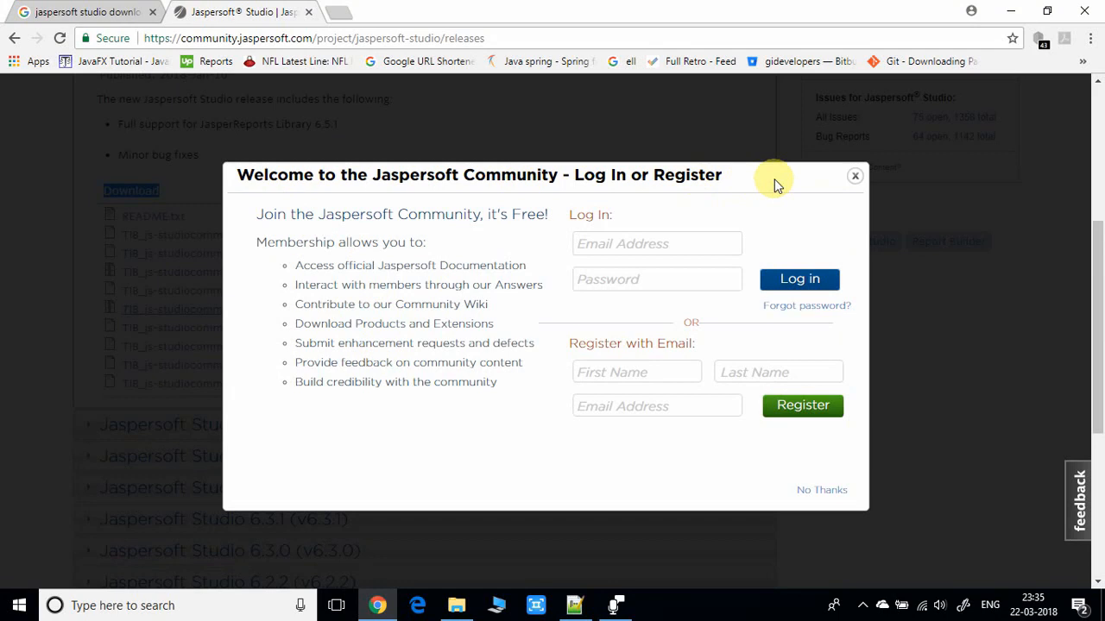
pyautogui.moveTo(447, 284)
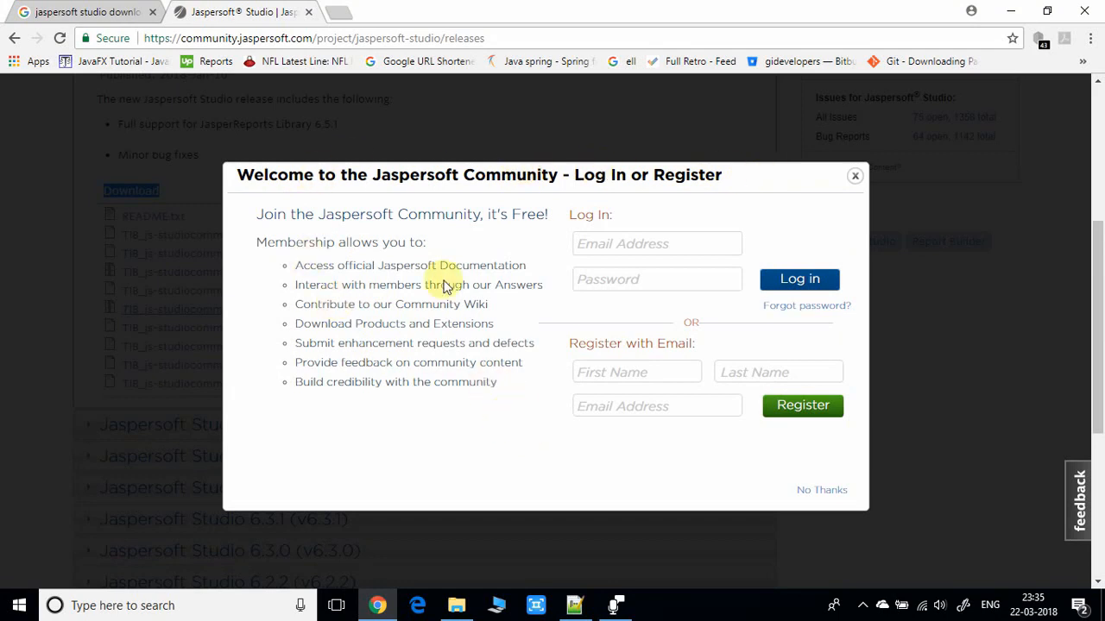
pyautogui.moveTo(537, 428)
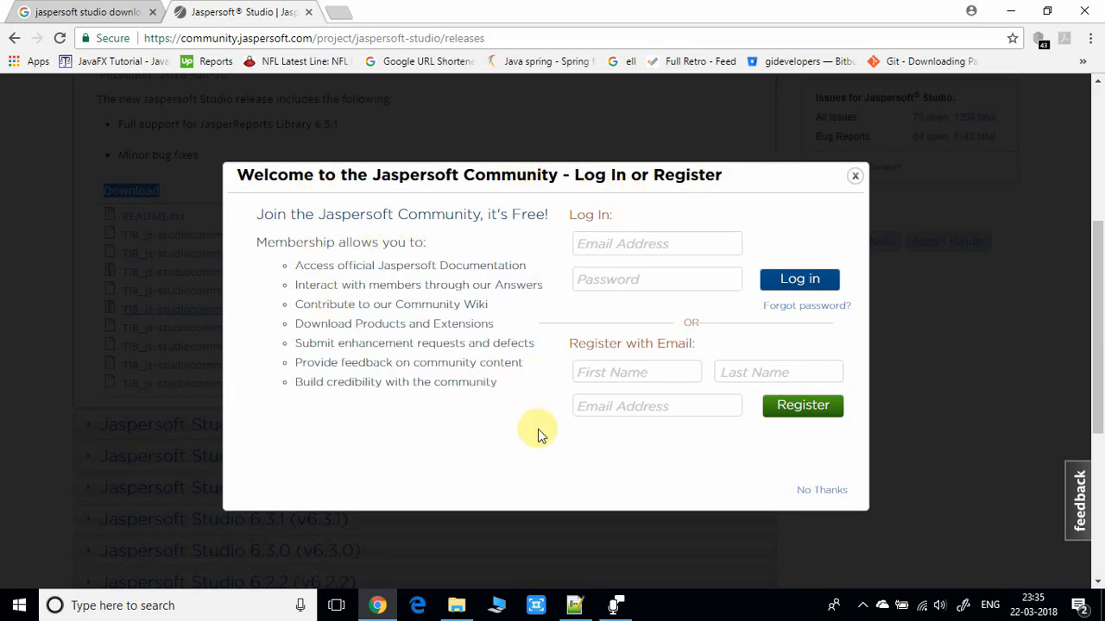
pyautogui.moveTo(625, 457)
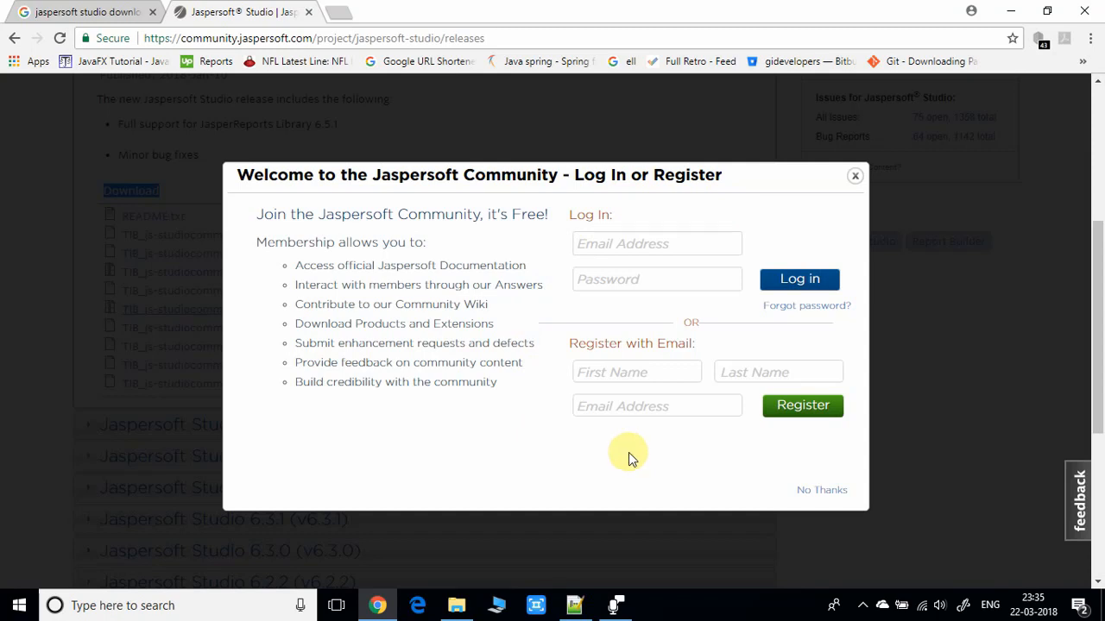
pyautogui.moveTo(821, 490)
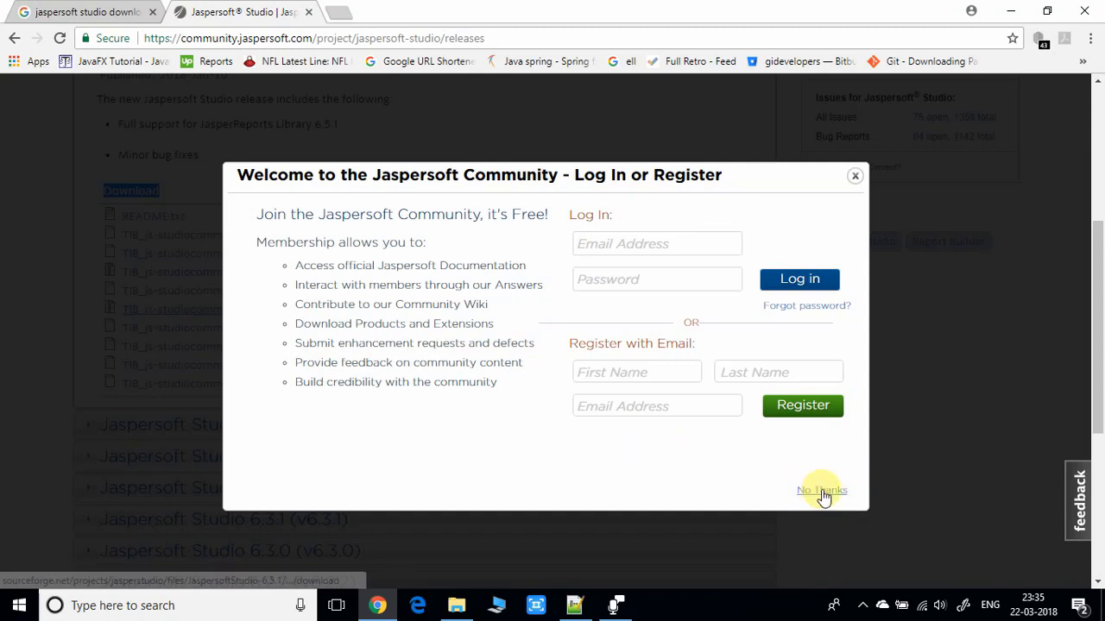
pyautogui.click(822, 490)
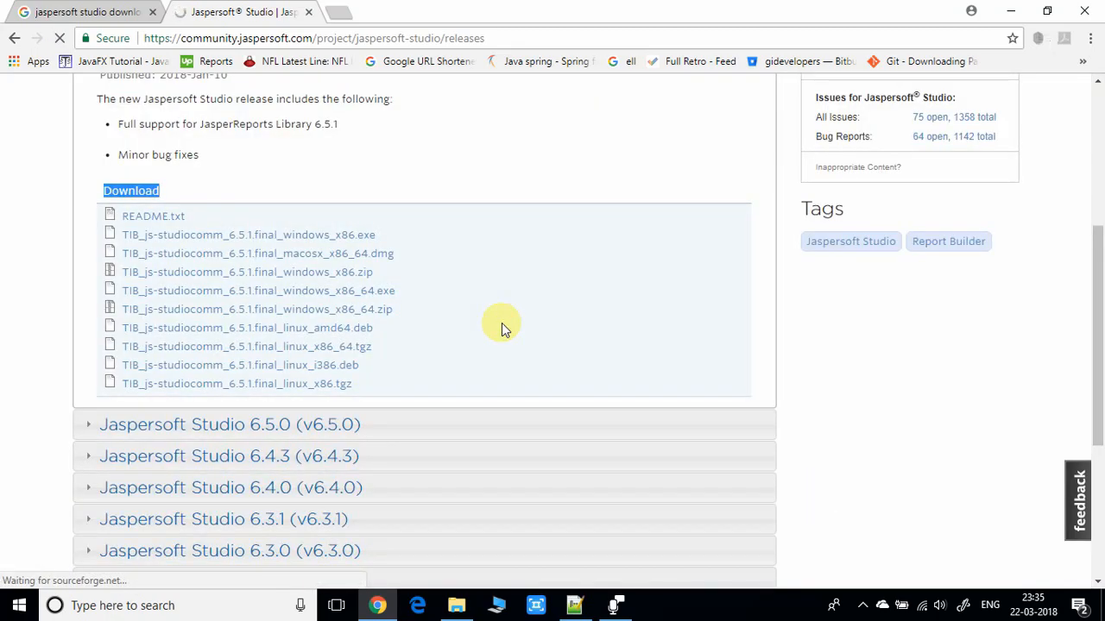
# Wait on SourceForge for the zip to finish downloading and open its options in Chrome's download bar.
pyautogui.click(256, 309)
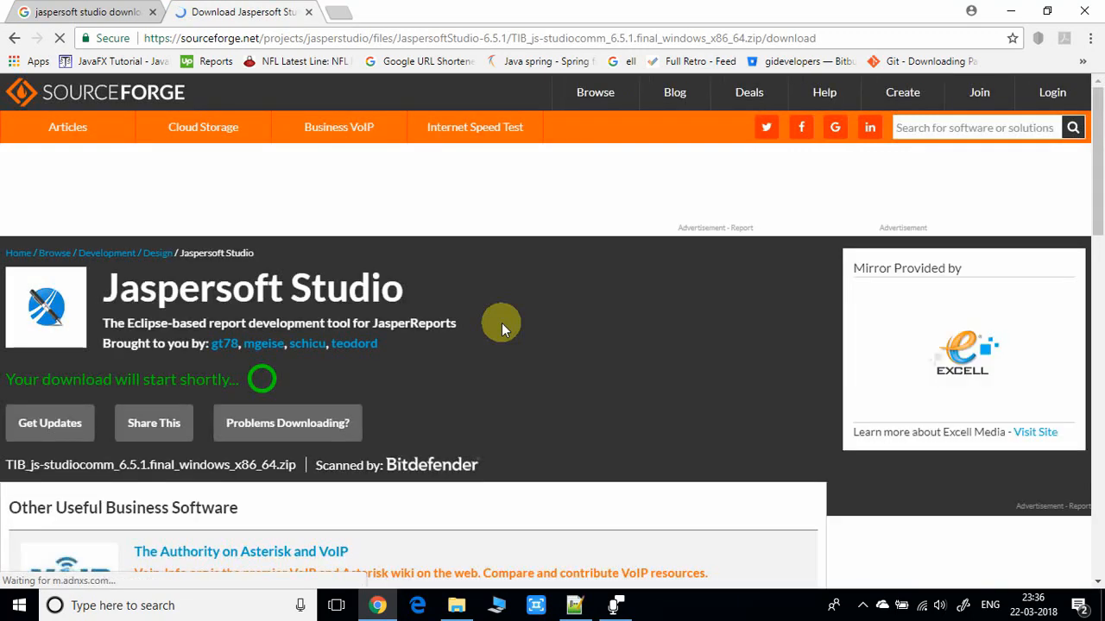
pyautogui.scroll(-3)
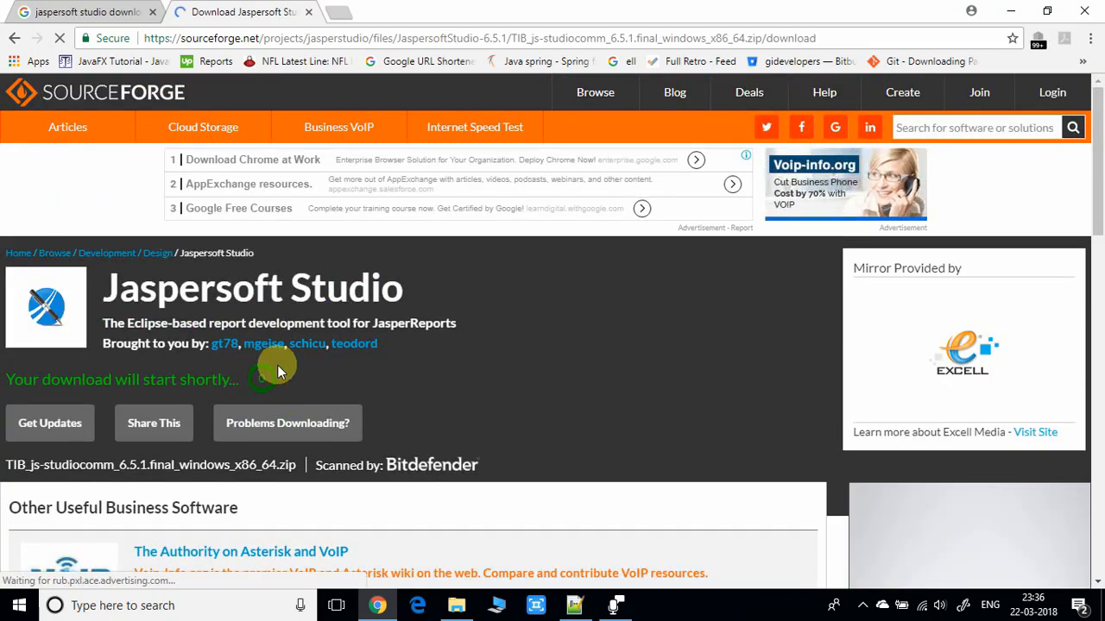
pyautogui.moveTo(266, 394)
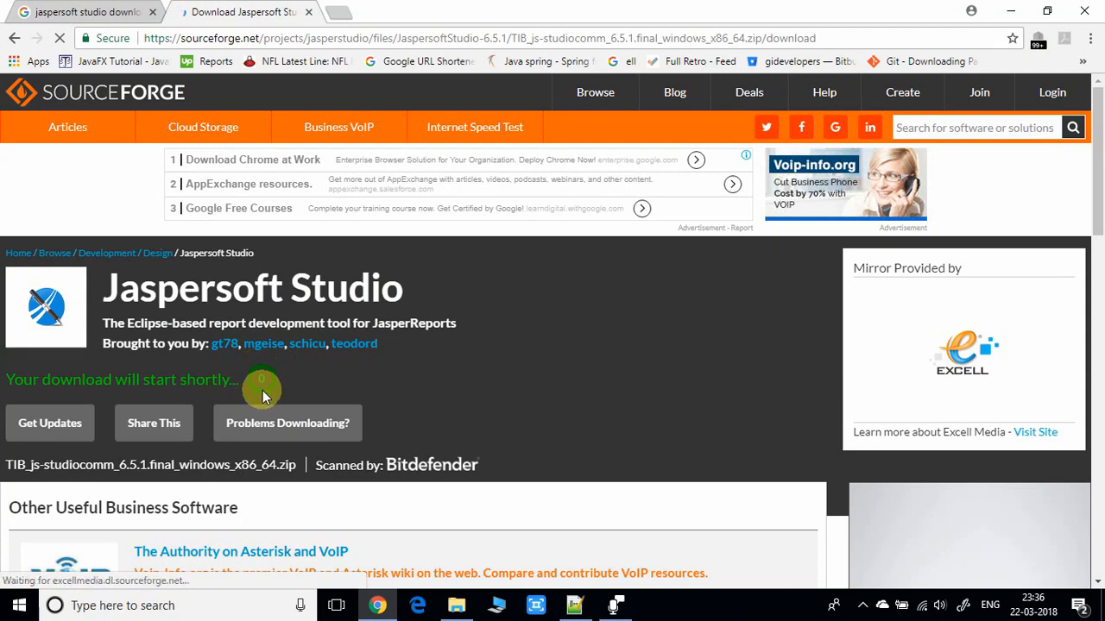
pyautogui.moveTo(469, 383)
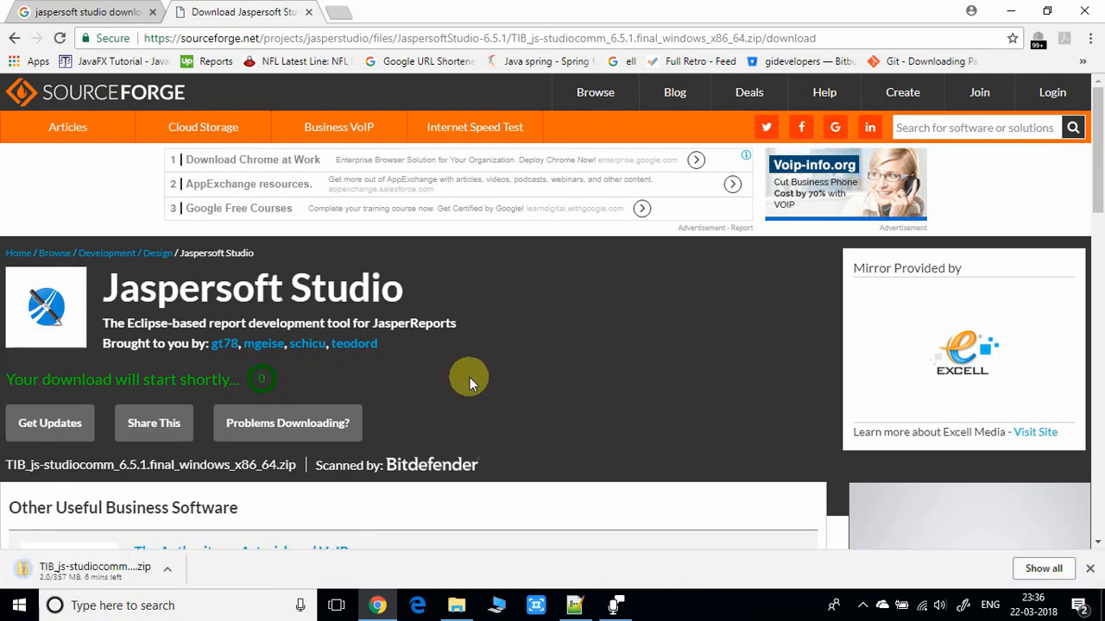
pyautogui.moveTo(125, 583)
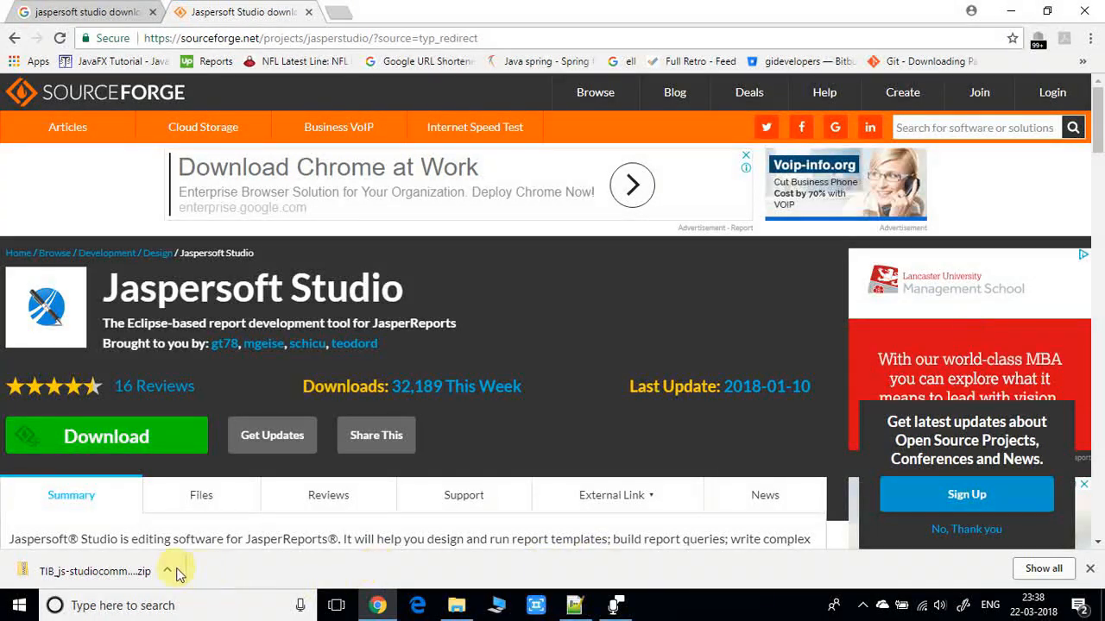
pyautogui.click(168, 571)
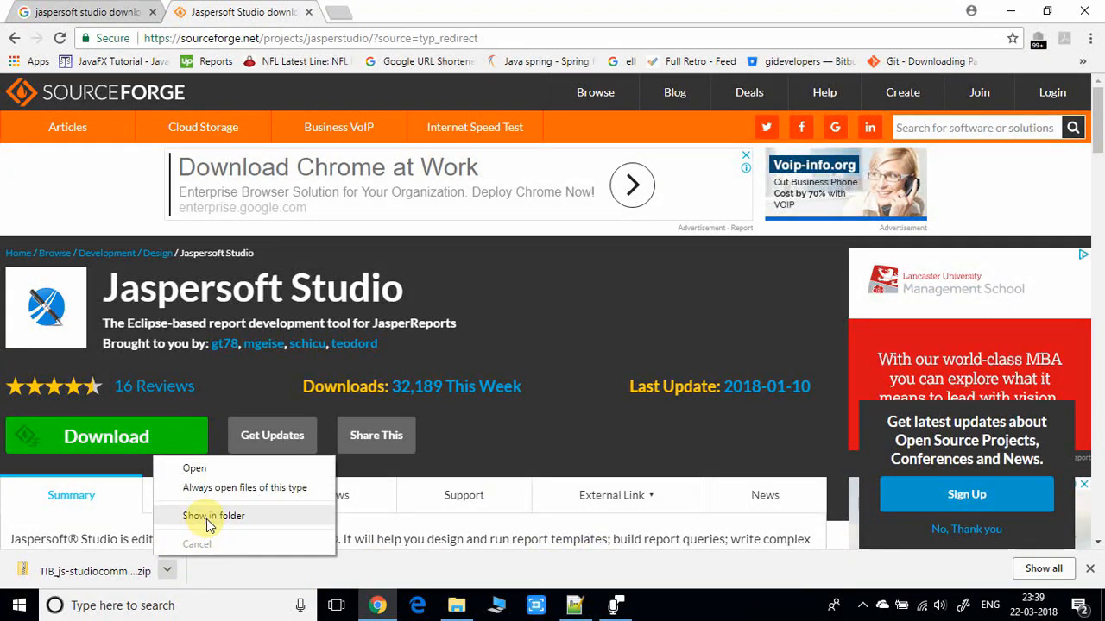
# Copy TIB_js-studiocomm_6.5.1.final_windows_x86_64.zip from Downloads into the JasperReport Tutorials folder.
pyautogui.click(214, 515)
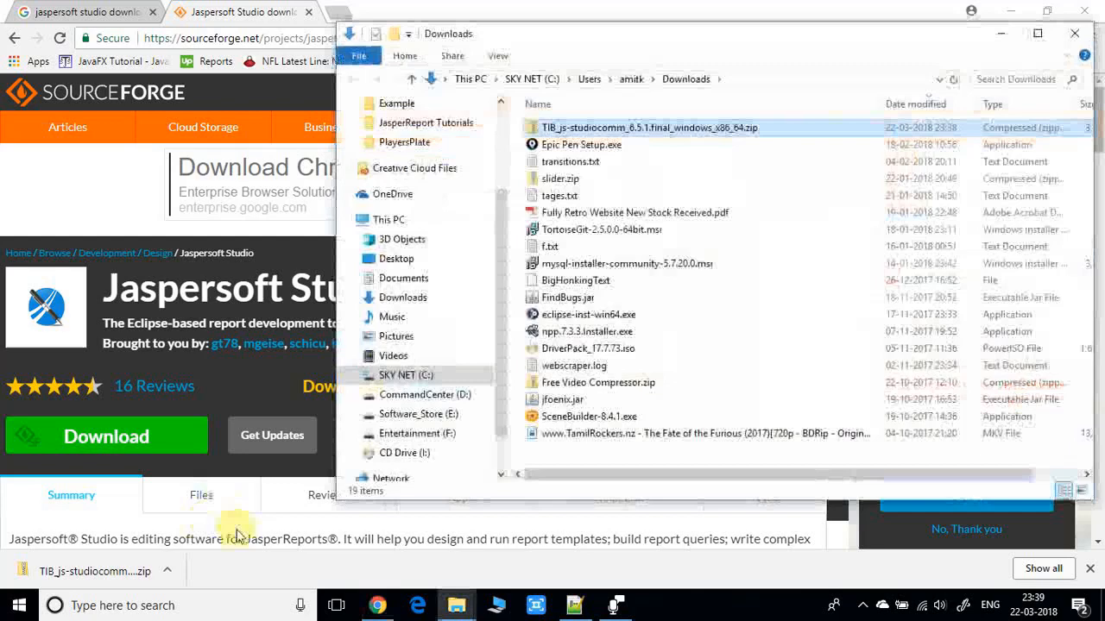
pyautogui.click(648, 128)
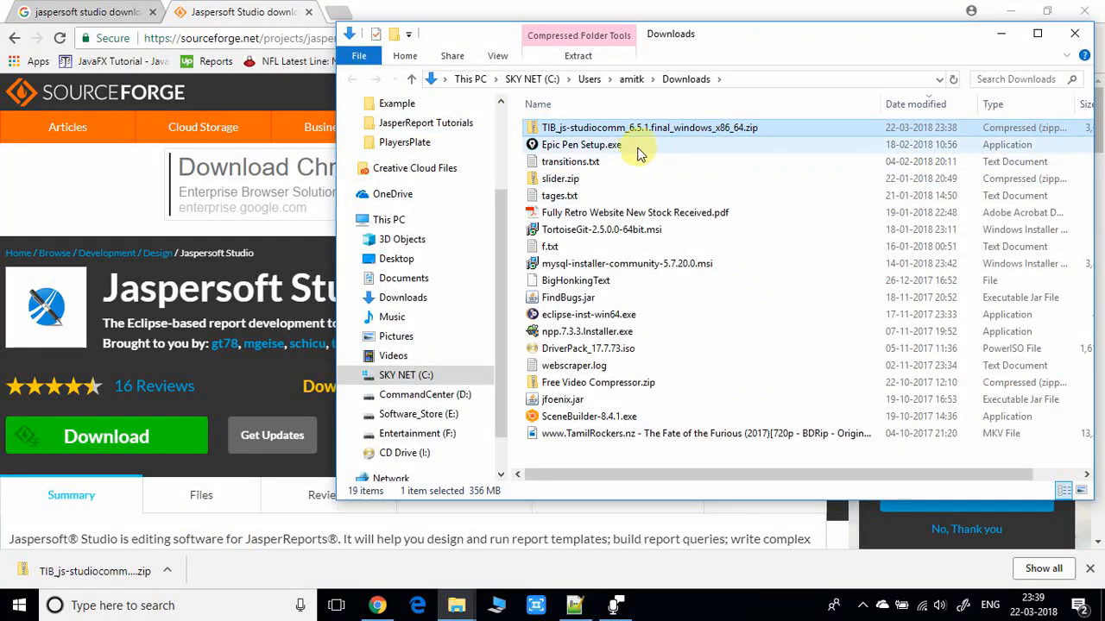
pyautogui.moveTo(649, 134)
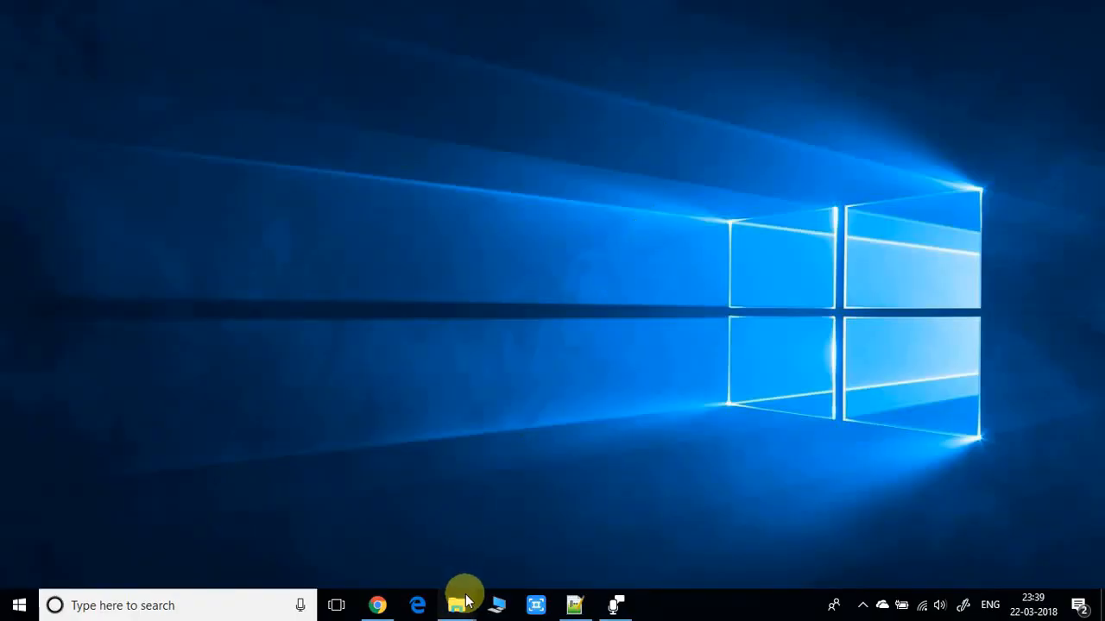
pyautogui.click(455, 605)
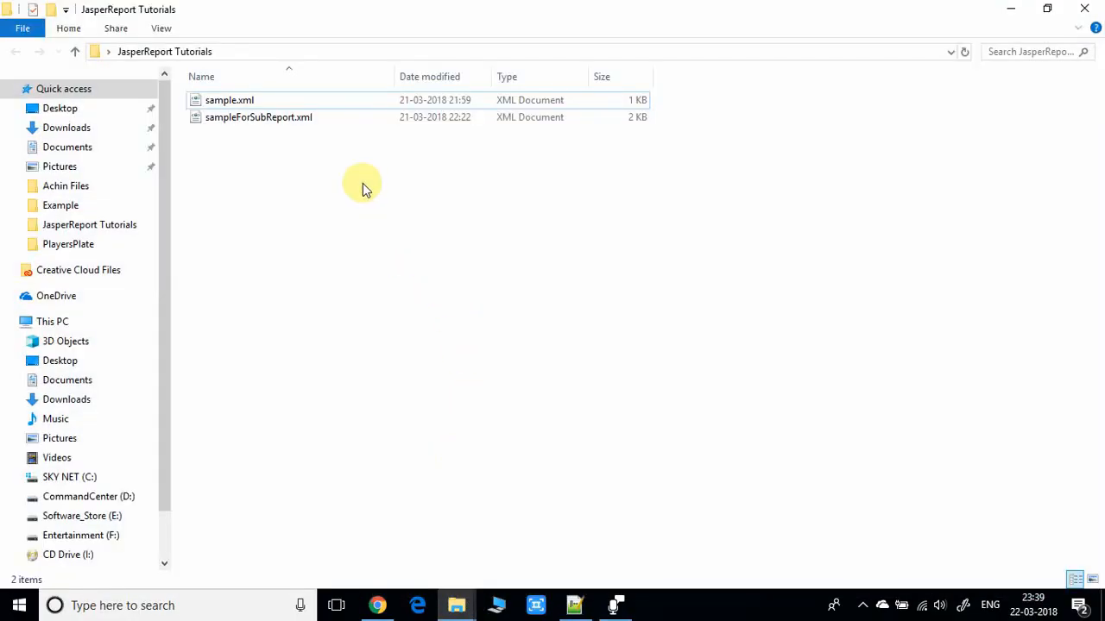
pyautogui.rightClick(362, 183)
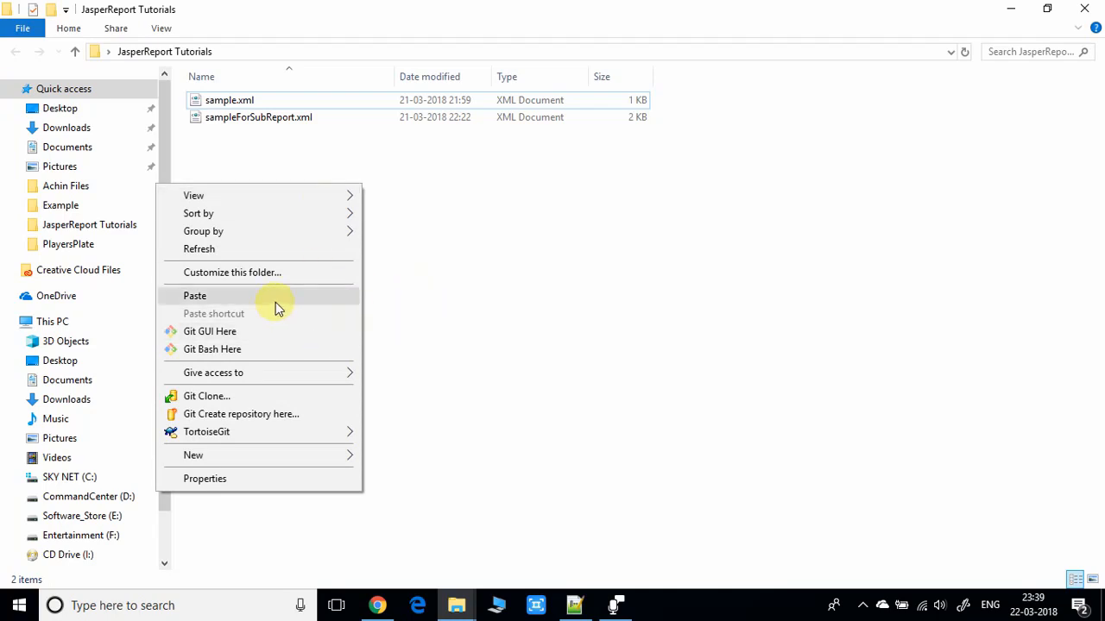
pyautogui.click(194, 295)
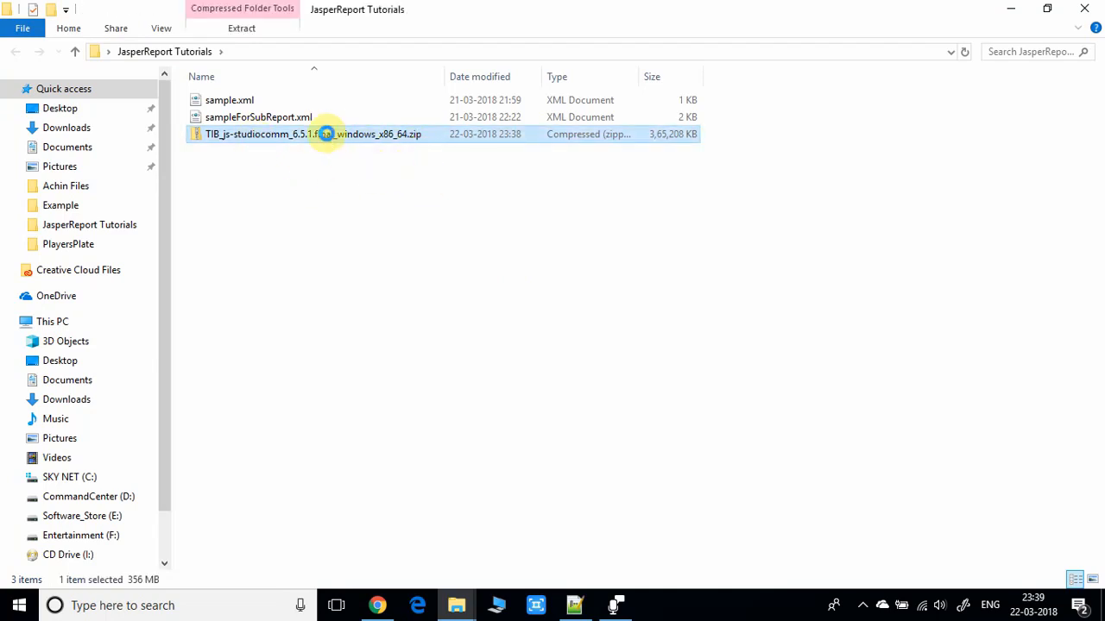
# Extract the zip here with 7-Zip into a TIB_js-studiocomm_6.5.1.final_windows_x86_64 folder.
pyautogui.rightClick(312, 134)
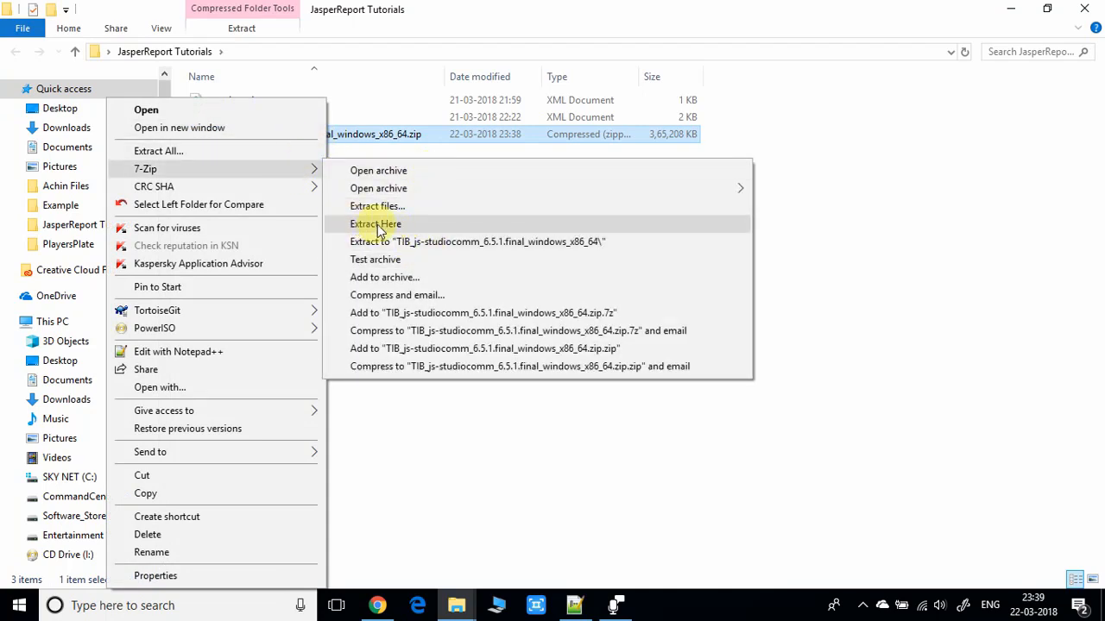
pyautogui.moveTo(285, 172)
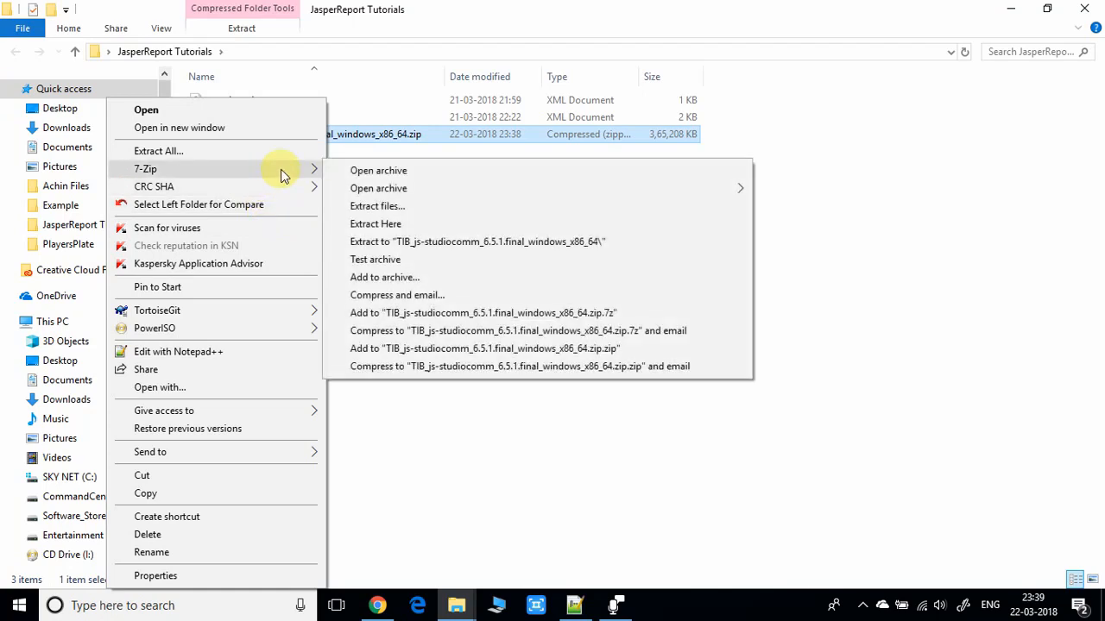
pyautogui.moveTo(476, 241)
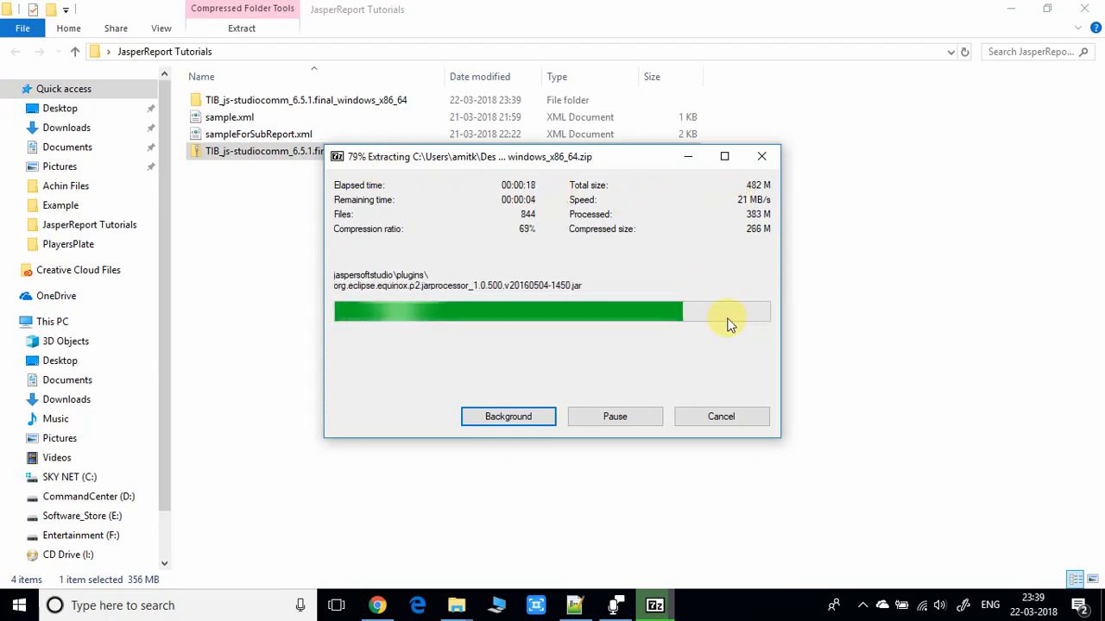
pyautogui.moveTo(677, 363)
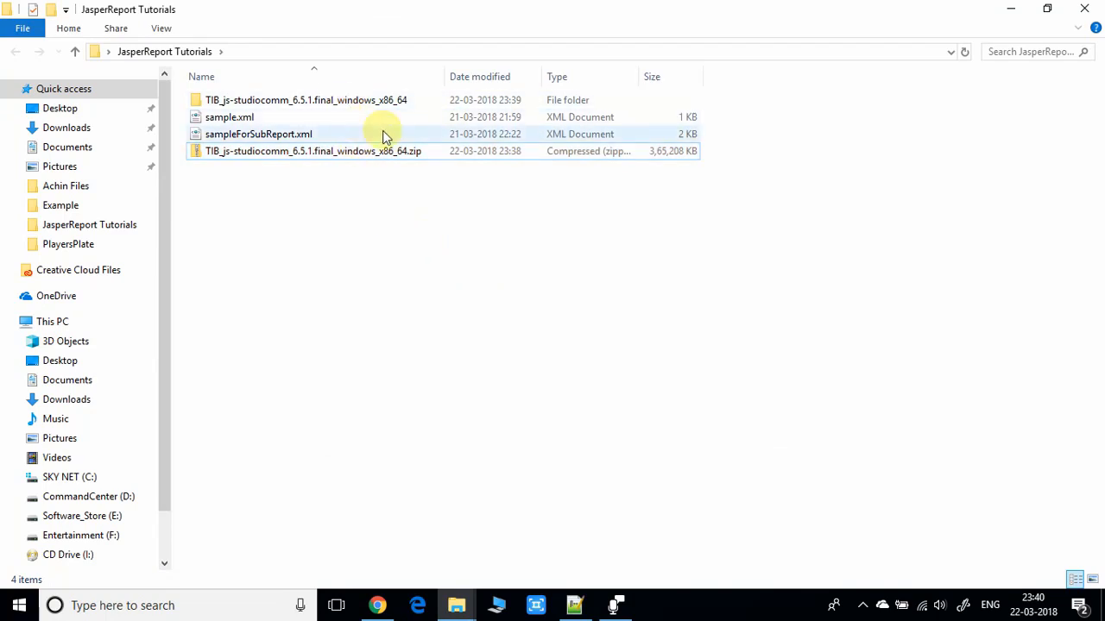
pyautogui.moveTo(394, 141)
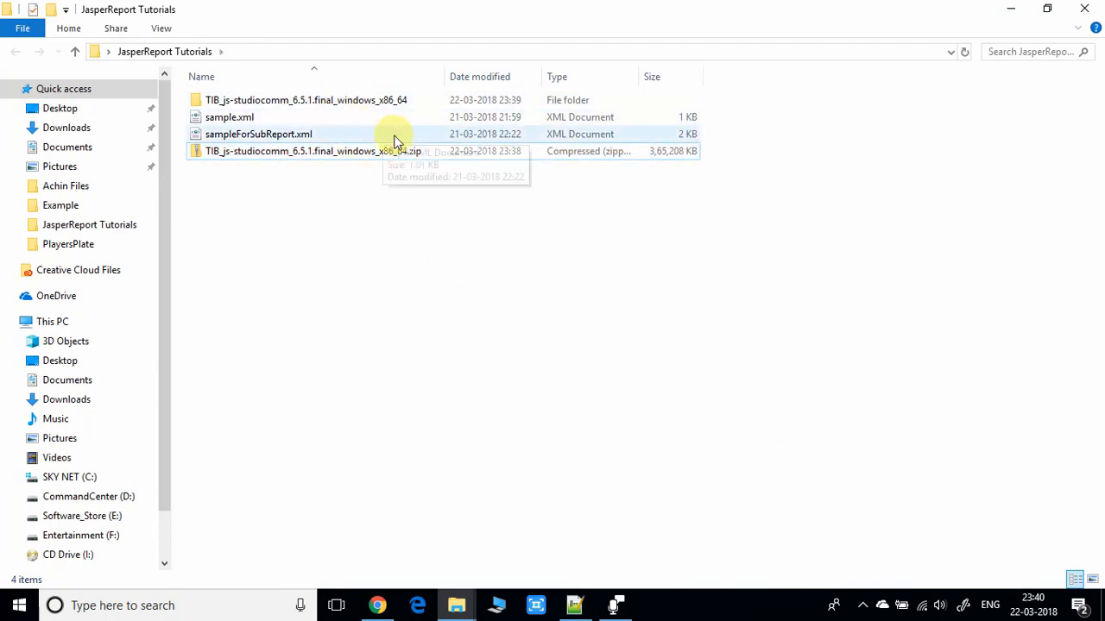
pyautogui.moveTo(423, 152)
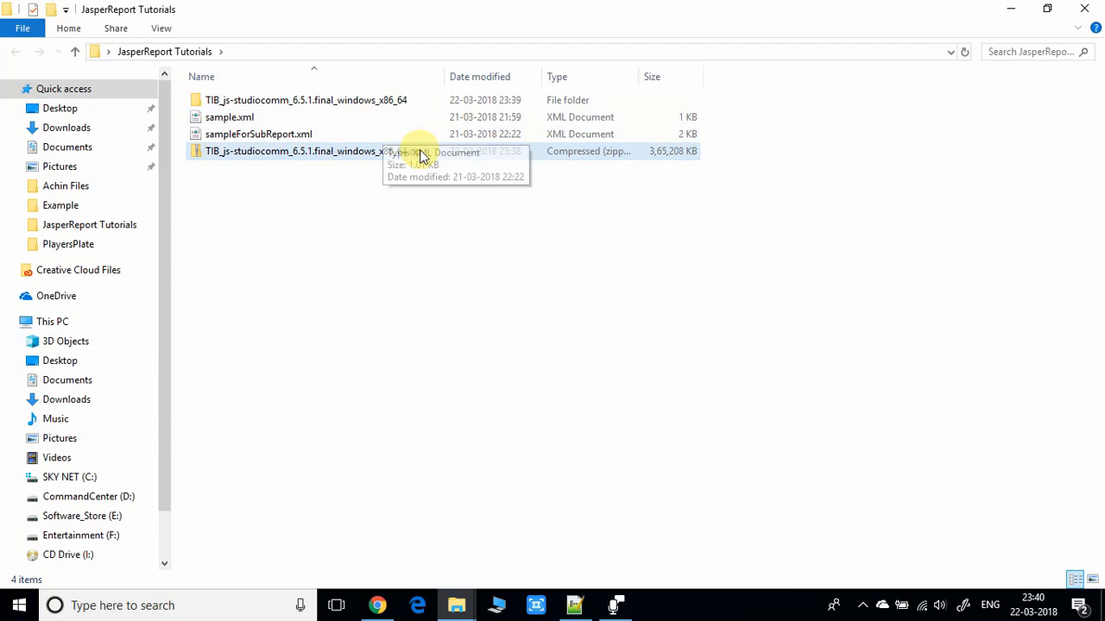
pyautogui.moveTo(342, 98)
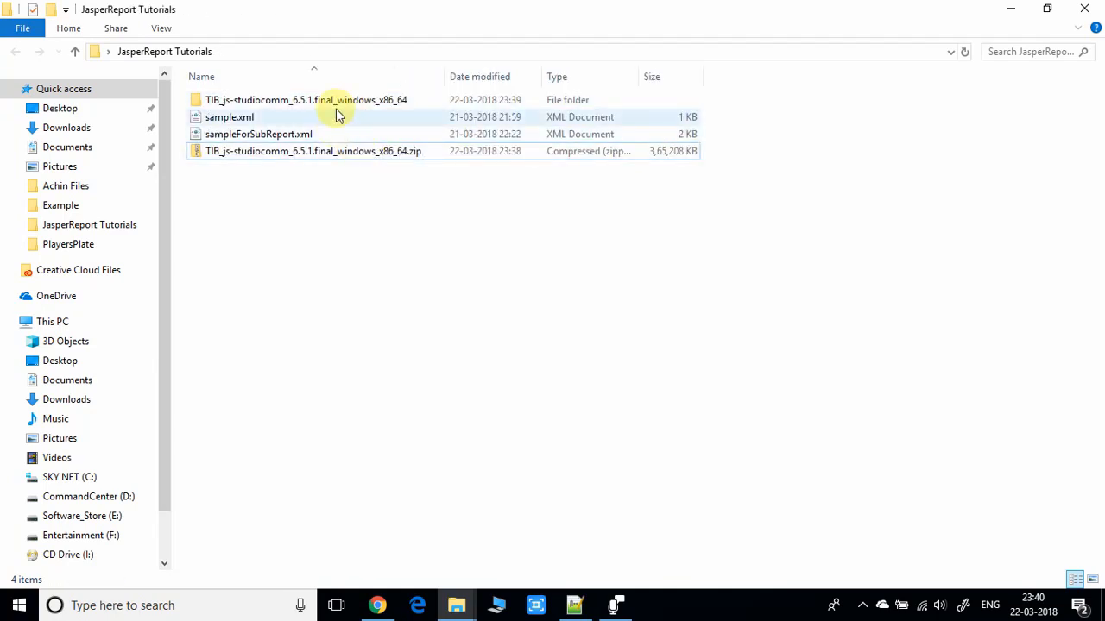
pyautogui.moveTo(342, 99)
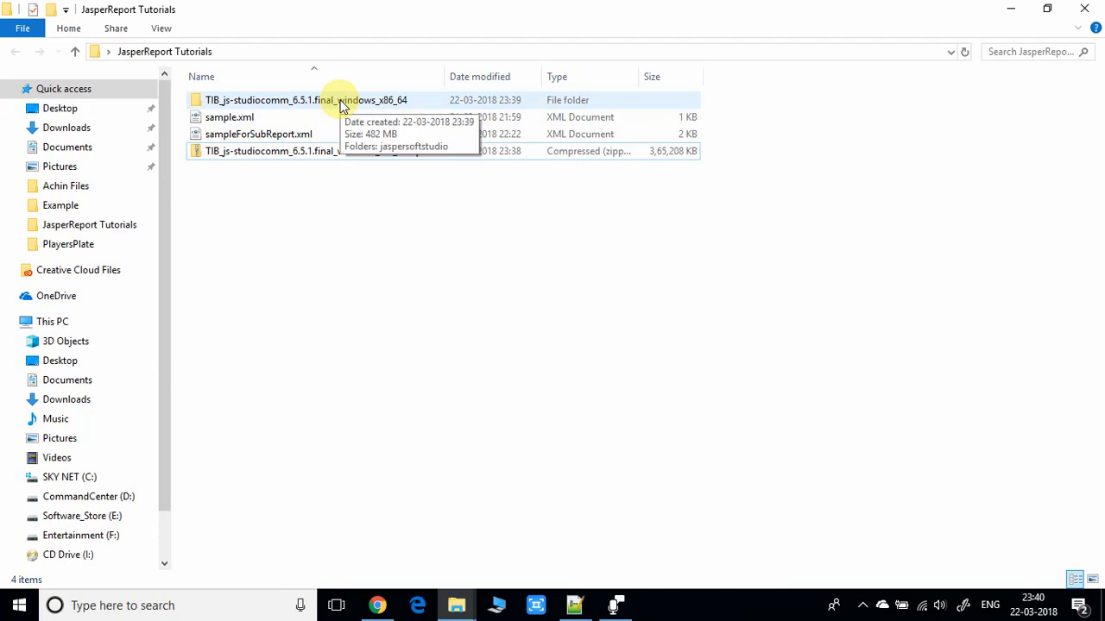
# Open the extracted package's jaspersoftstudio folder and select Jaspersoft Studio.exe.
pyautogui.doubleClick(307, 98)
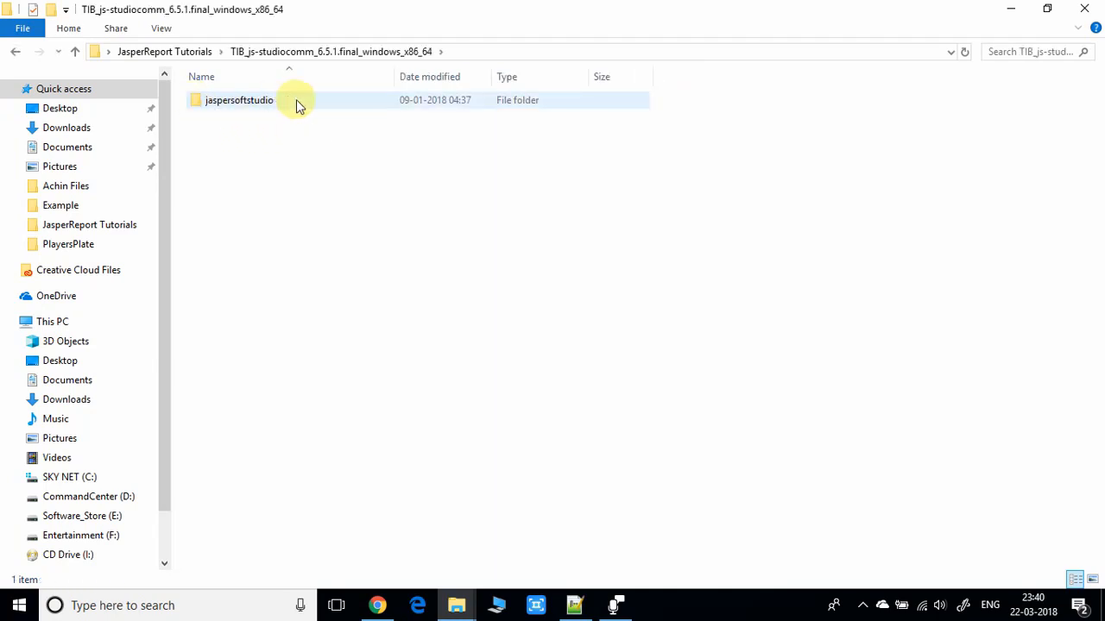
pyautogui.moveTo(252, 110)
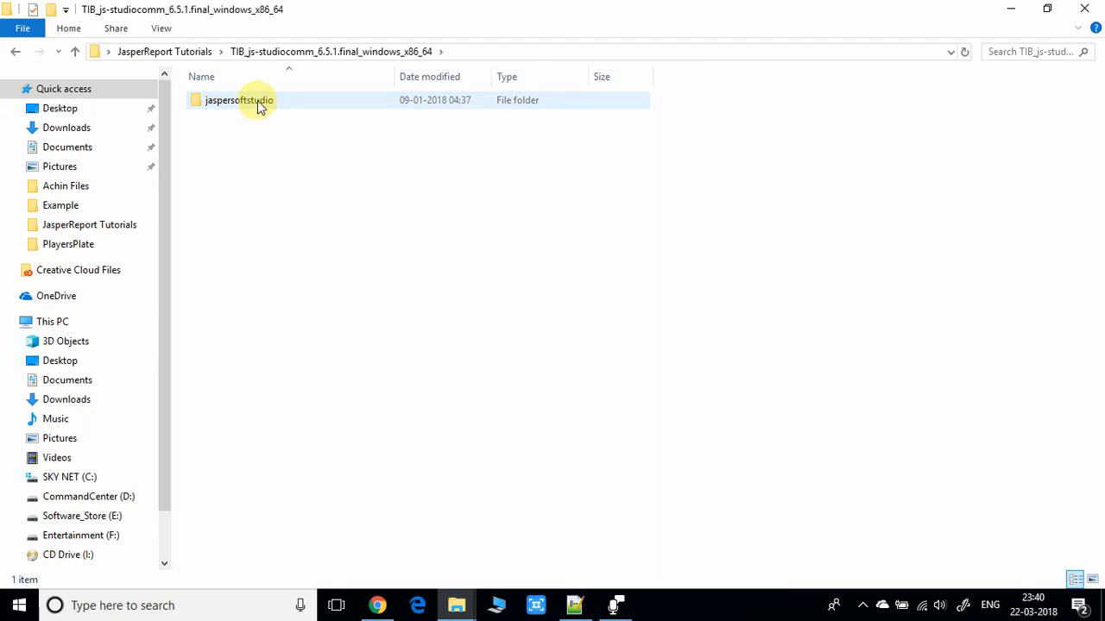
pyautogui.doubleClick(238, 100)
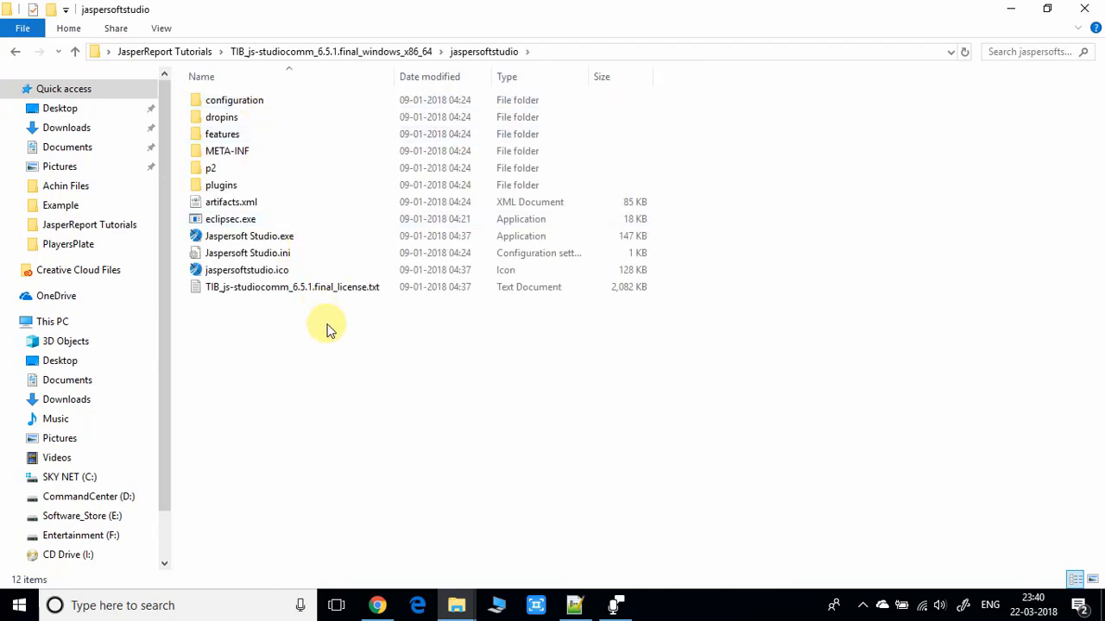
pyautogui.moveTo(733, 119)
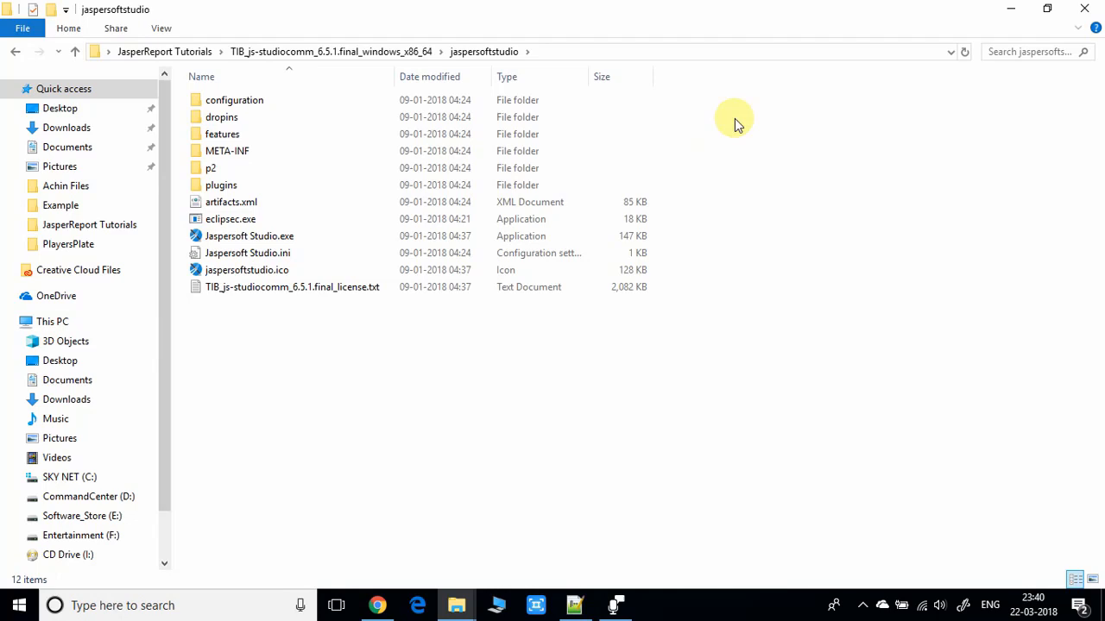
pyautogui.click(233, 98)
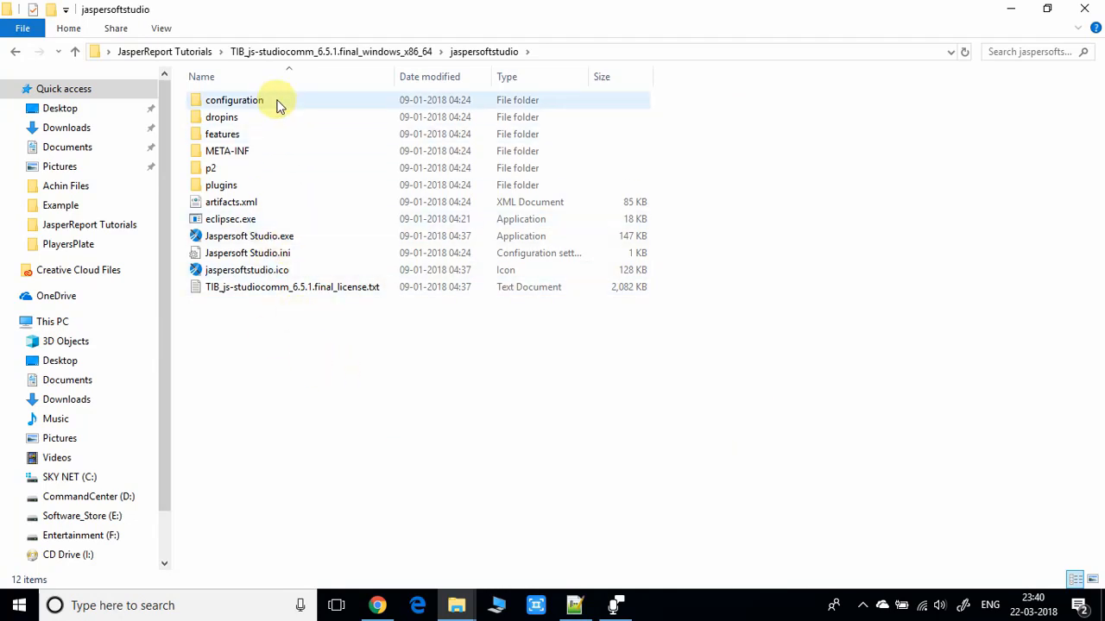
pyautogui.moveTo(290, 97)
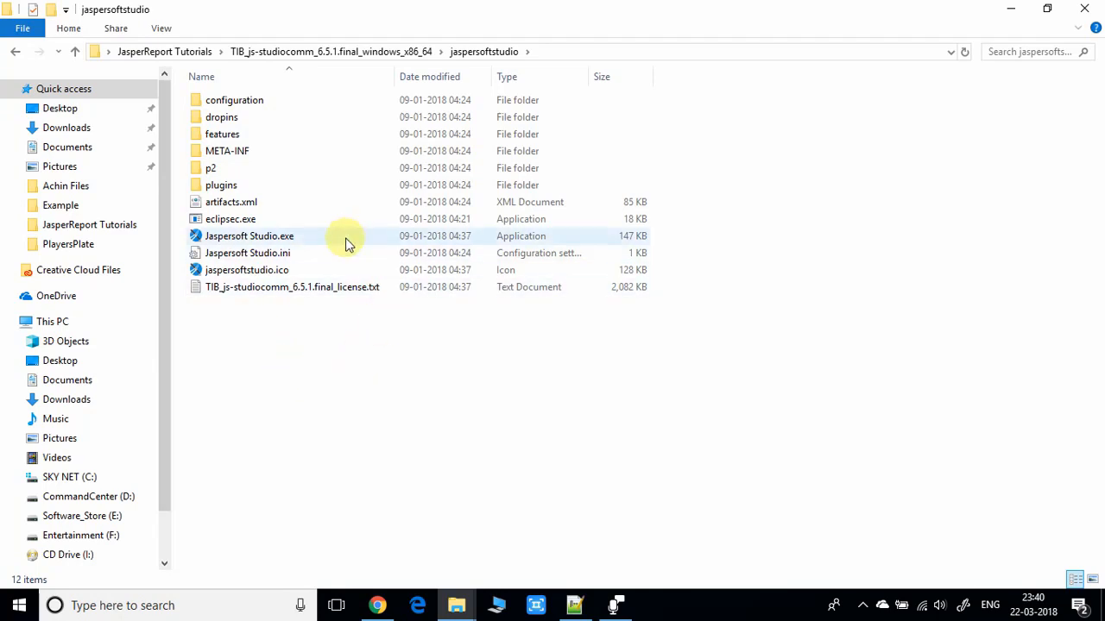
pyautogui.moveTo(296, 240)
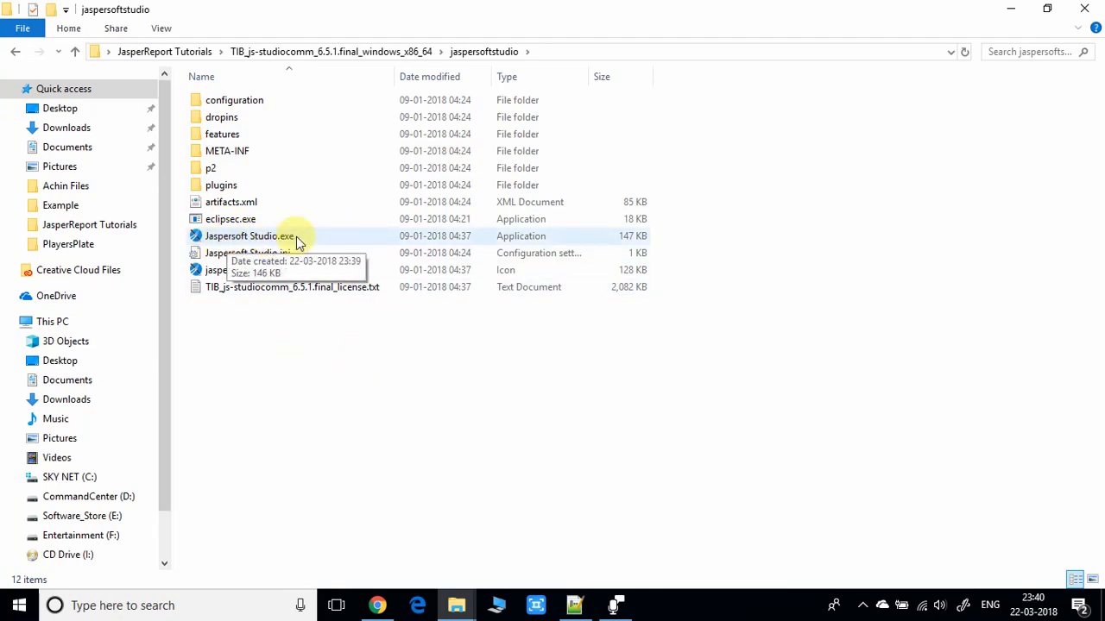
pyautogui.moveTo(348, 242)
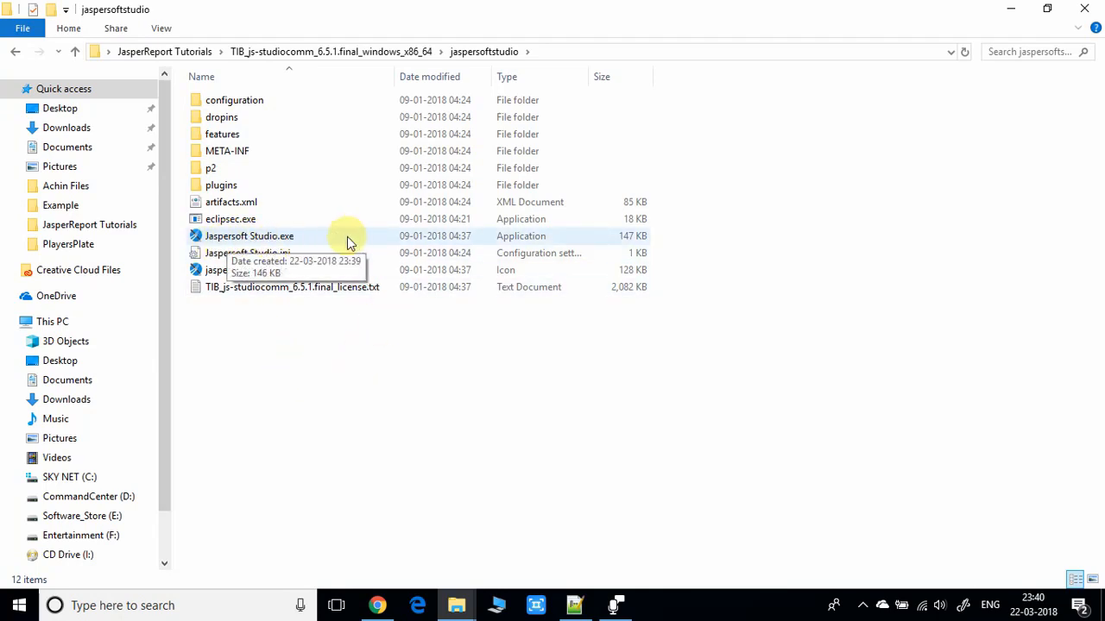
pyautogui.click(249, 235)
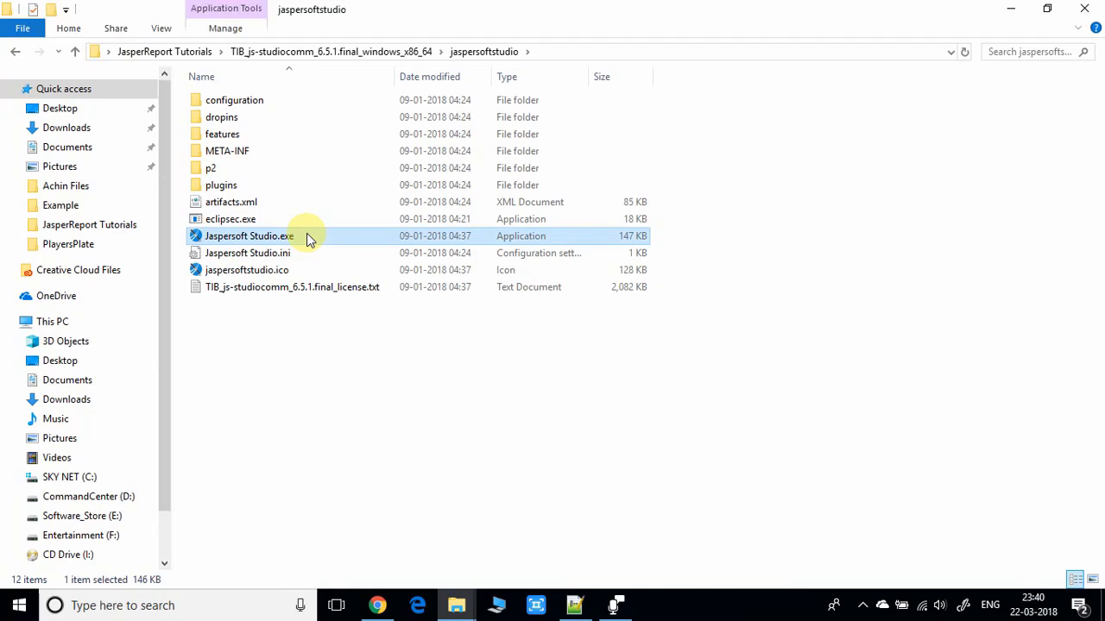
pyautogui.moveTo(265, 241)
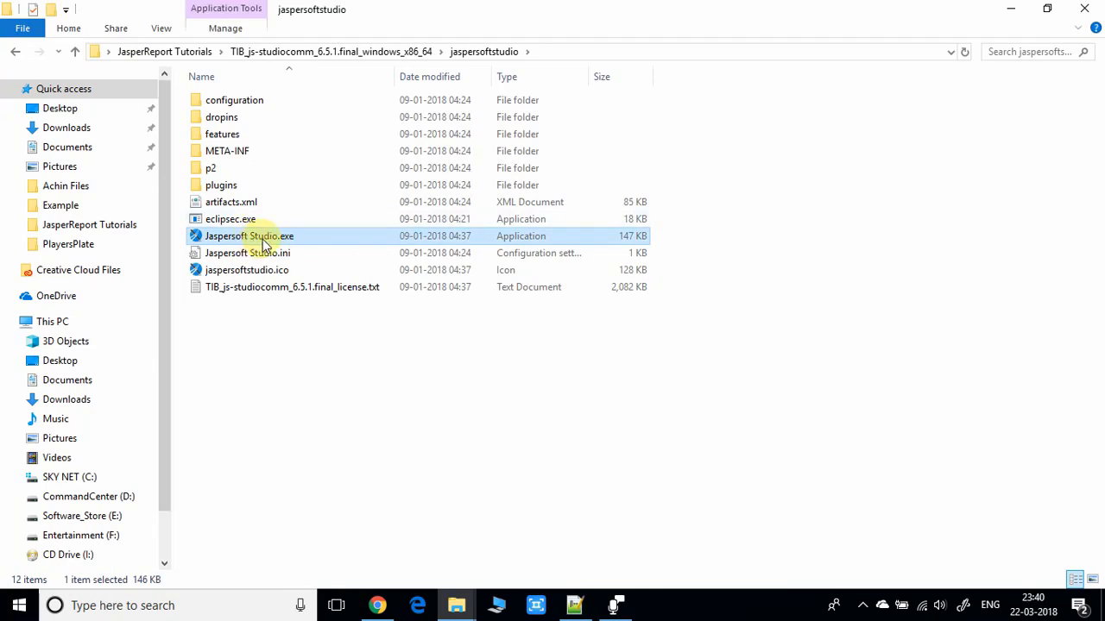
pyautogui.moveTo(249, 235)
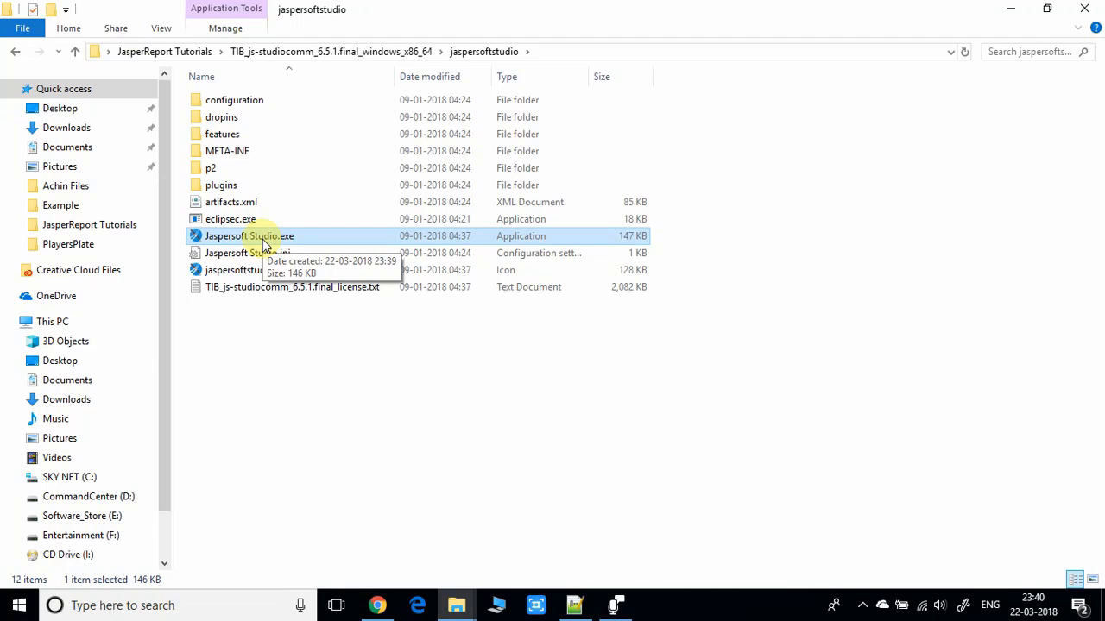
pyautogui.moveTo(273, 241)
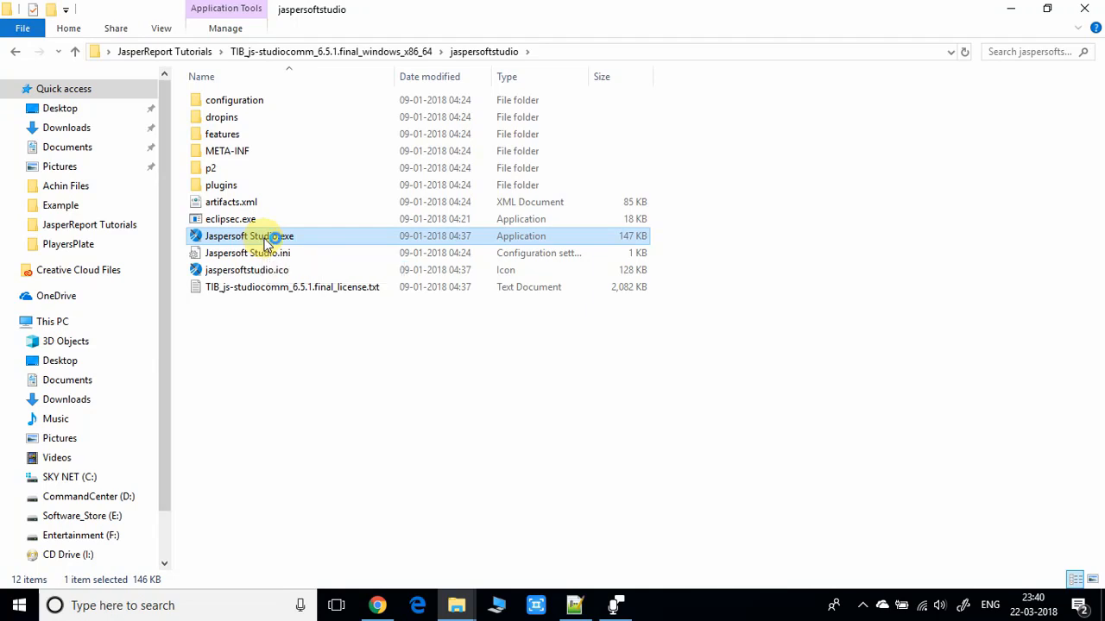
# Launch Jaspersoft Studio.exe and wait at the Community Edition 6.5.1 splash screen.
pyautogui.doubleClick(249, 234)
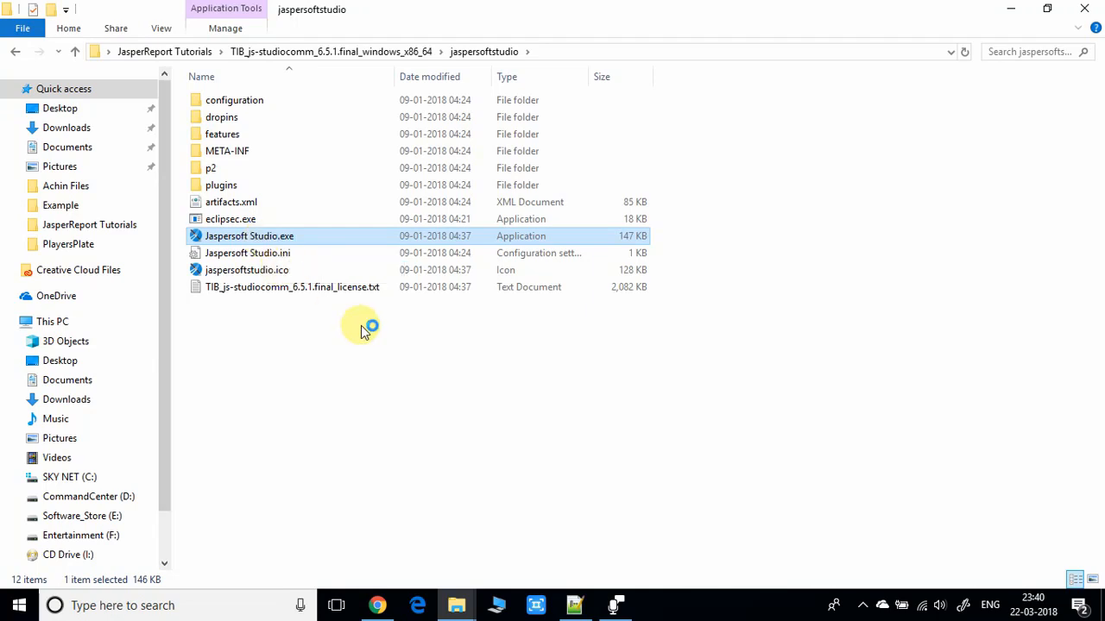
pyautogui.doubleClick(249, 235)
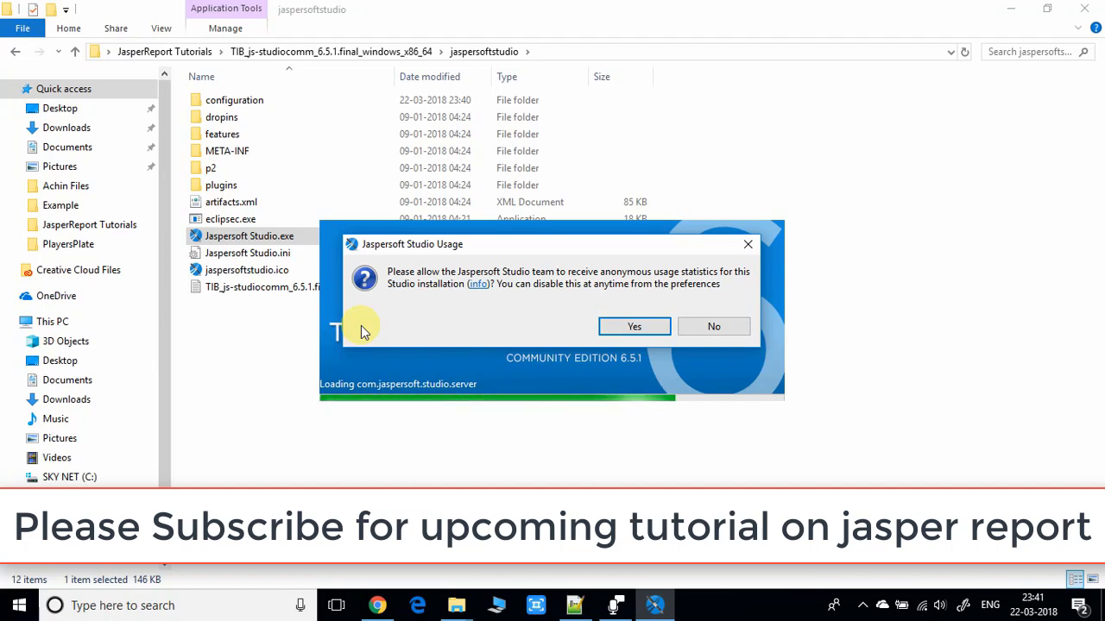
pyautogui.moveTo(680, 336)
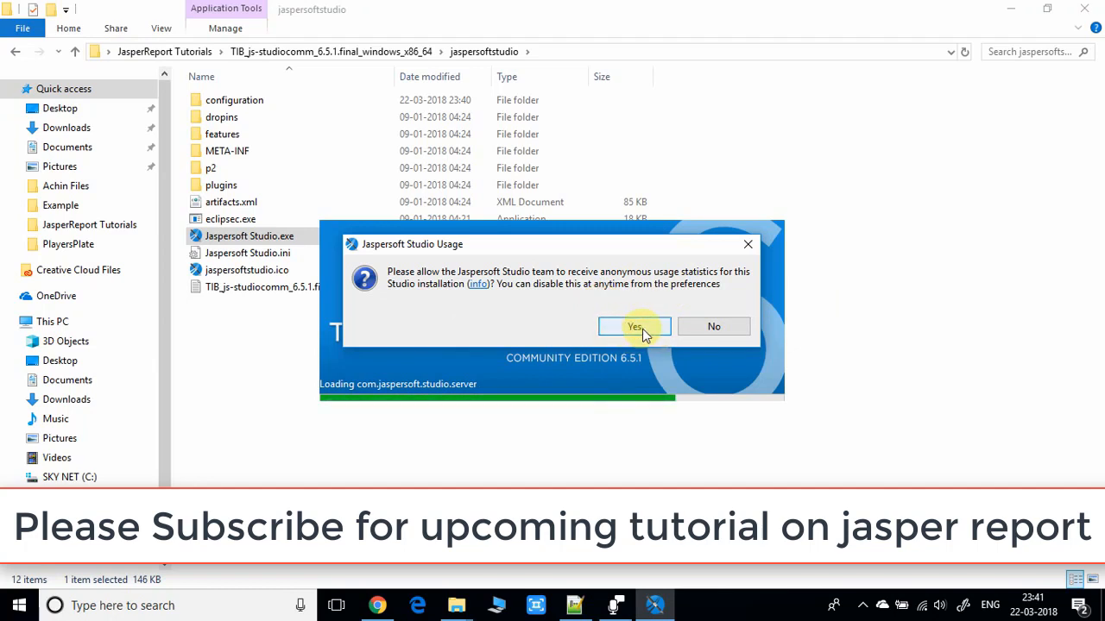
# Allow anonymous usage statistics, then drag the Report State panel taller in the MyReports workspace.
pyautogui.click(635, 326)
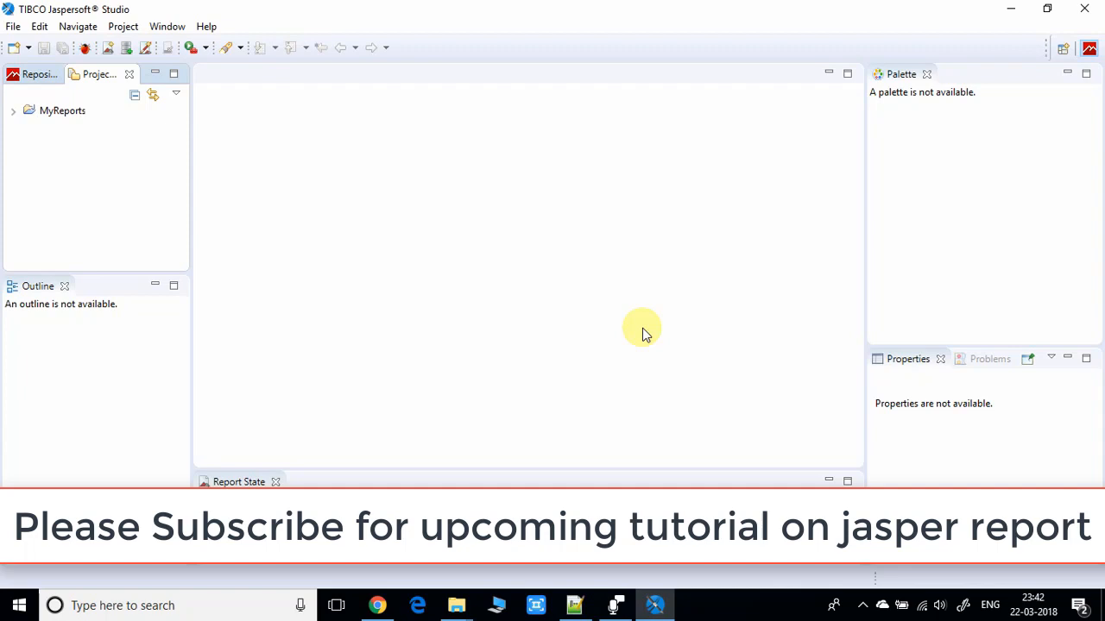
pyautogui.moveTo(594, 470)
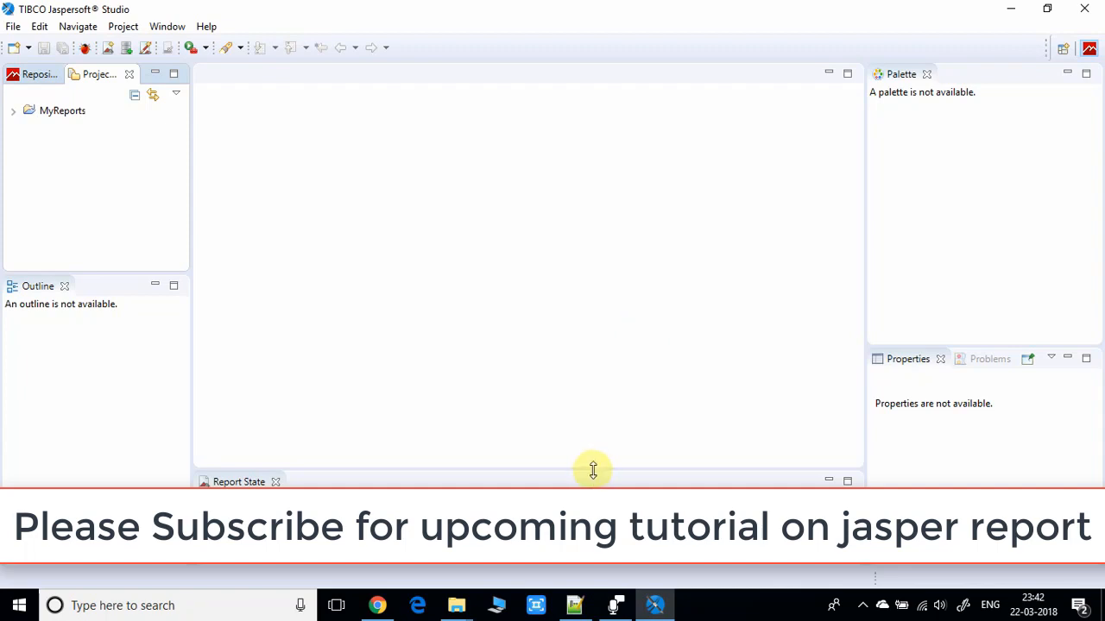
pyautogui.moveTo(594, 469); pyautogui.dragTo(598, 345)
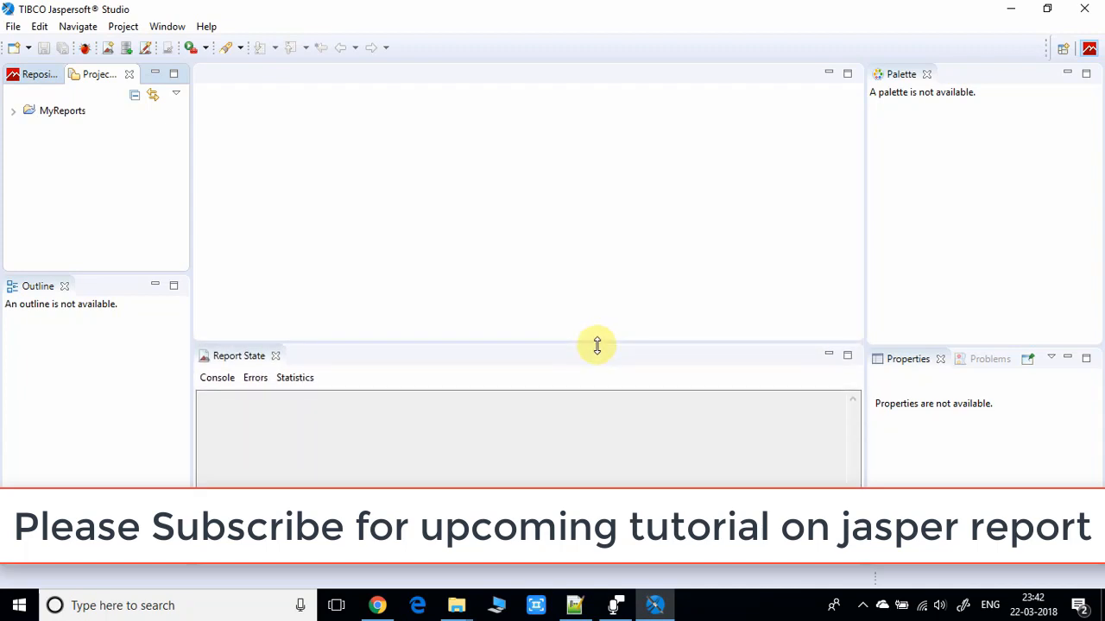
pyautogui.moveTo(597, 346); pyautogui.dragTo(597, 397)
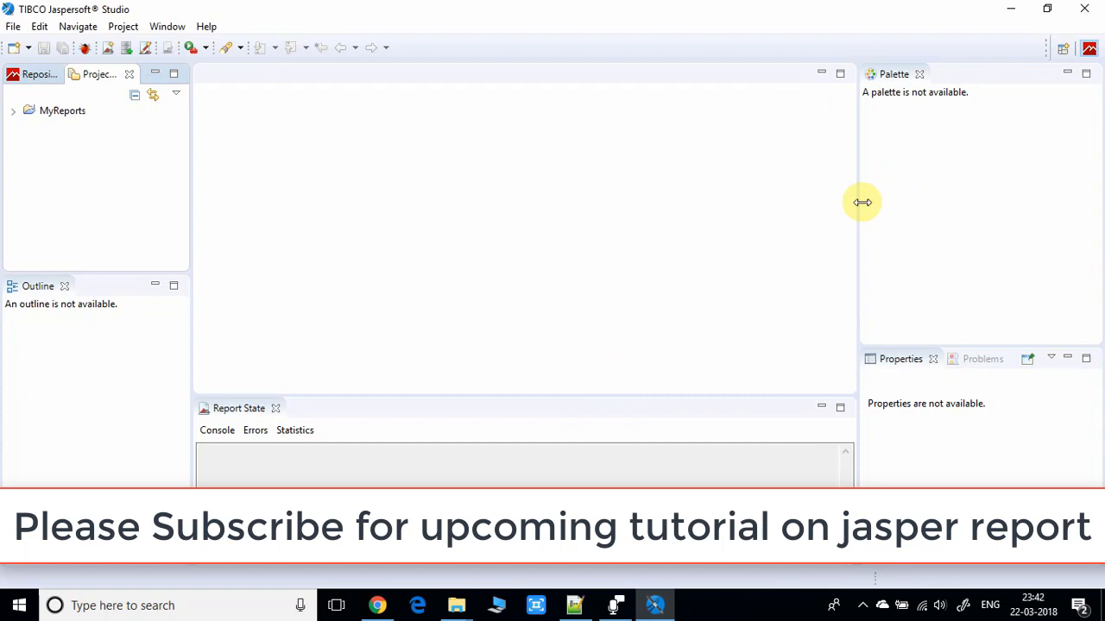
# Narrow the right-hand Palette and Properties panels to widen the central editor area.
pyautogui.moveTo(861, 204); pyautogui.dragTo(879, 204)
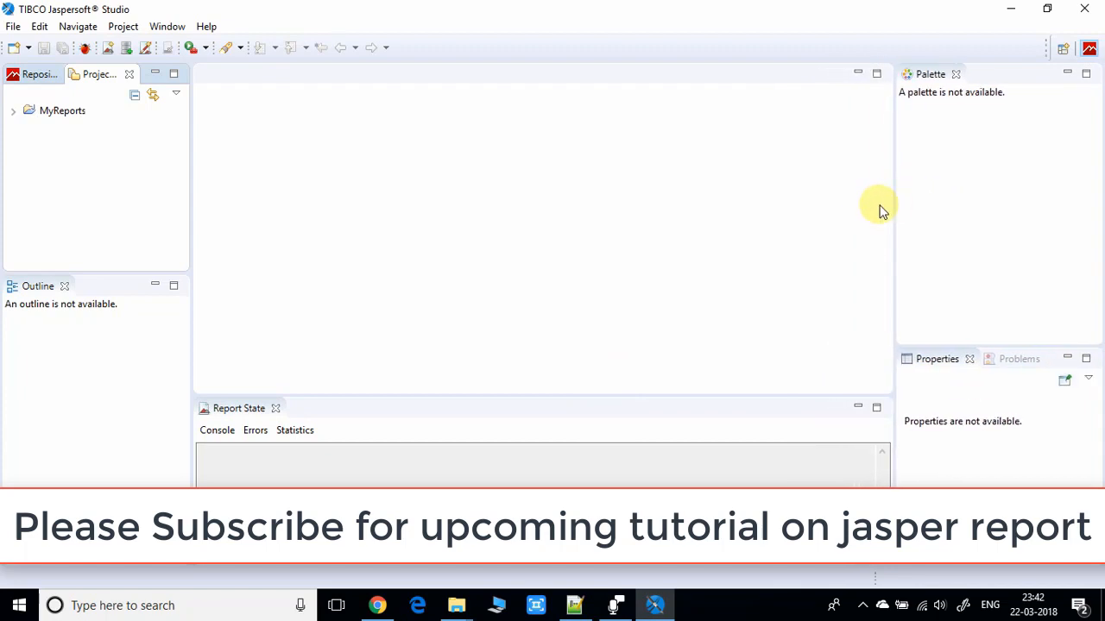
pyautogui.moveTo(380, 238)
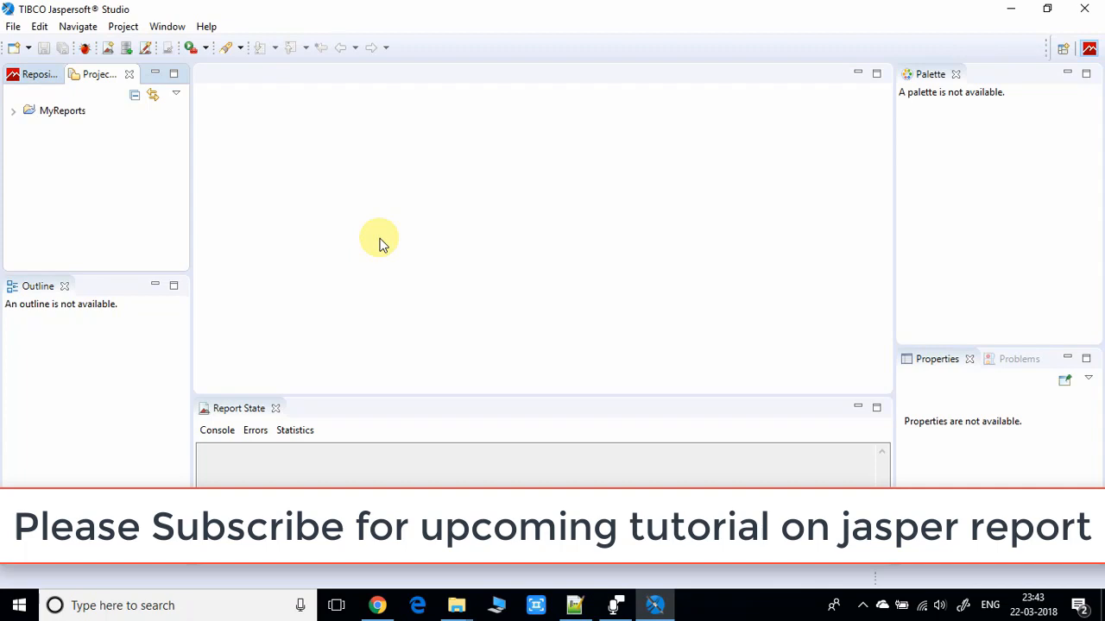
pyautogui.moveTo(263, 231)
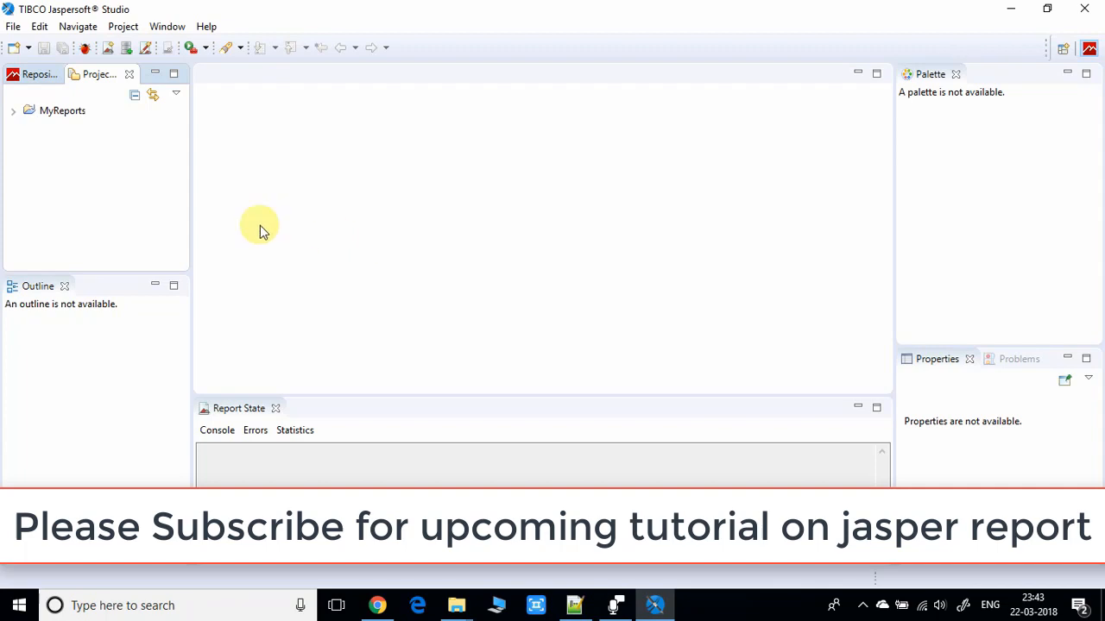
# Start a new Jasper Report and choose Blank A4 after trying Blank A4 Landscape and Blank Letter.
pyautogui.click(14, 26)
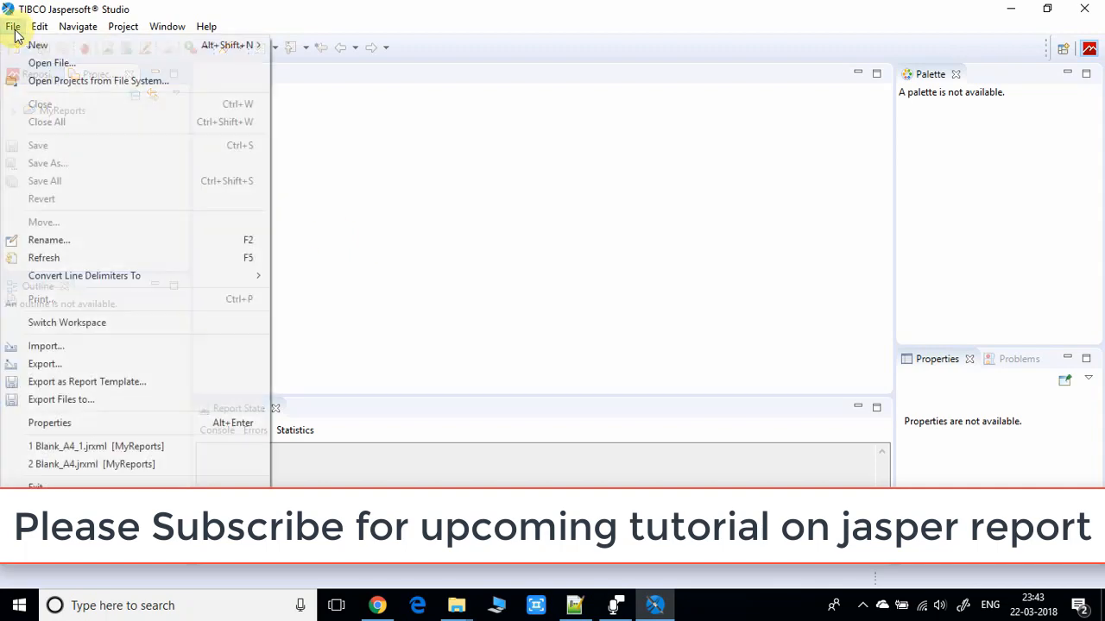
pyautogui.moveTo(38, 45)
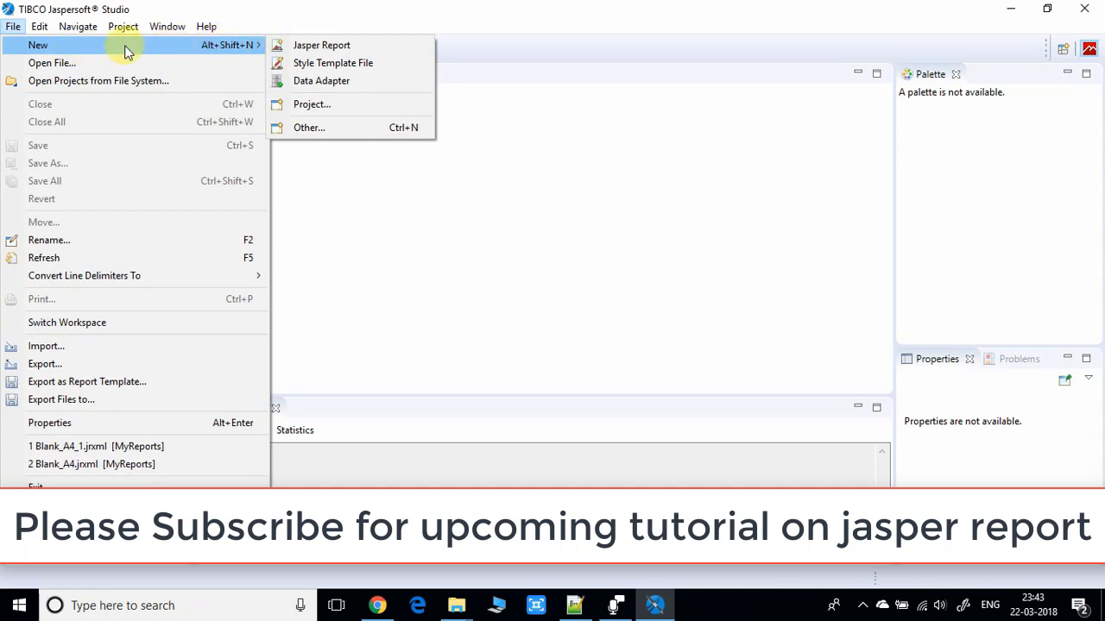
pyautogui.moveTo(331, 62)
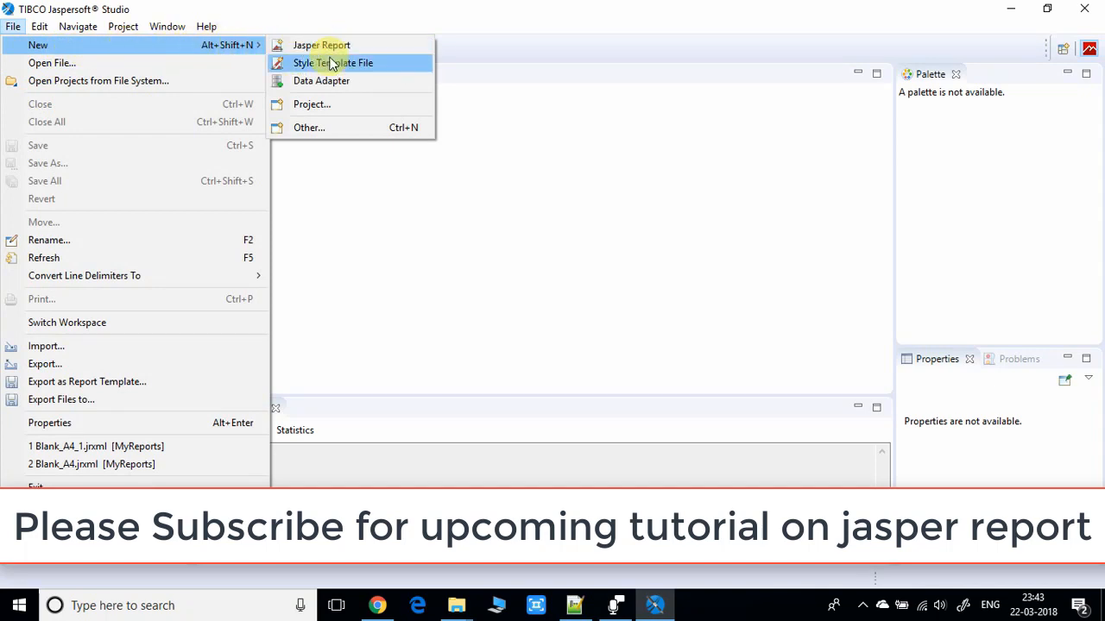
pyautogui.moveTo(321, 45)
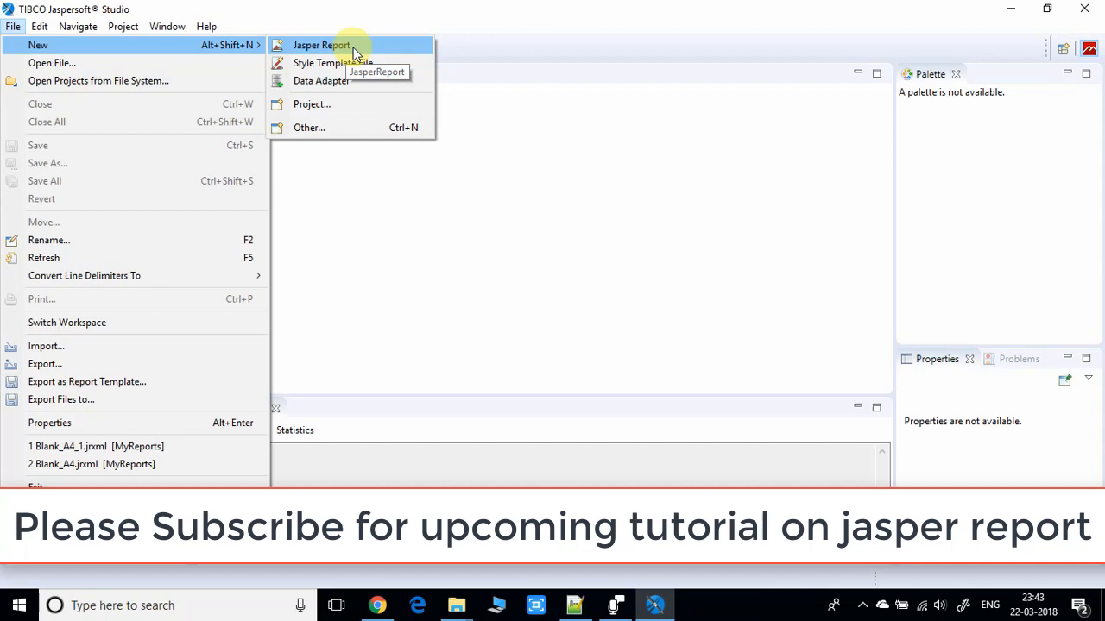
pyautogui.click(321, 45)
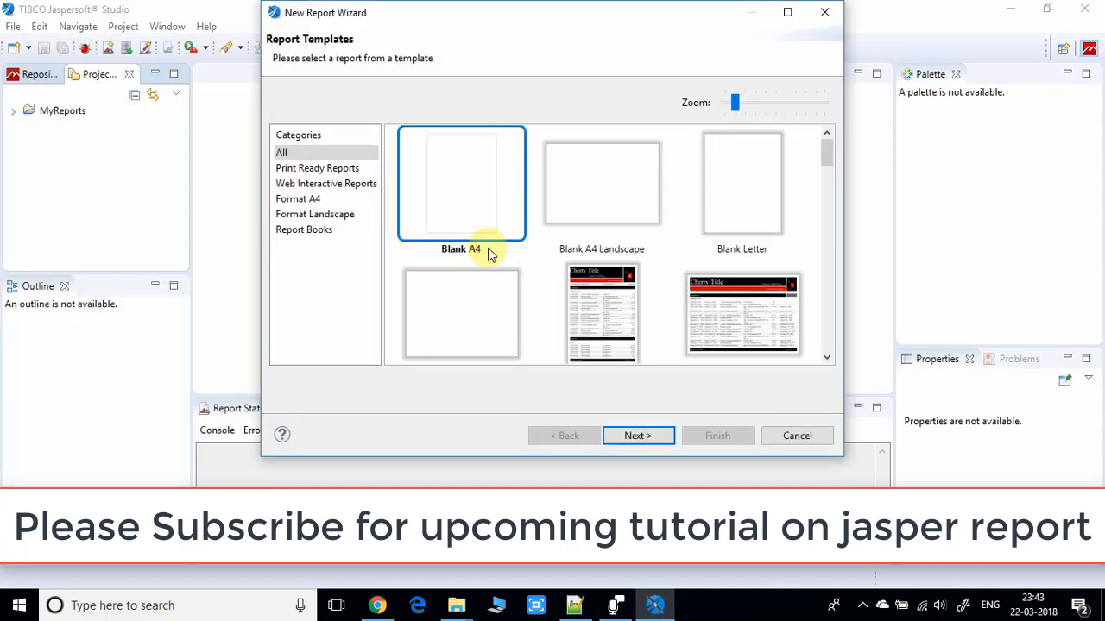
pyautogui.moveTo(487, 255)
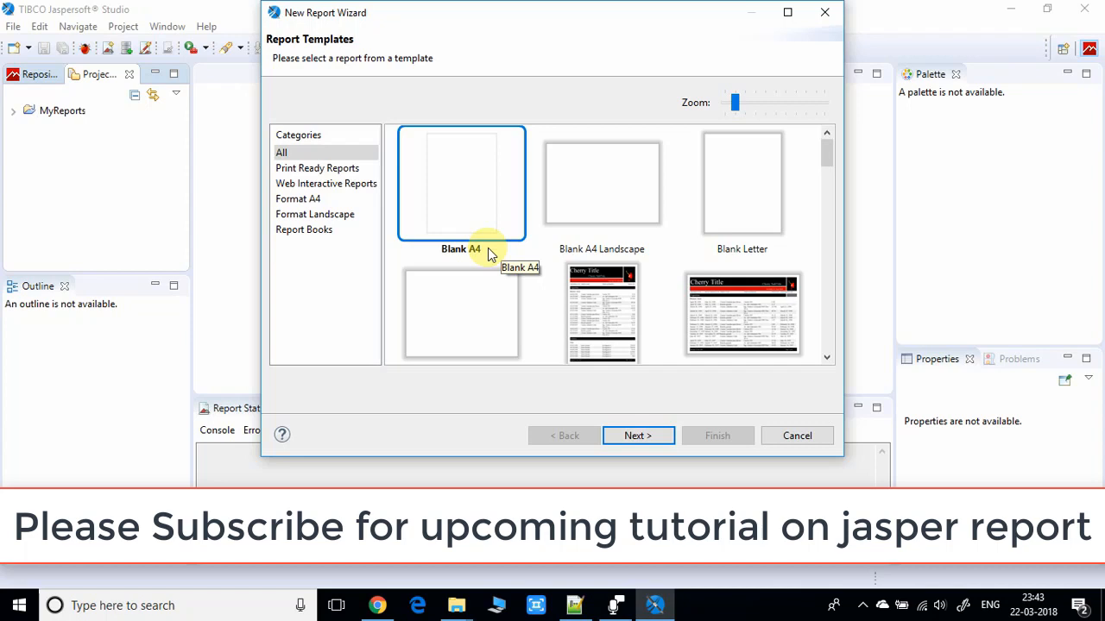
pyautogui.moveTo(490, 217)
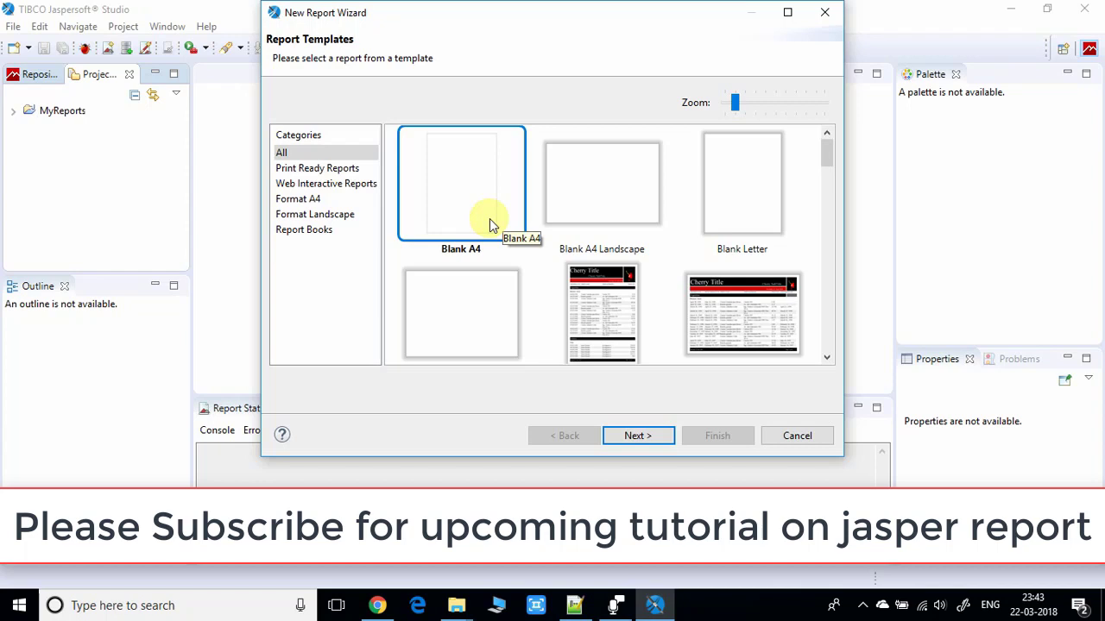
pyautogui.click(600, 183)
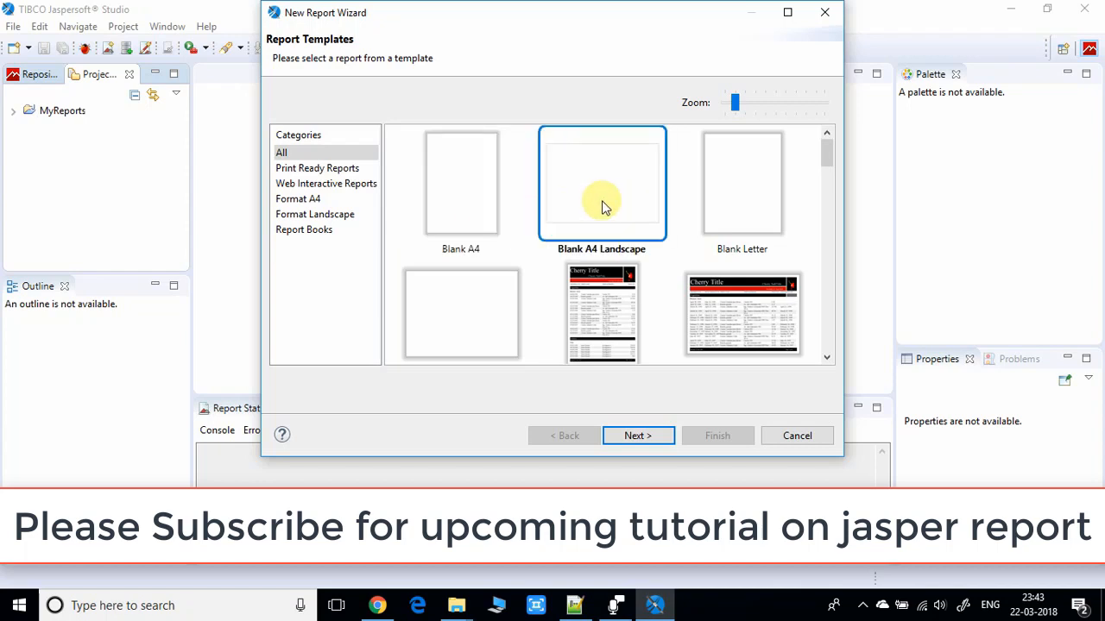
pyautogui.moveTo(600, 207)
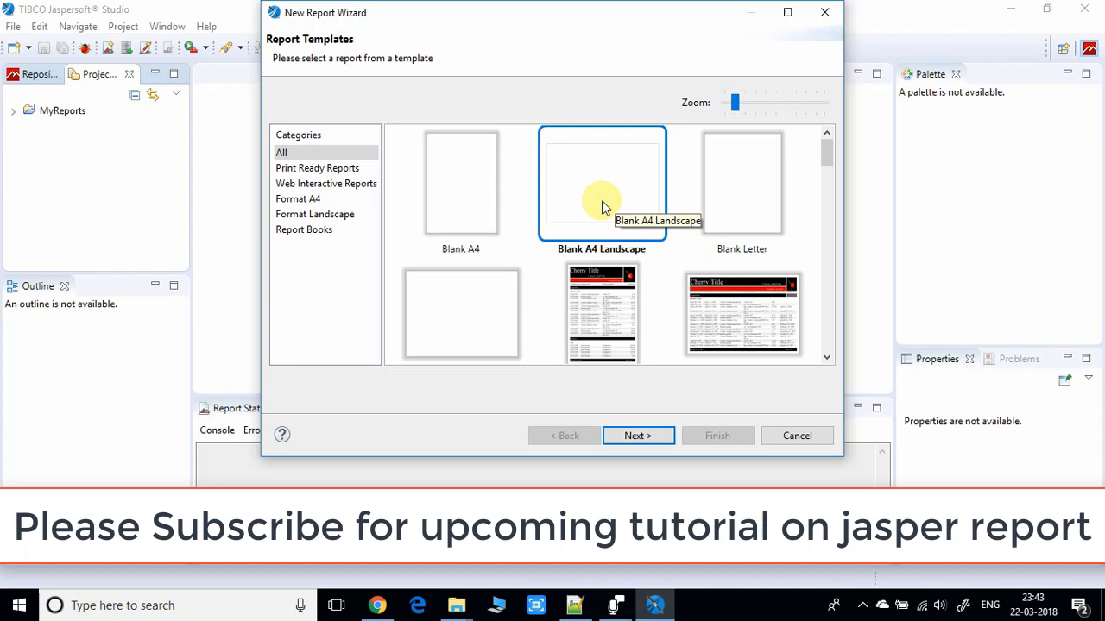
pyautogui.click(742, 183)
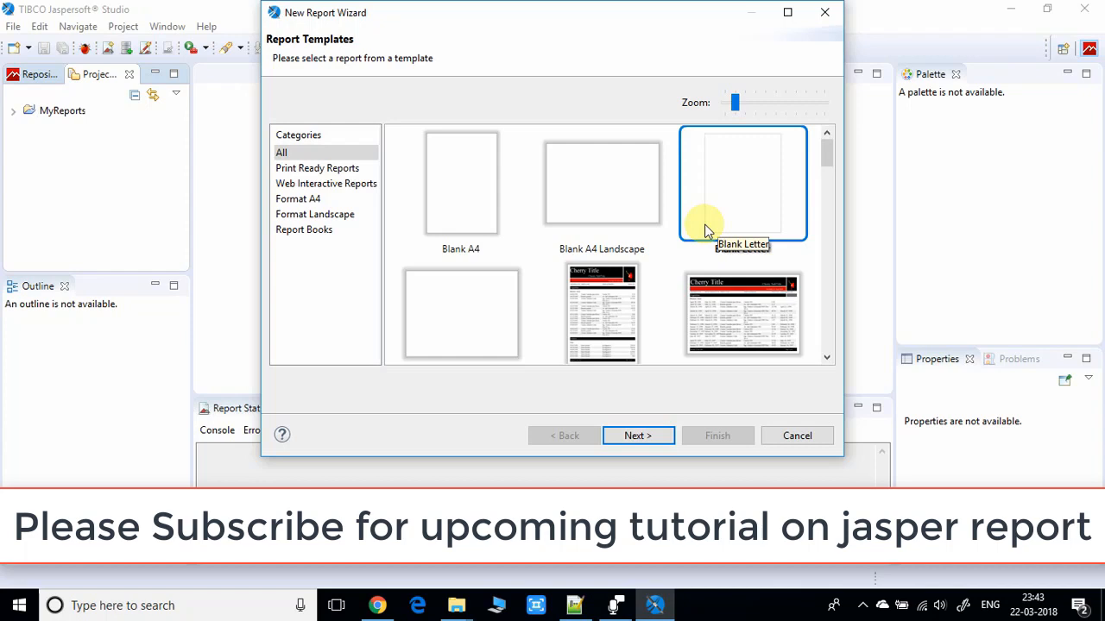
pyautogui.moveTo(770, 216)
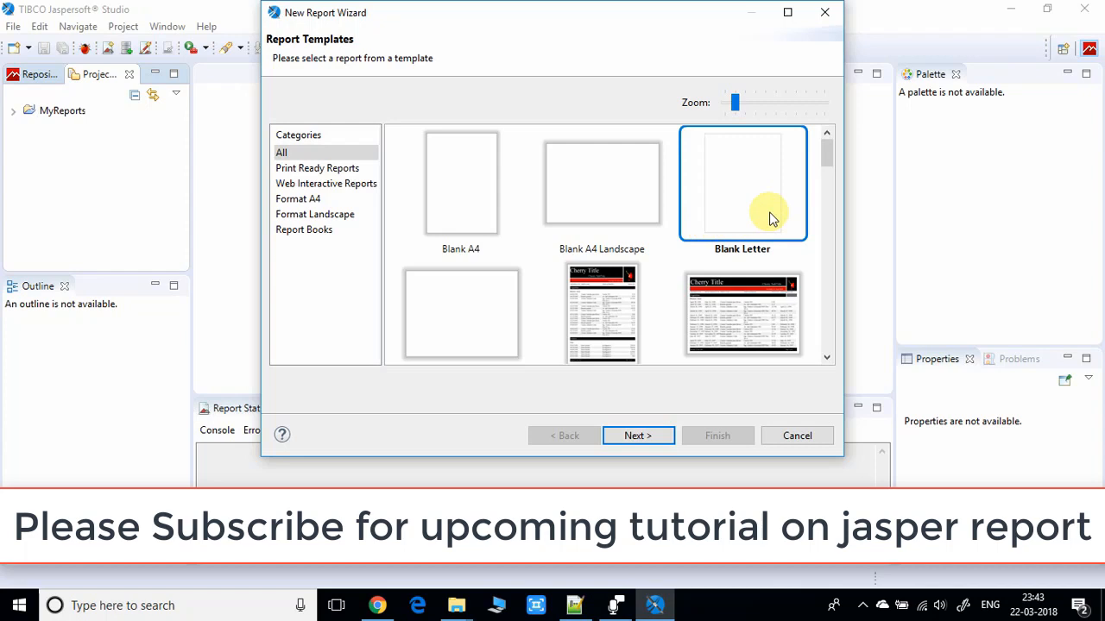
pyautogui.moveTo(490, 198)
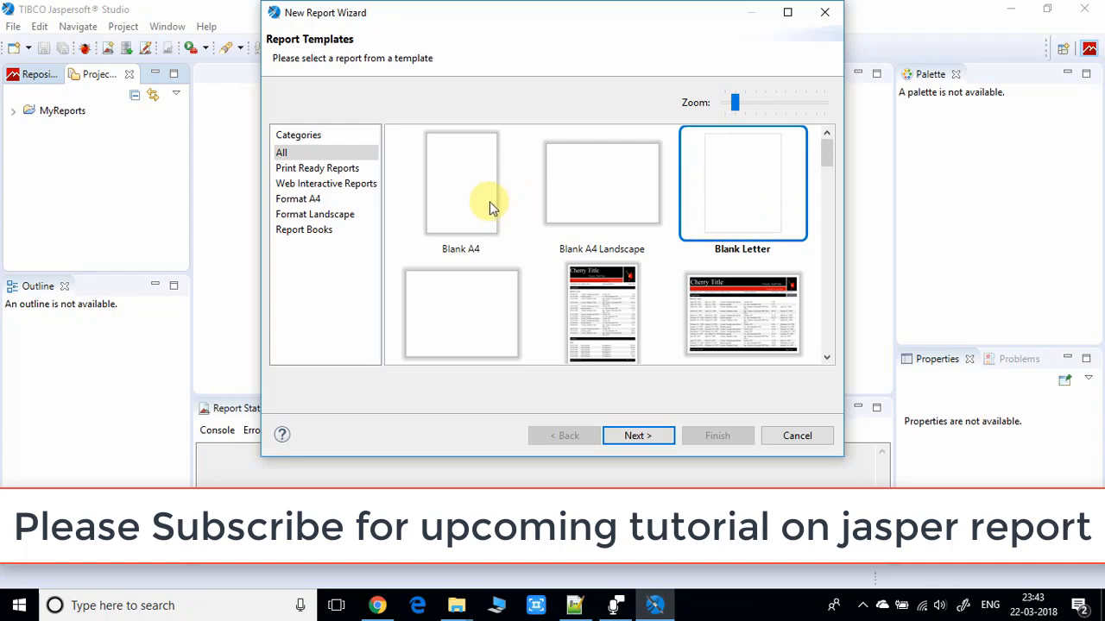
pyautogui.click(459, 183)
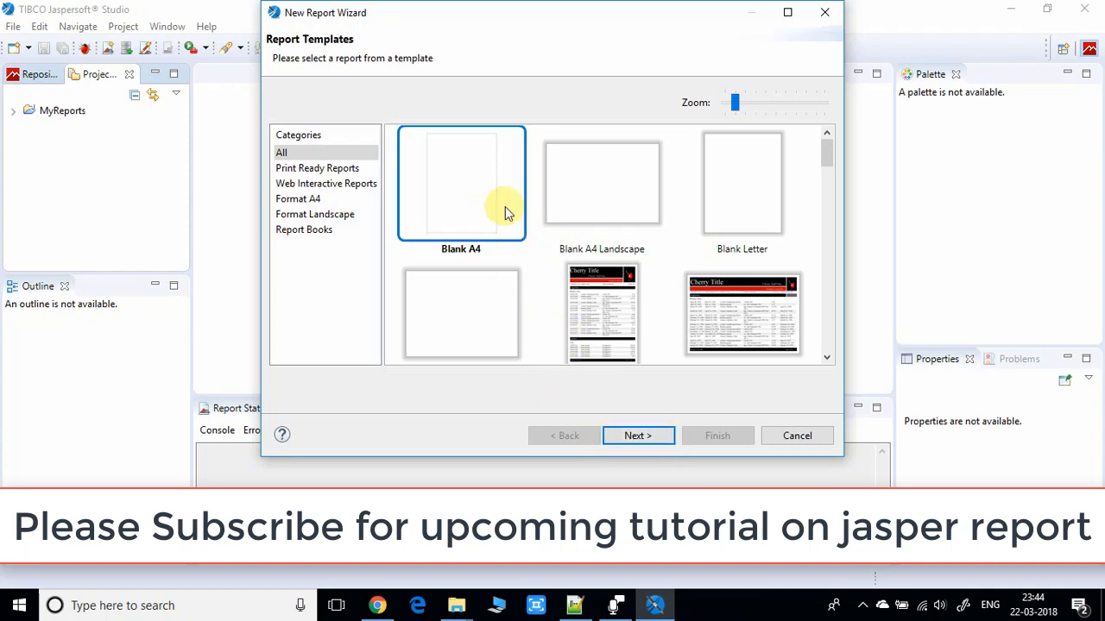
pyautogui.moveTo(492, 259)
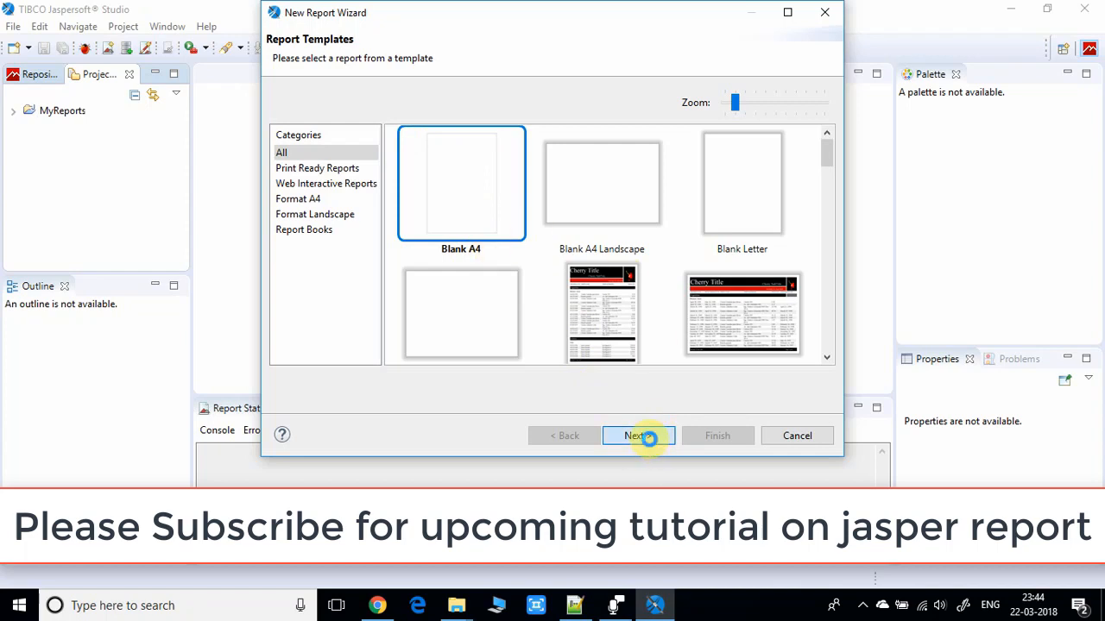
pyautogui.moveTo(690, 387)
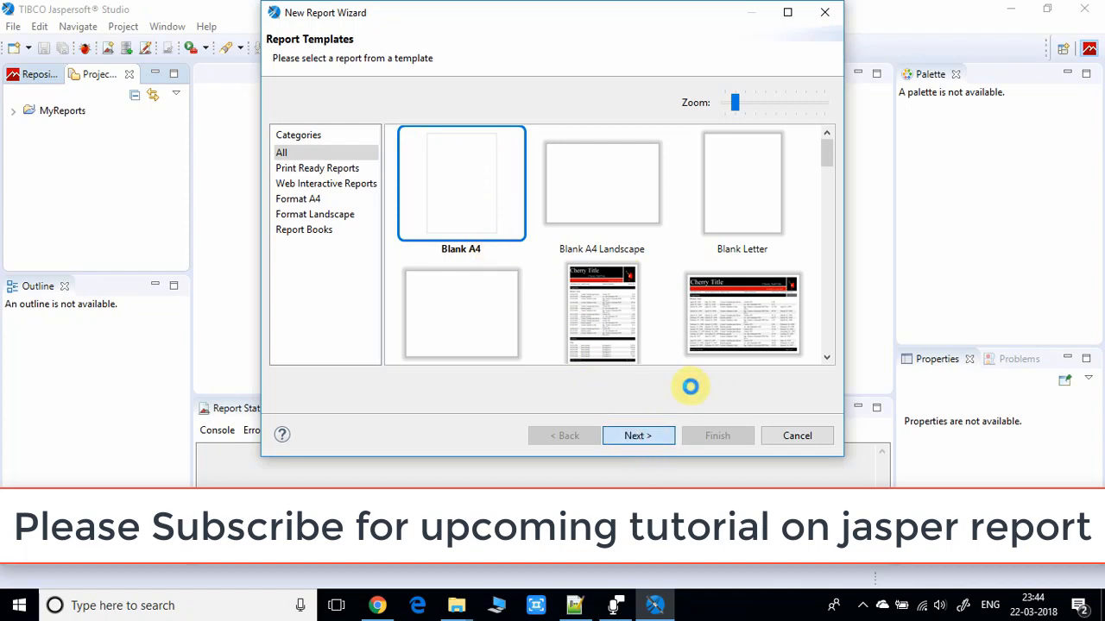
# Target the MyReports folder and rename the report file to FirstReport_A4.jrxml.
pyautogui.click(637, 435)
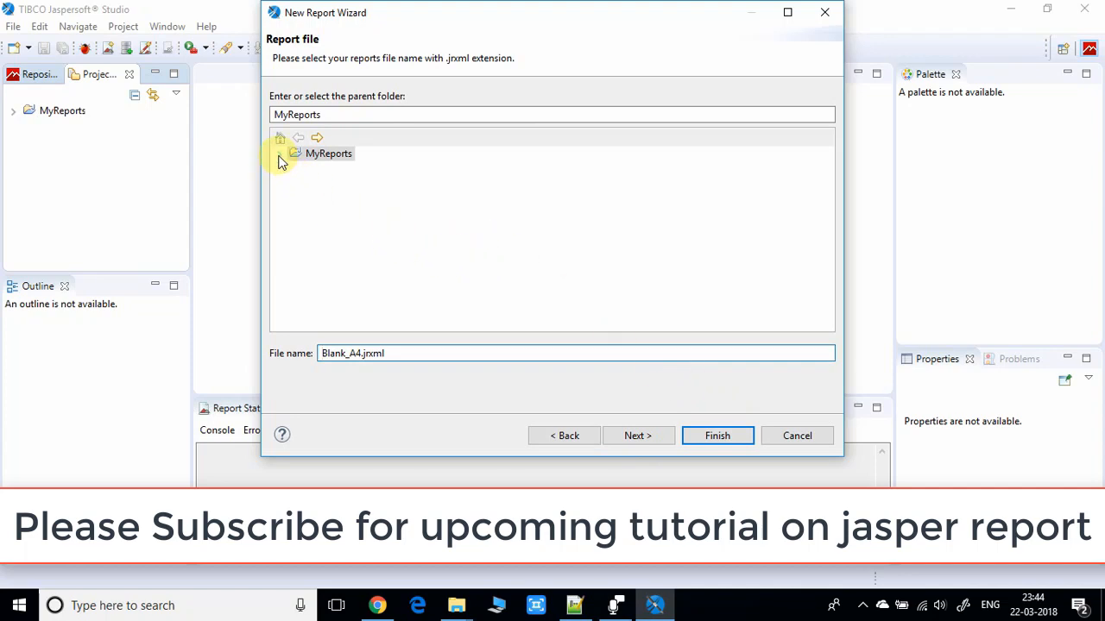
pyautogui.click(279, 153)
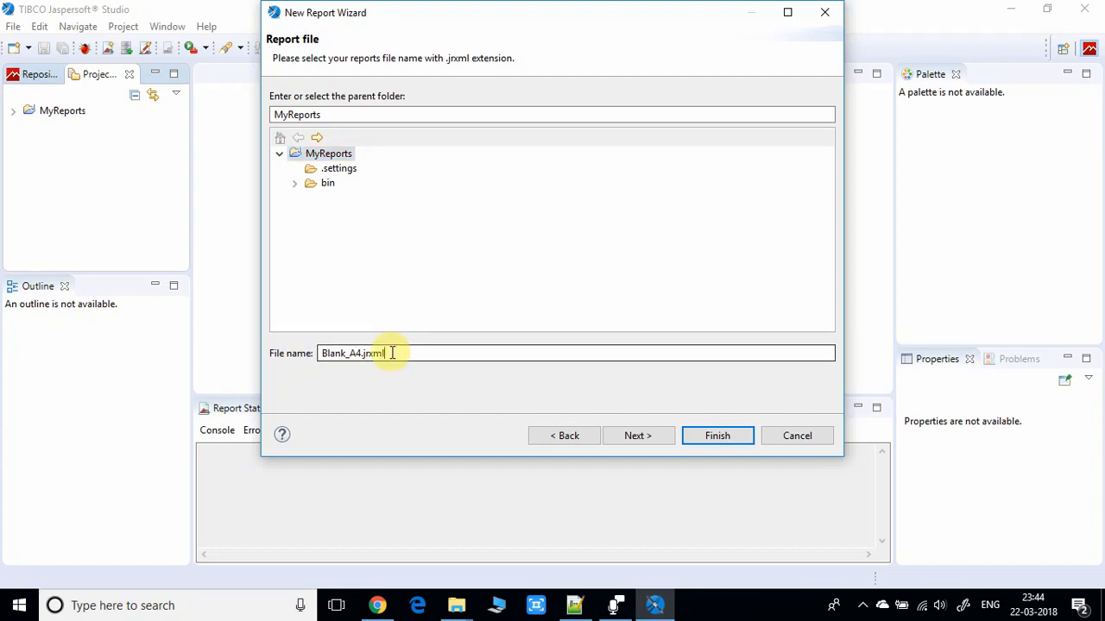
pyautogui.tripleClick(352, 352)
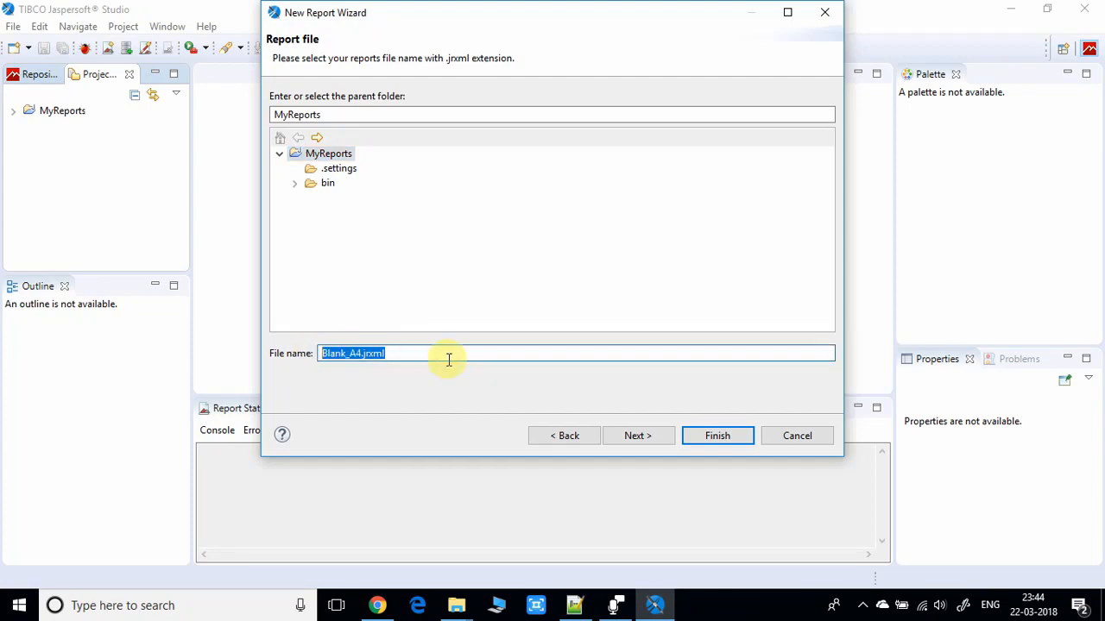
pyautogui.click(371, 352)
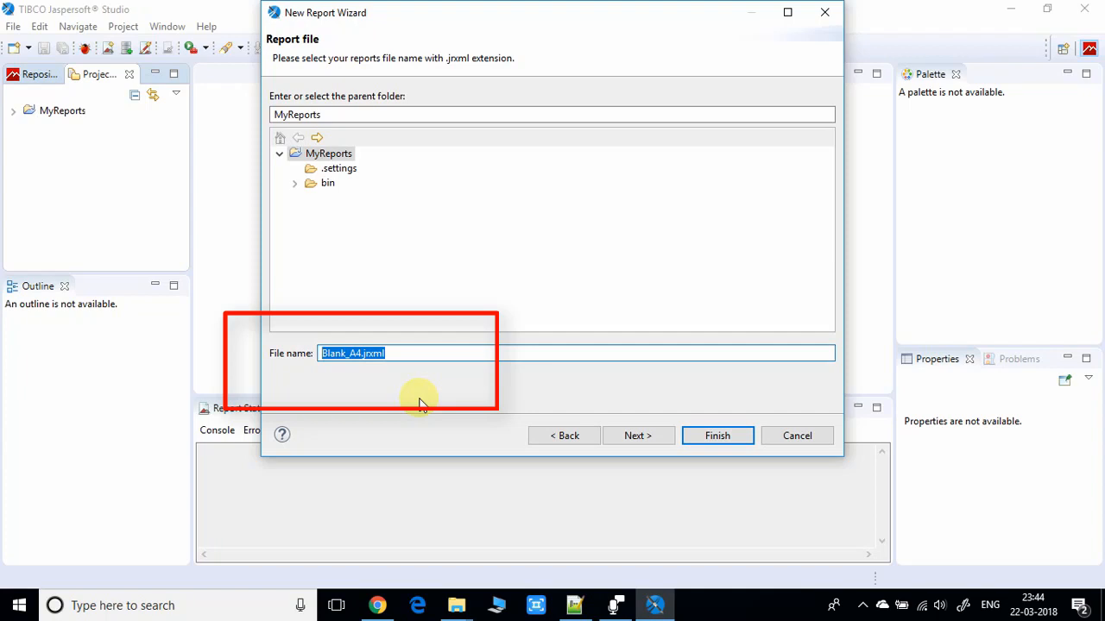
pyautogui.click(362, 352)
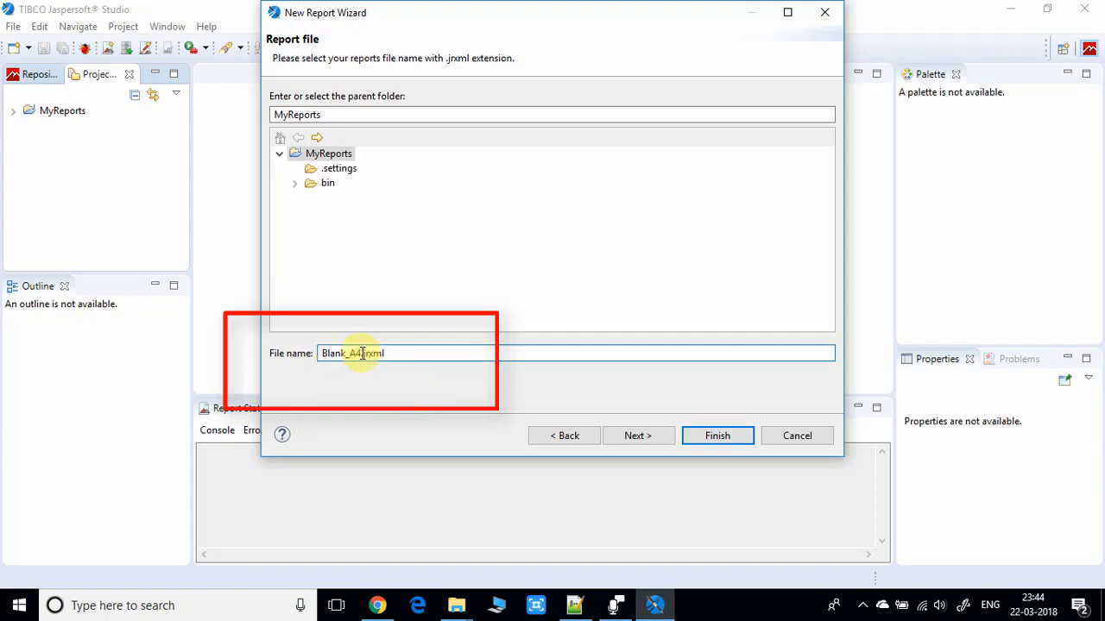
pyautogui.doubleClick(334, 352)
pyautogui.write('Firs')
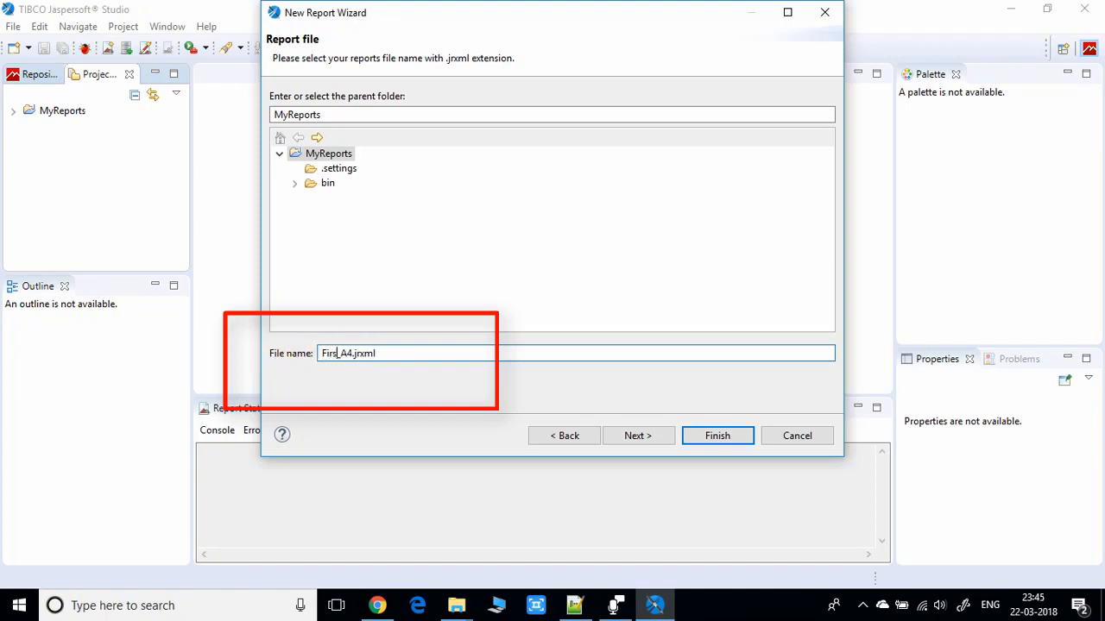
pyautogui.write('tReport')
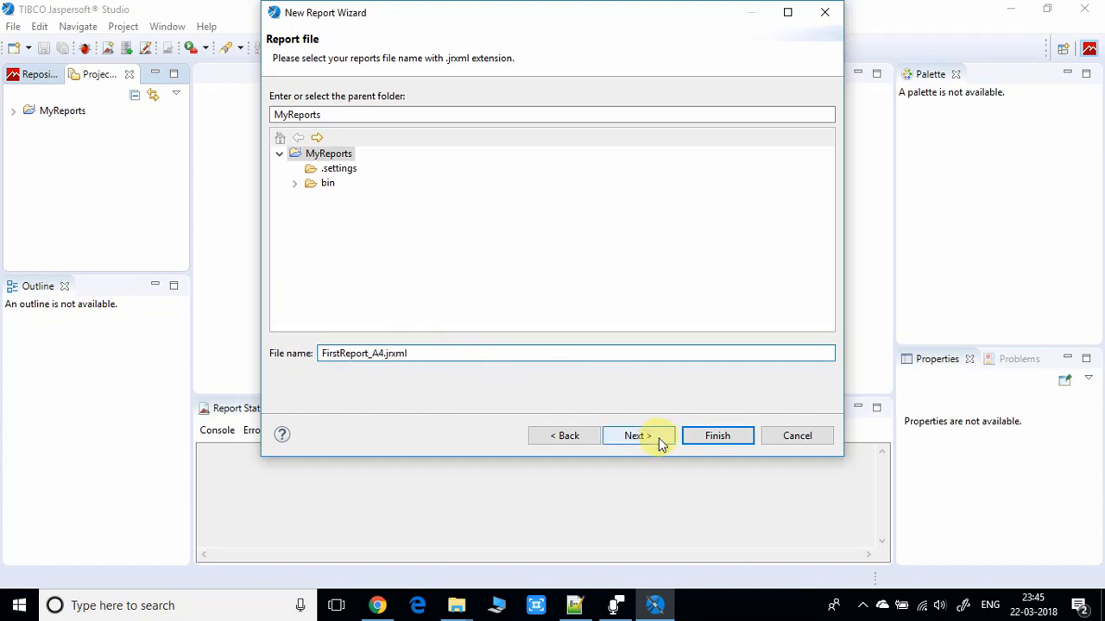
# Continue to the Data Source step, keeping One Empty Record - Empty rows.
pyautogui.click(636, 435)
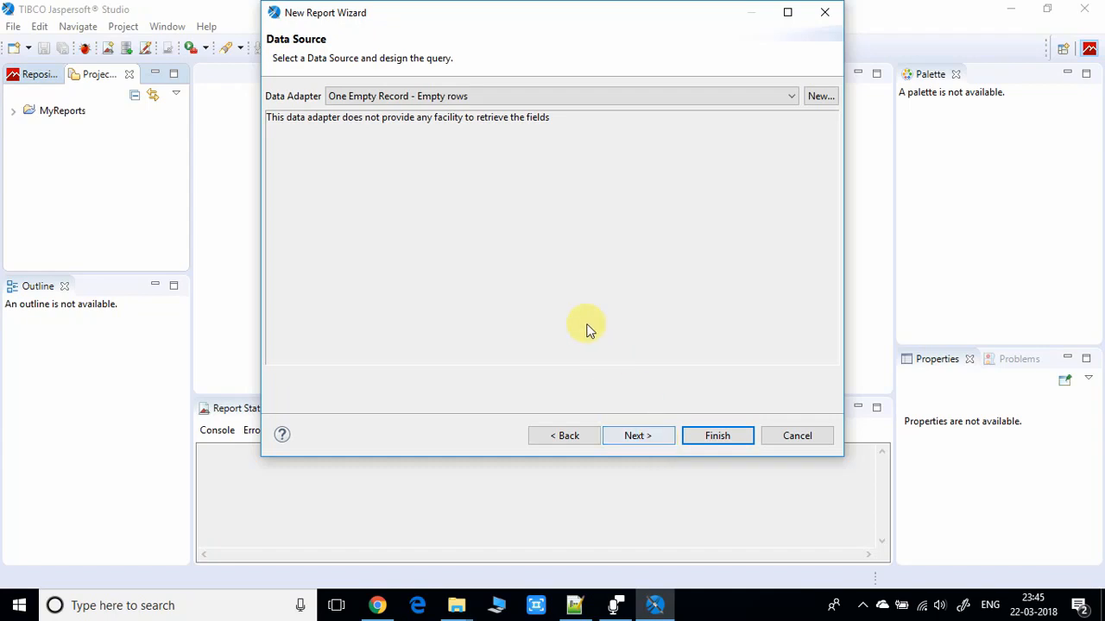
pyautogui.moveTo(637, 166)
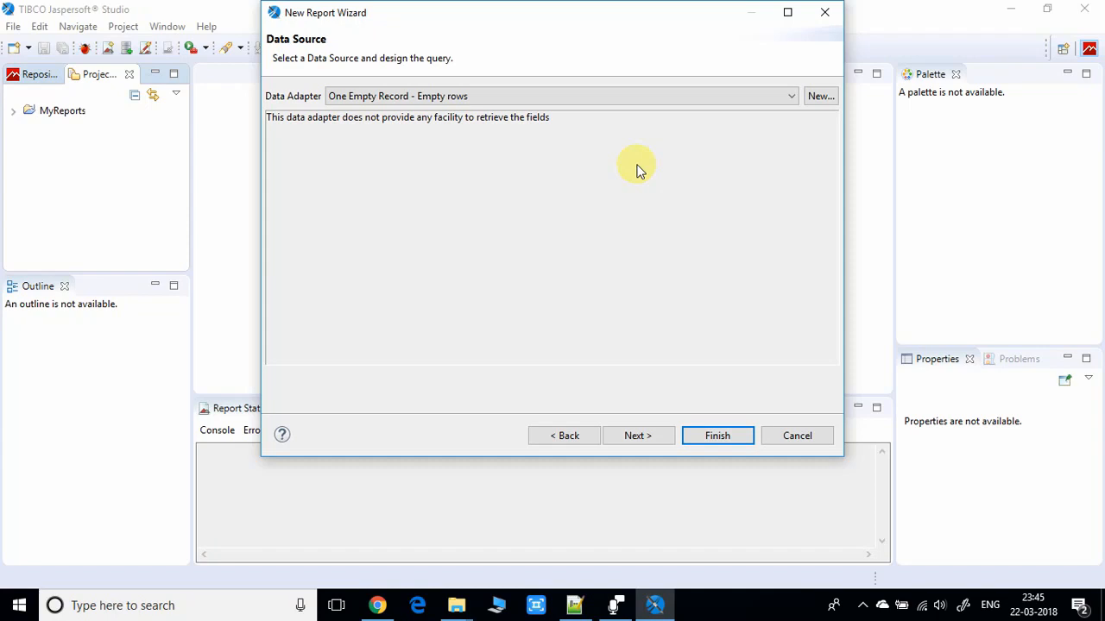
pyautogui.moveTo(718, 435)
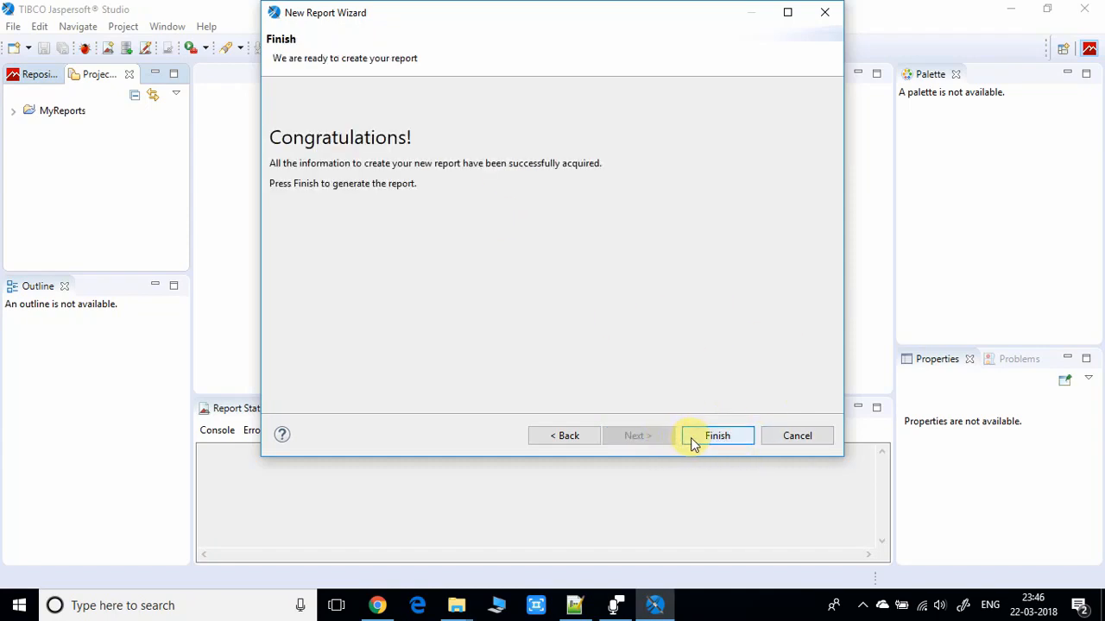
pyautogui.moveTo(555, 217)
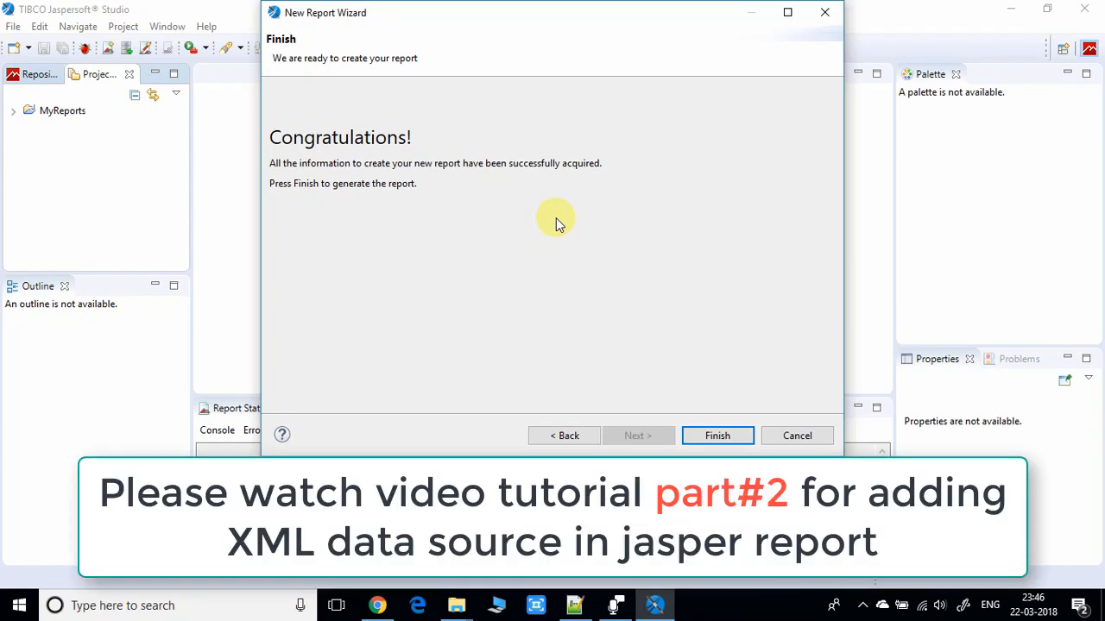
pyautogui.moveTo(718, 435)
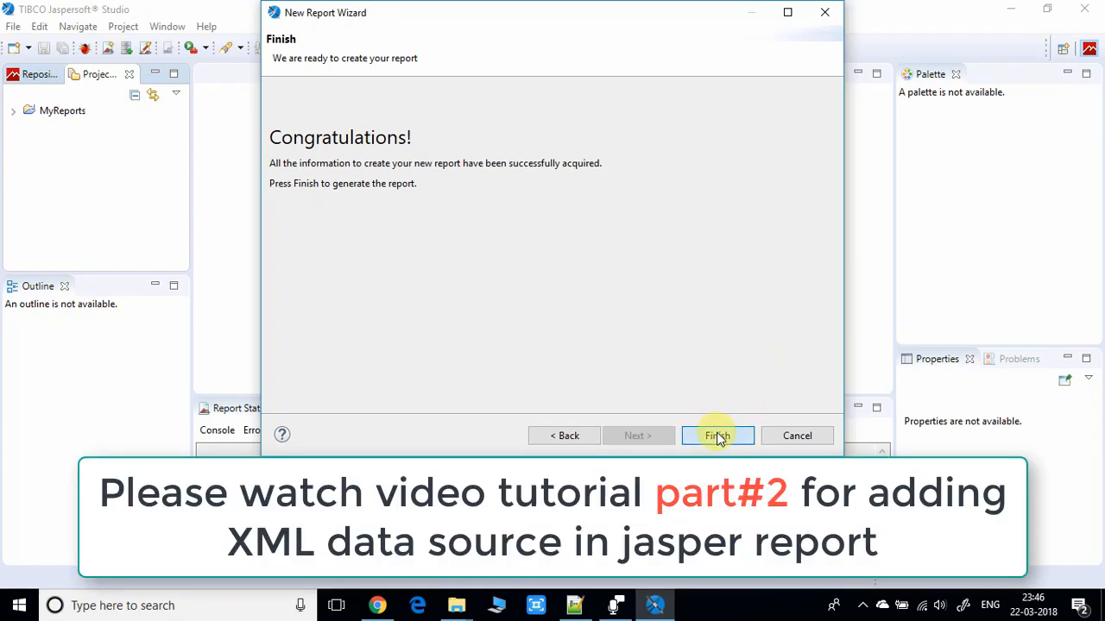
# Finish the wizard so FirstReport_A4.jrxml opens in the designer with its blank bands.
pyautogui.click(718, 435)
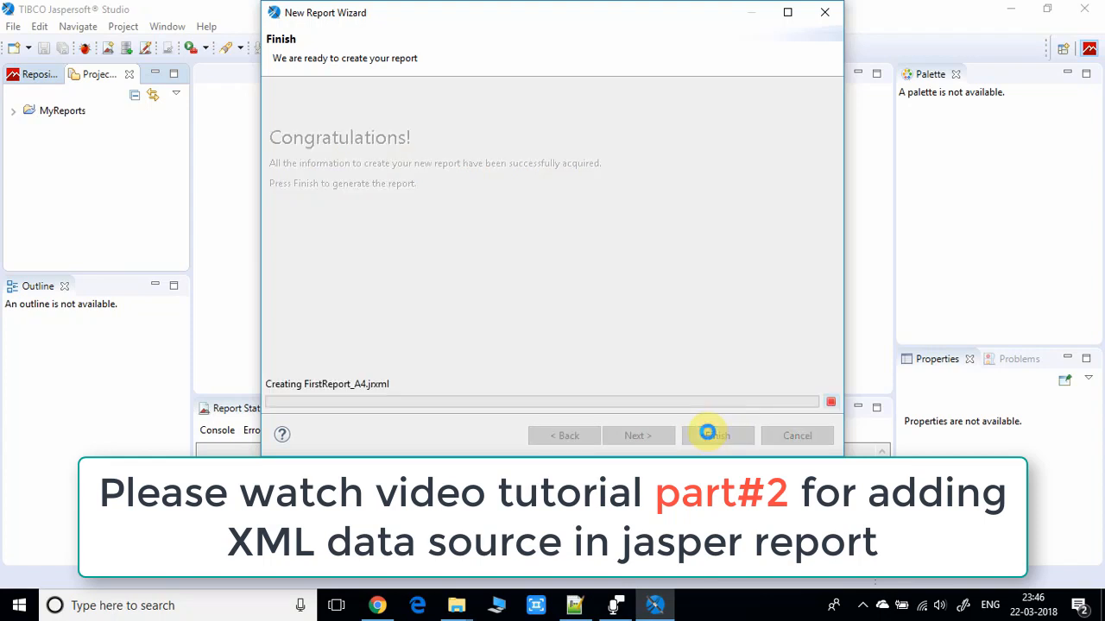
pyautogui.click(718, 435)
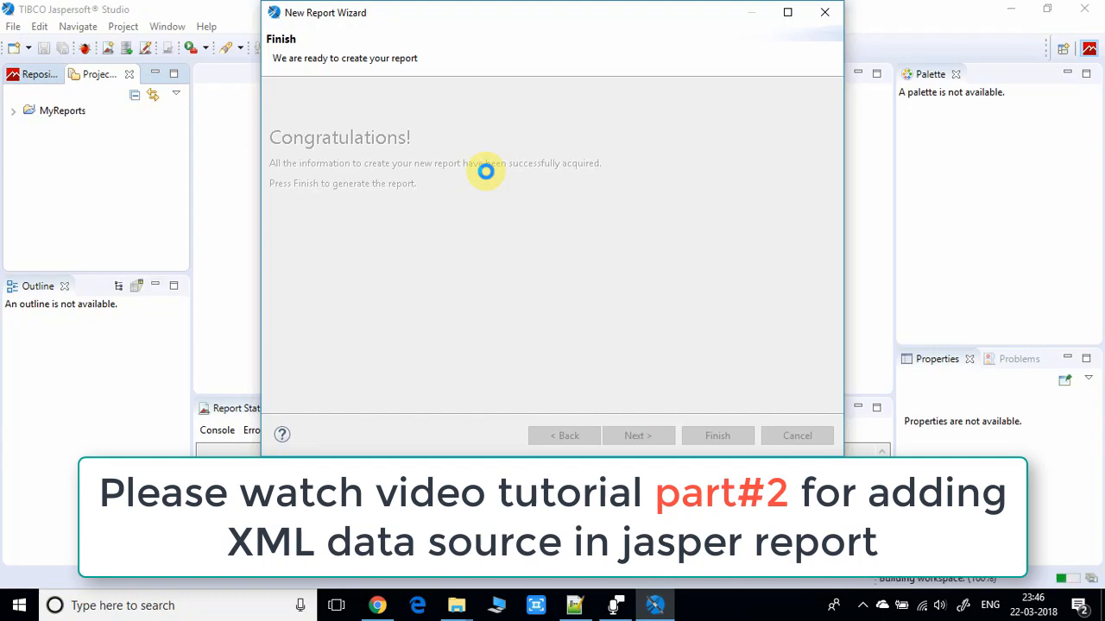
pyautogui.click(717, 434)
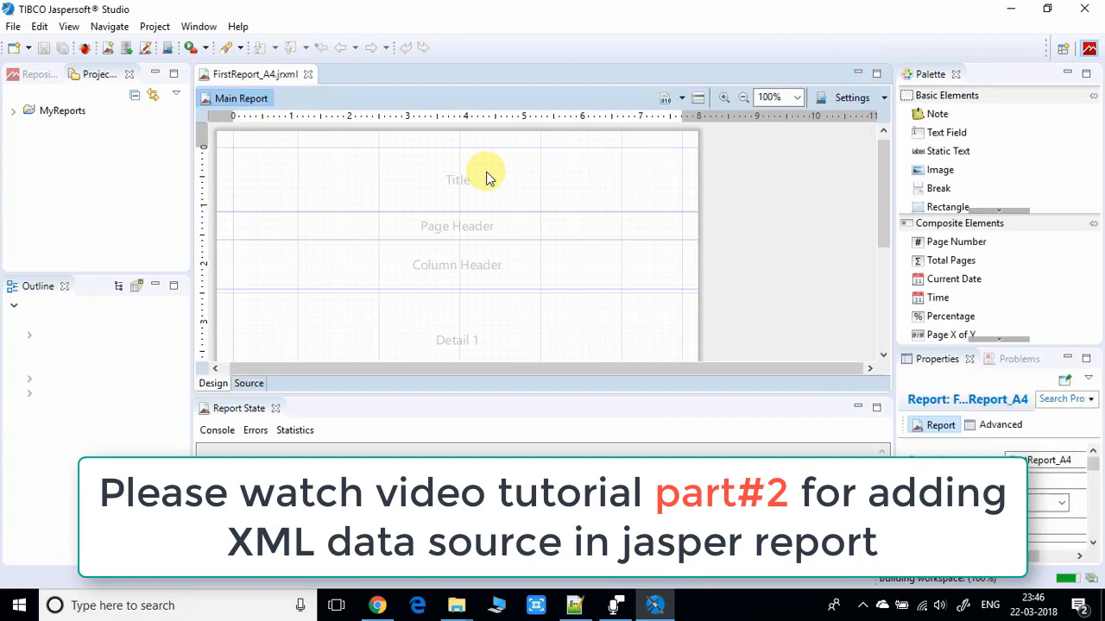